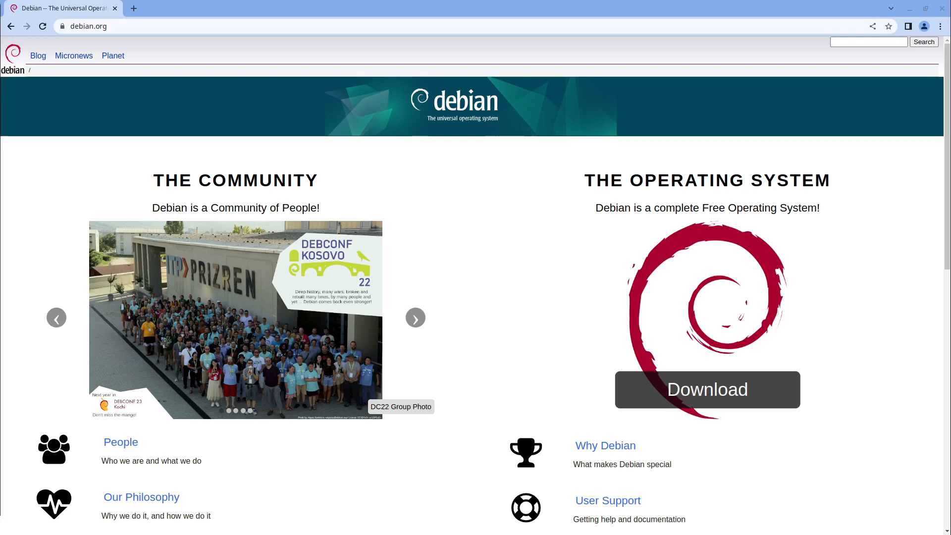
mouse_move(429, 149)
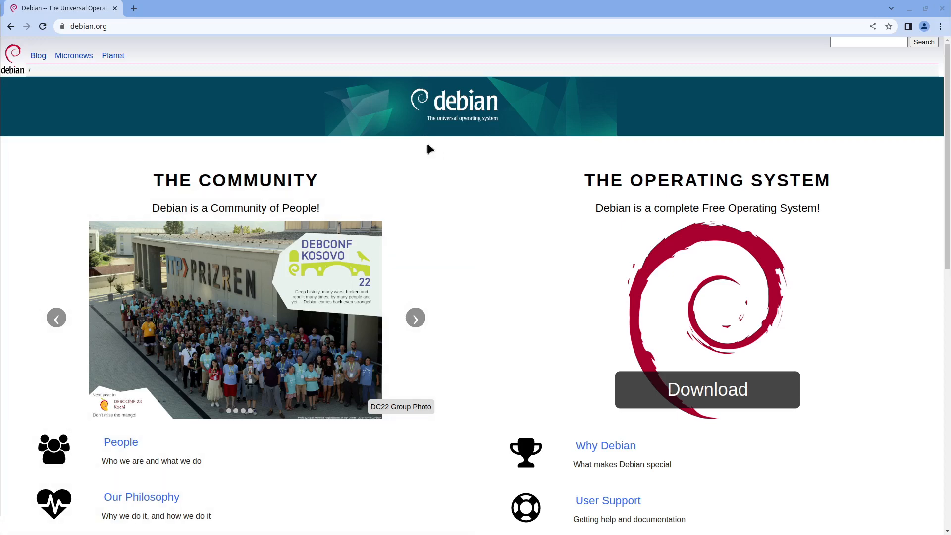
mouse_move(294, 75)
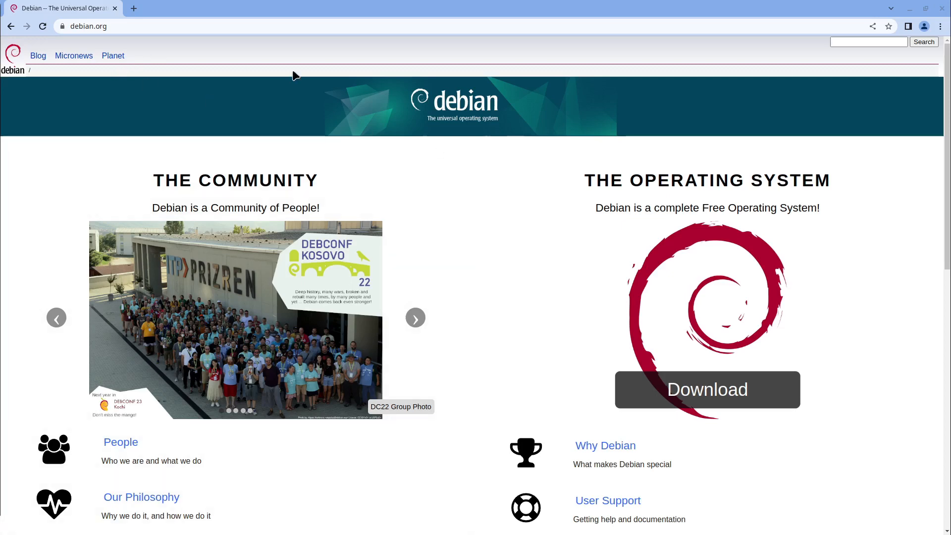
Step: Download debian-12.0.0-amd64-netinst.iso from debian.org in Google Chrome
click(706, 389)
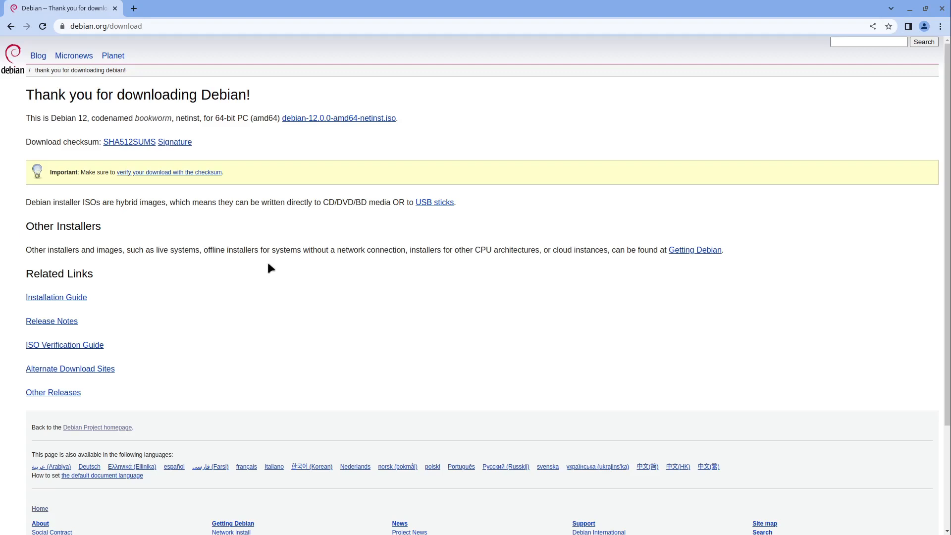
mouse_move(315, 118)
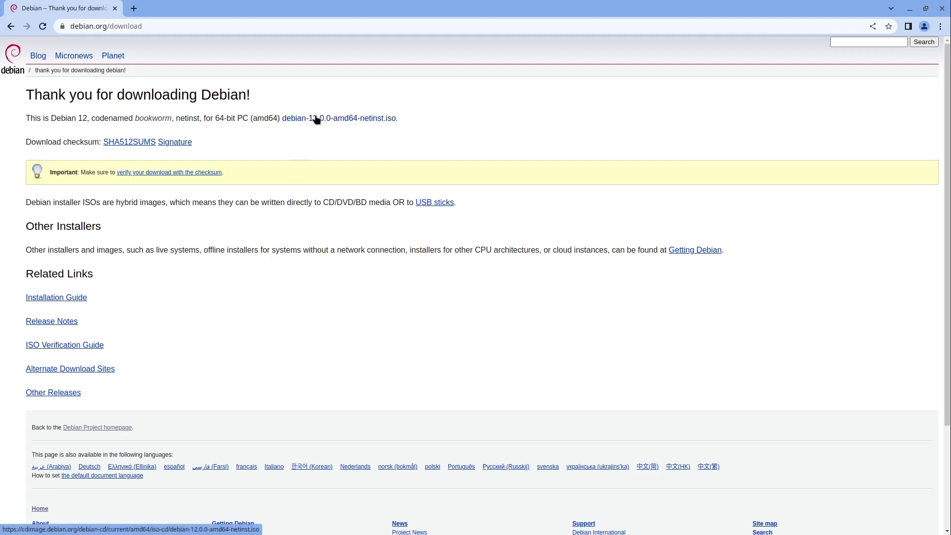
mouse_move(133, 7)
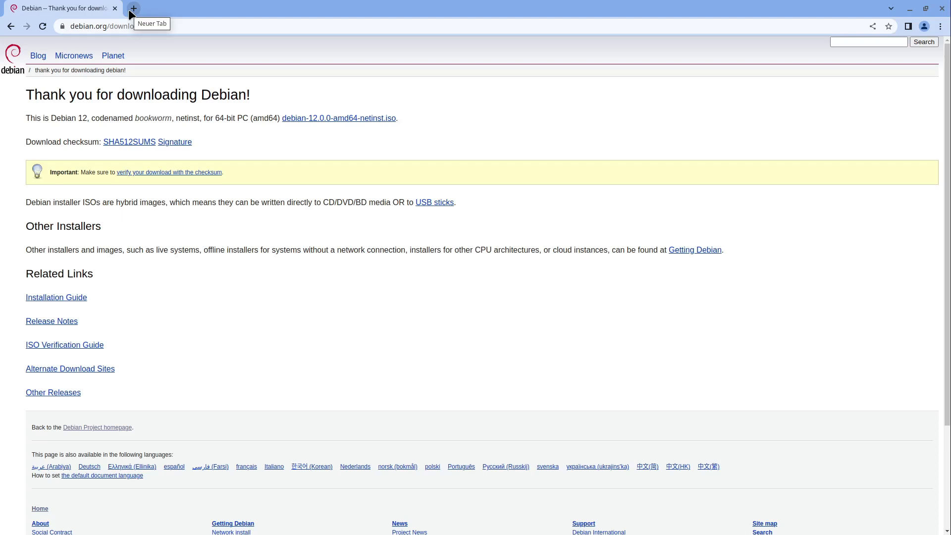
click(133, 8)
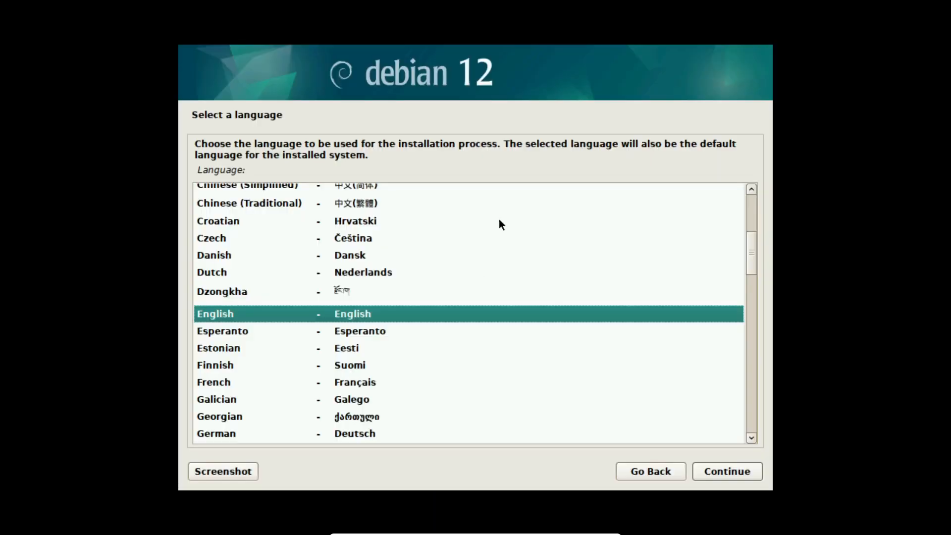
mouse_move(726, 471)
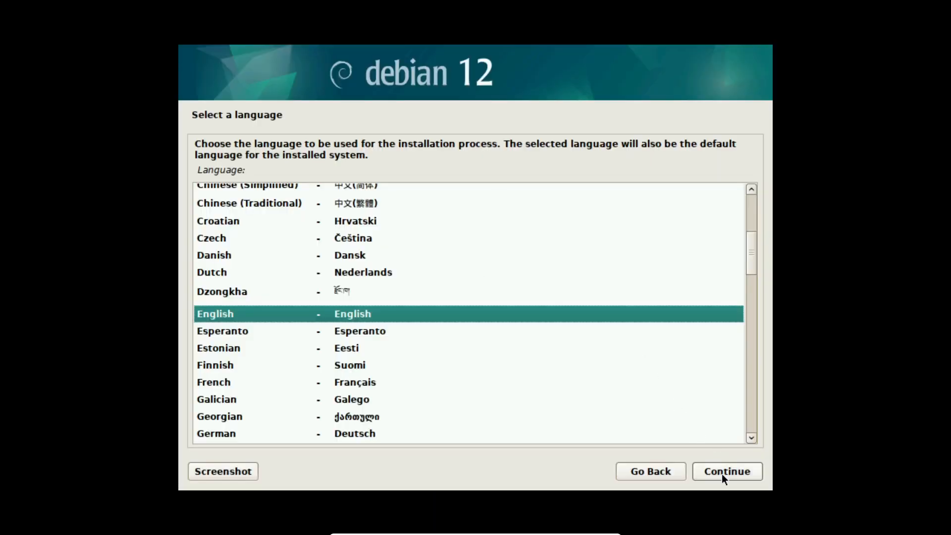
Step: Choose English, United States, and the United Kingdom en_GB.UTF-8 locale
click(726, 471)
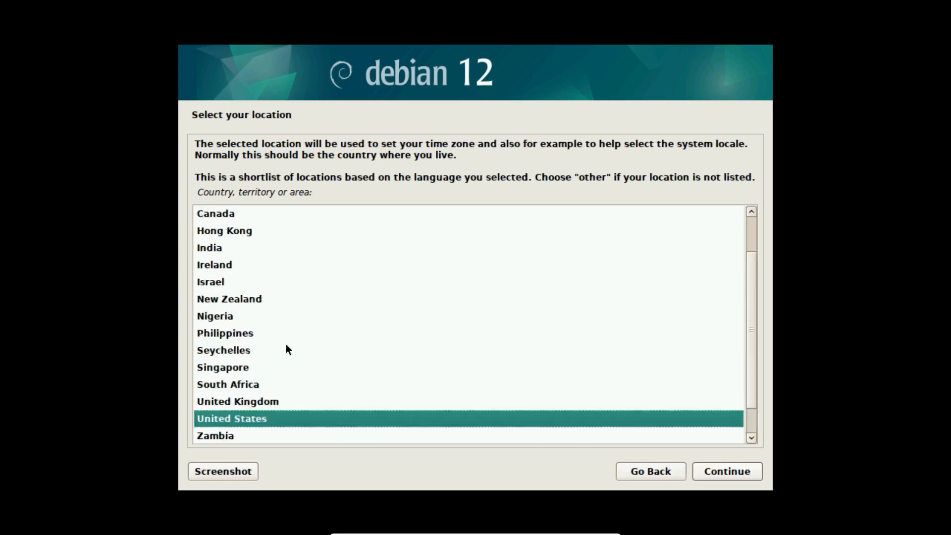
click(726, 471)
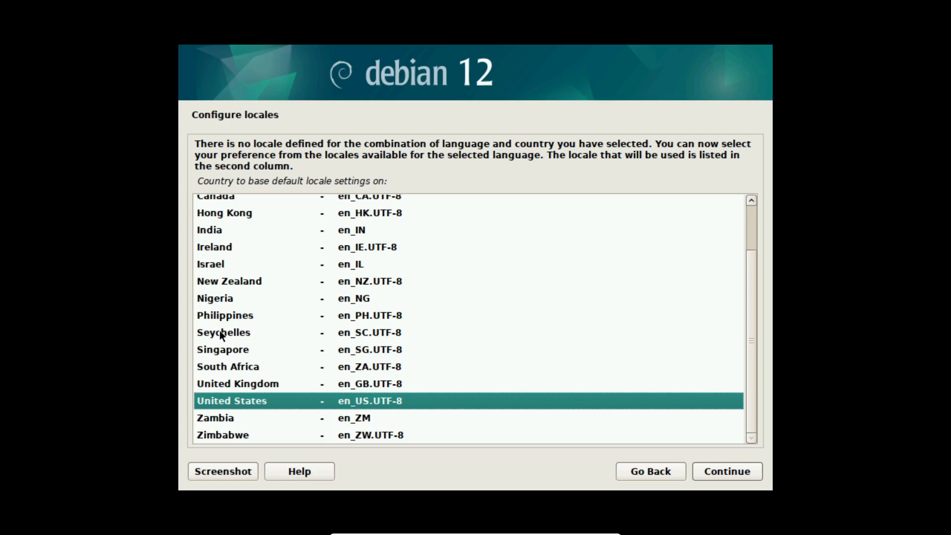
mouse_move(323, 362)
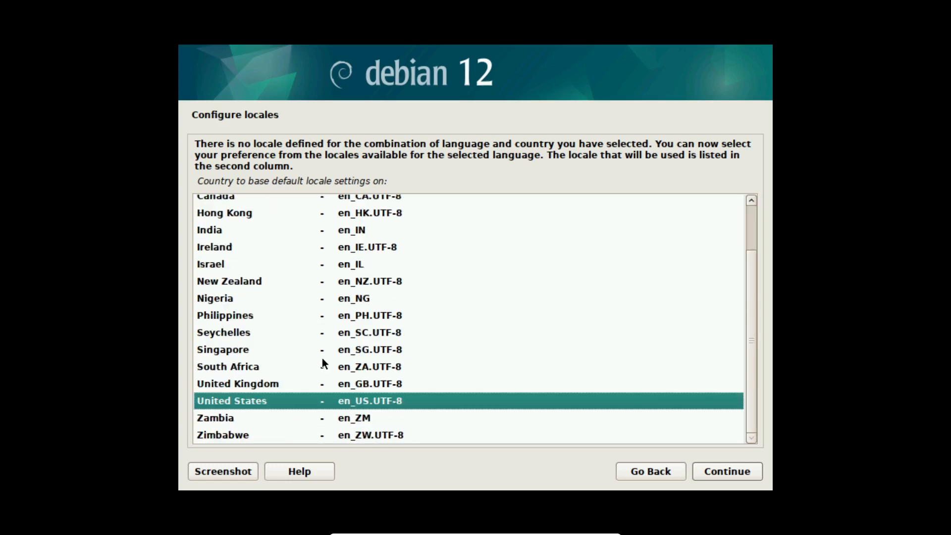
click(237, 384)
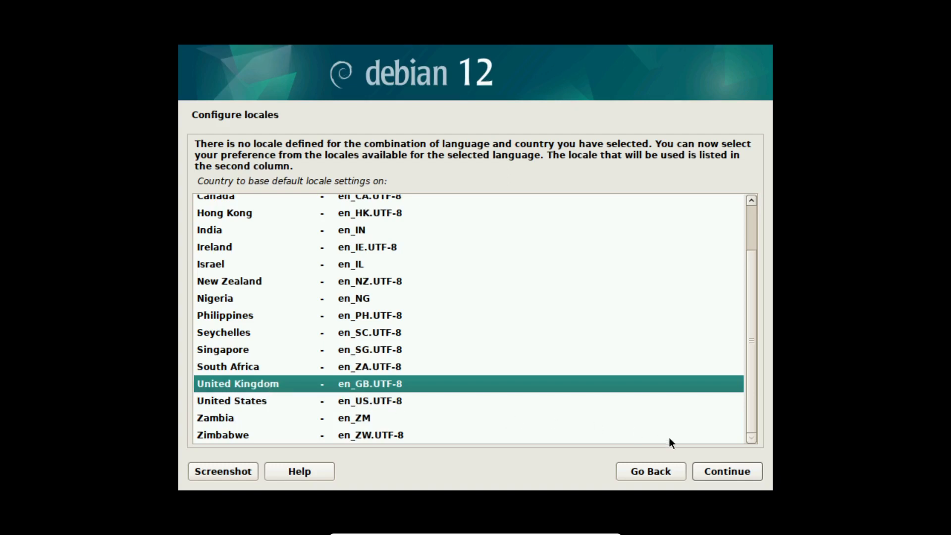
click(726, 471)
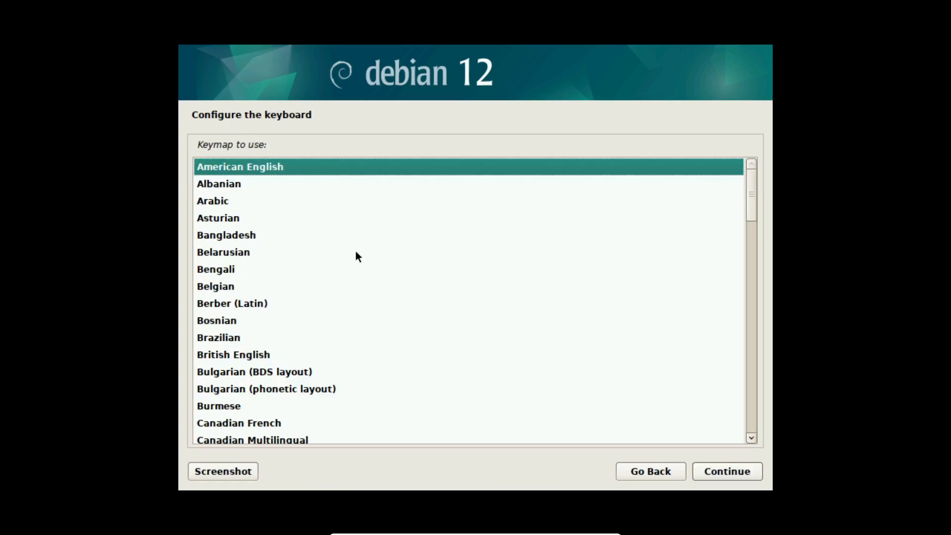
mouse_move(306, 308)
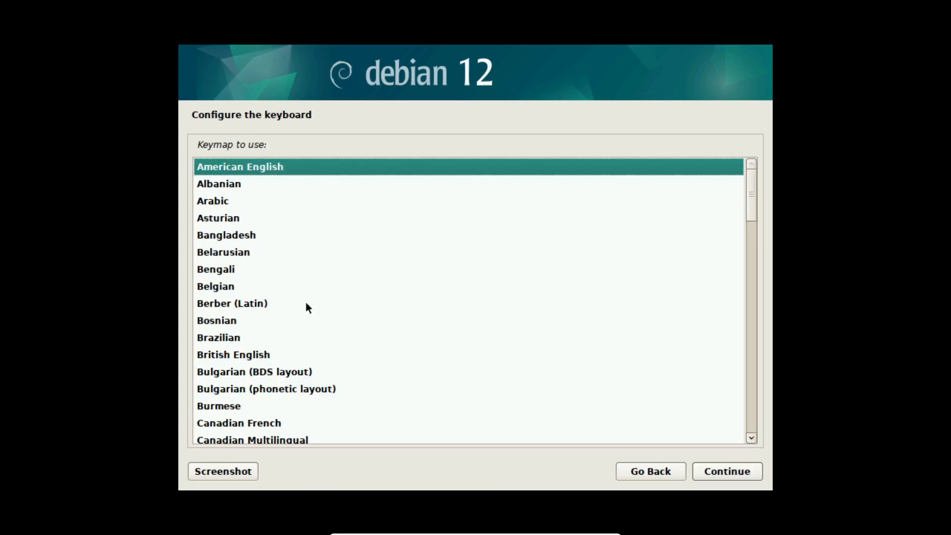
Step: Pick German from the keymap list as the keyboard layout
scroll(down, 3)
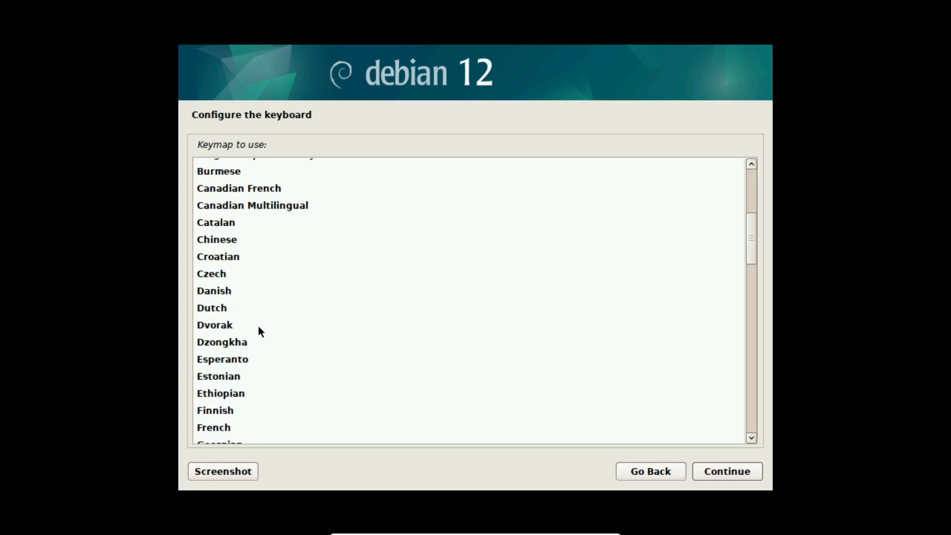
scroll(down, 3)
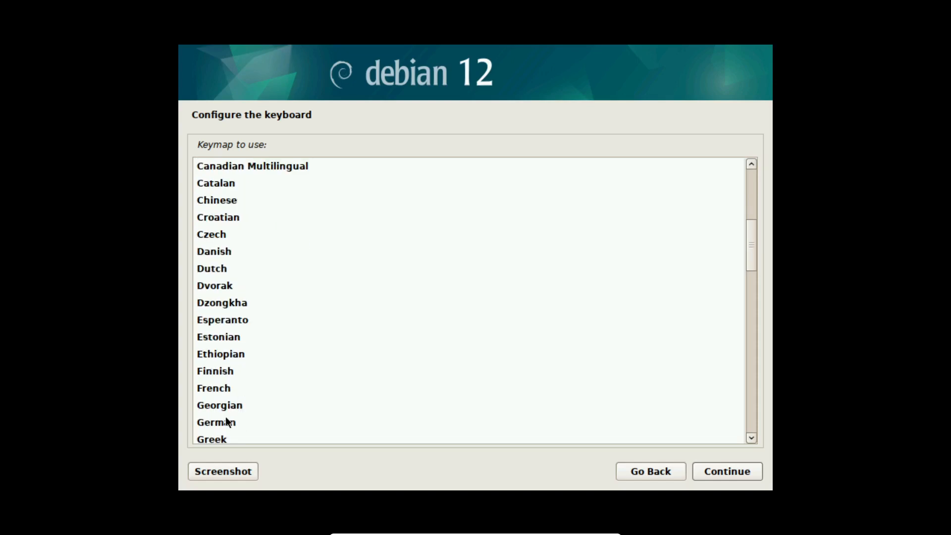
click(726, 471)
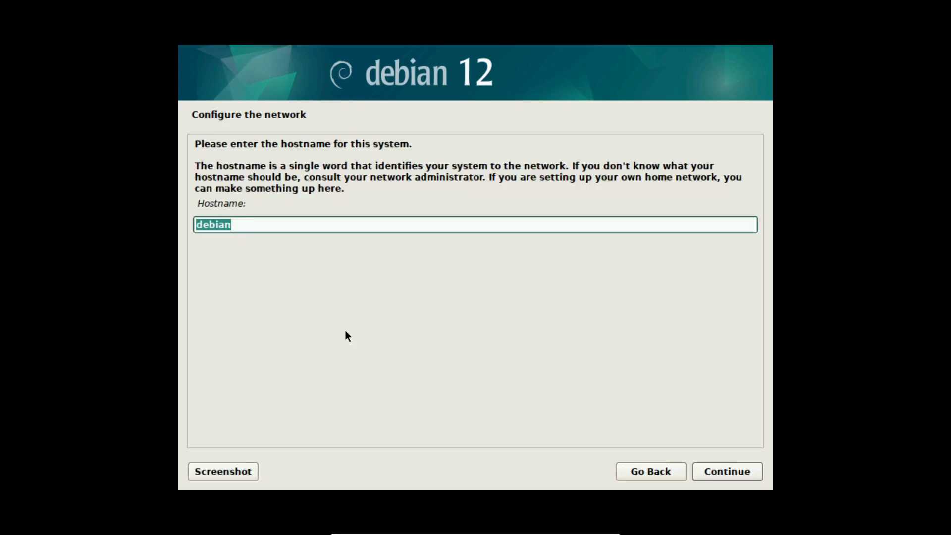
Step: Append 12 to the prefilled hostname to make 'debian12', with no domain name
click(304, 224)
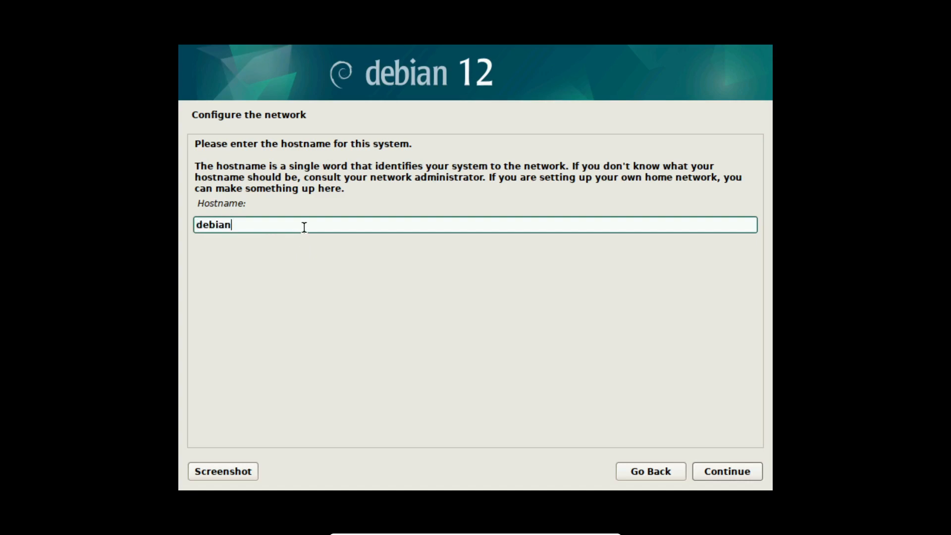
text(12)
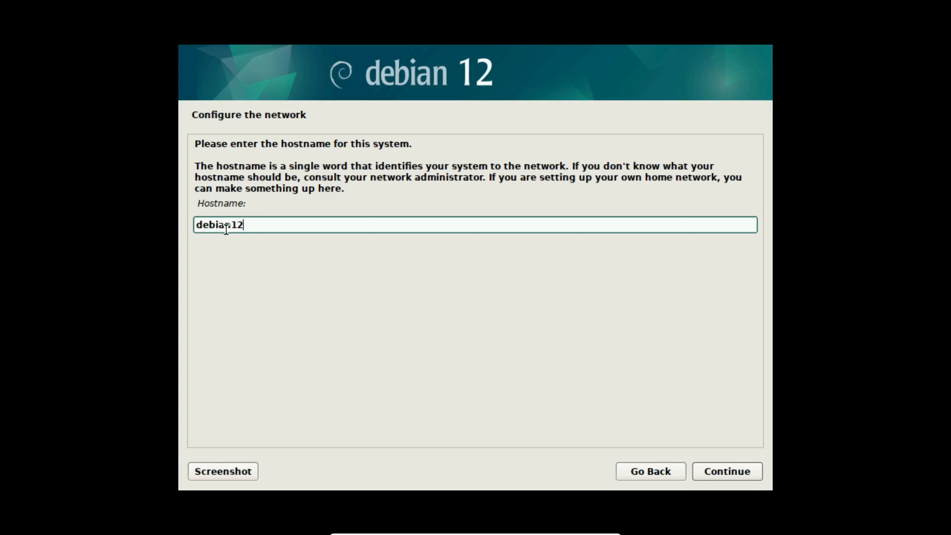
click(726, 471)
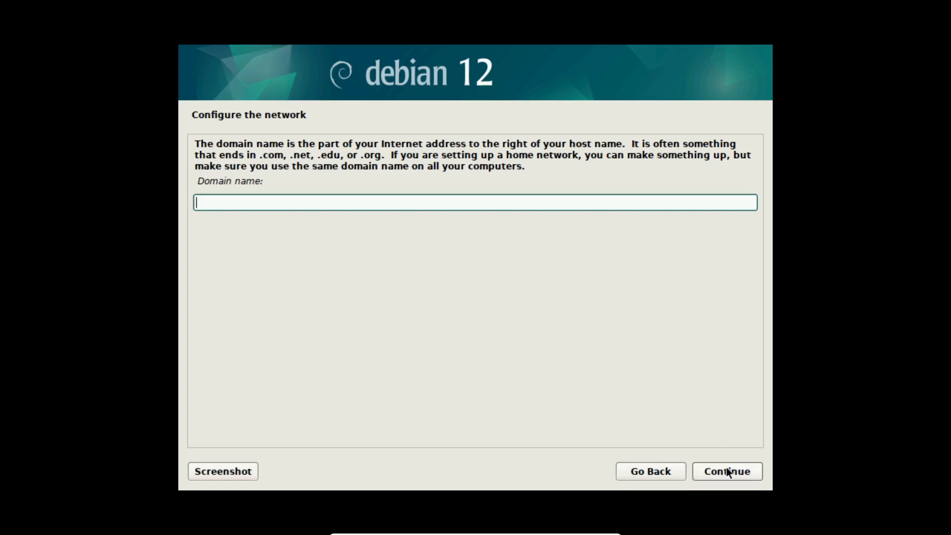
click(726, 471)
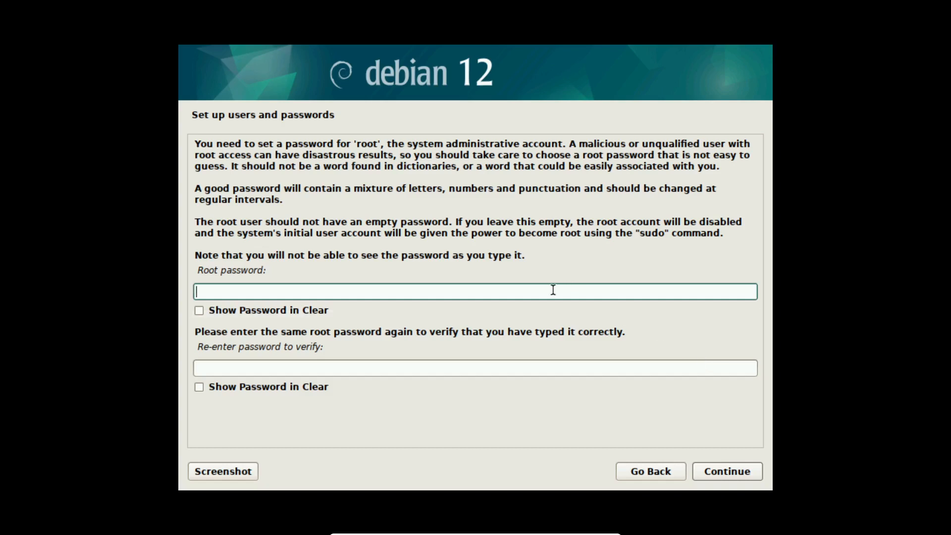
mouse_move(737, 431)
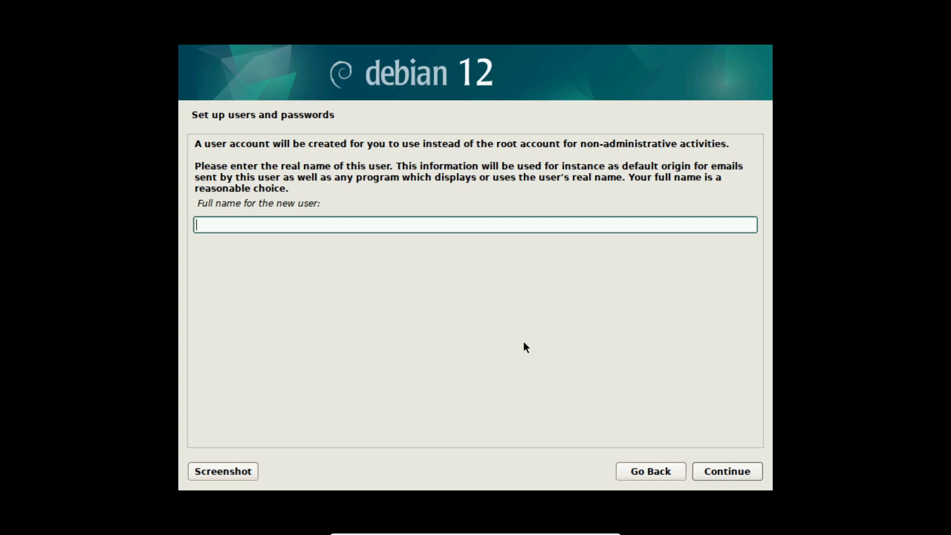
Step: Create user 'Jean' with the suggested username and confirmed password
text(Jean)
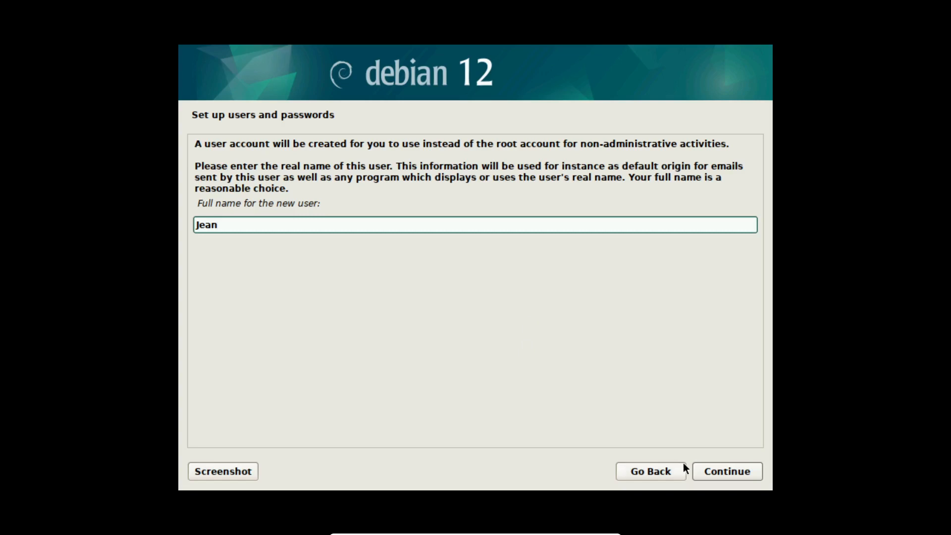
click(726, 471)
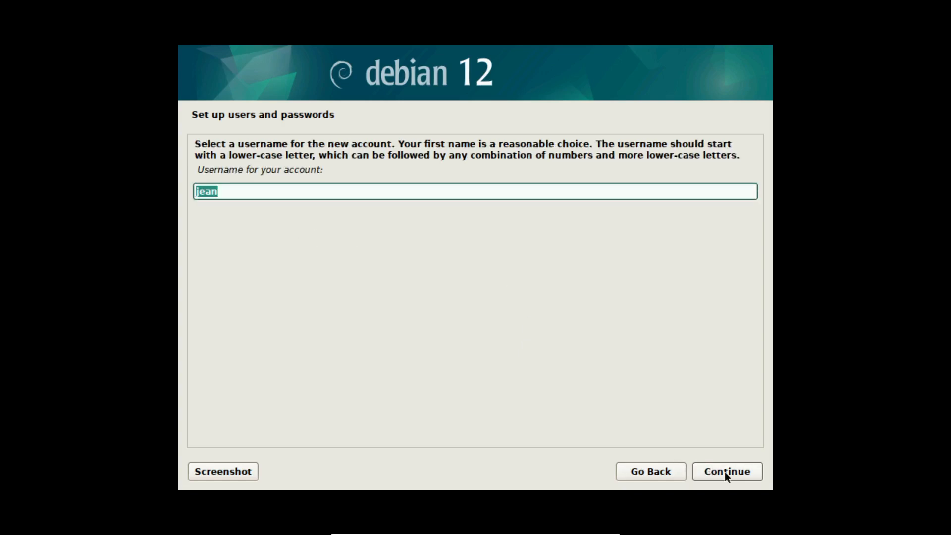
click(726, 471)
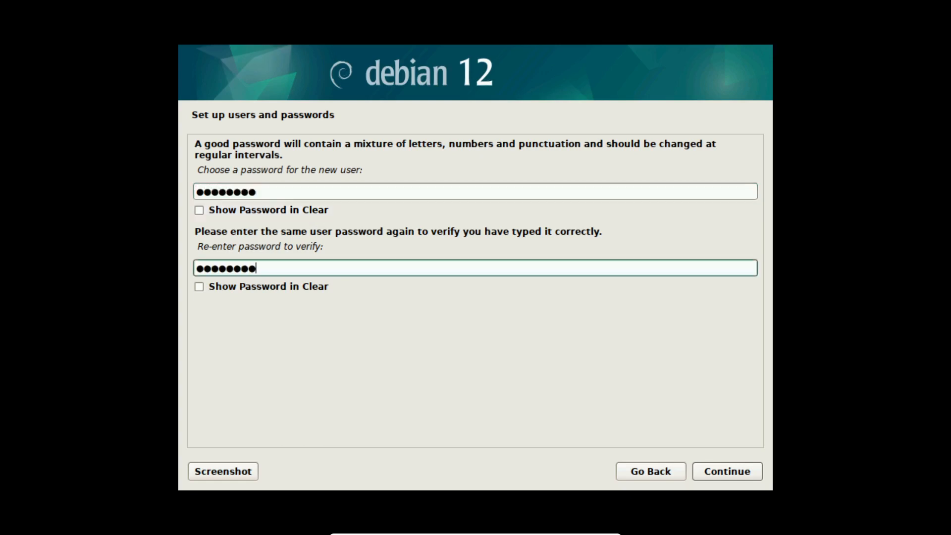
click(726, 471)
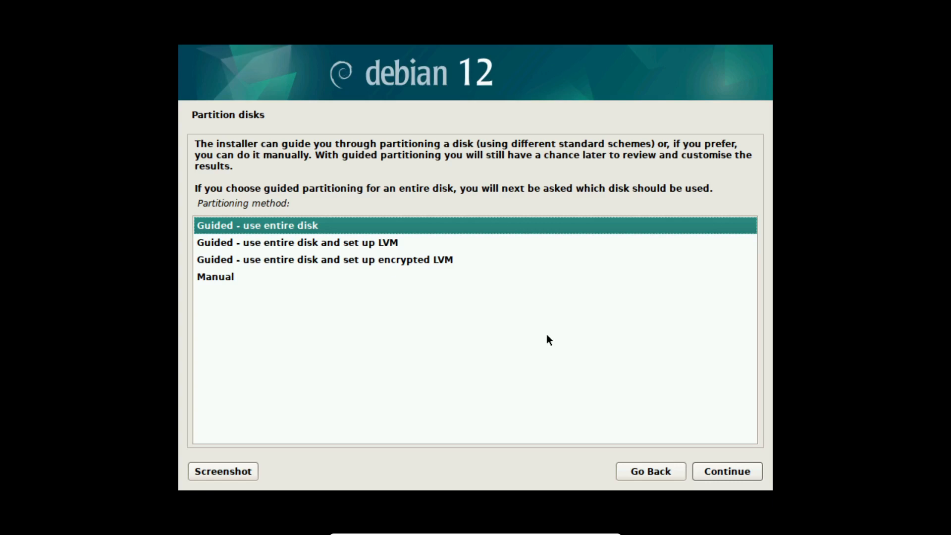
mouse_move(543, 341)
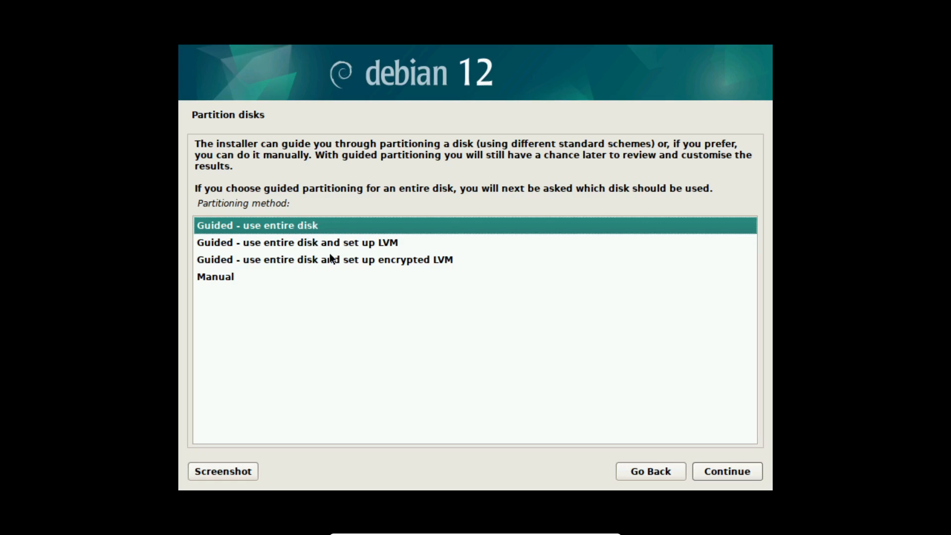
mouse_move(282, 266)
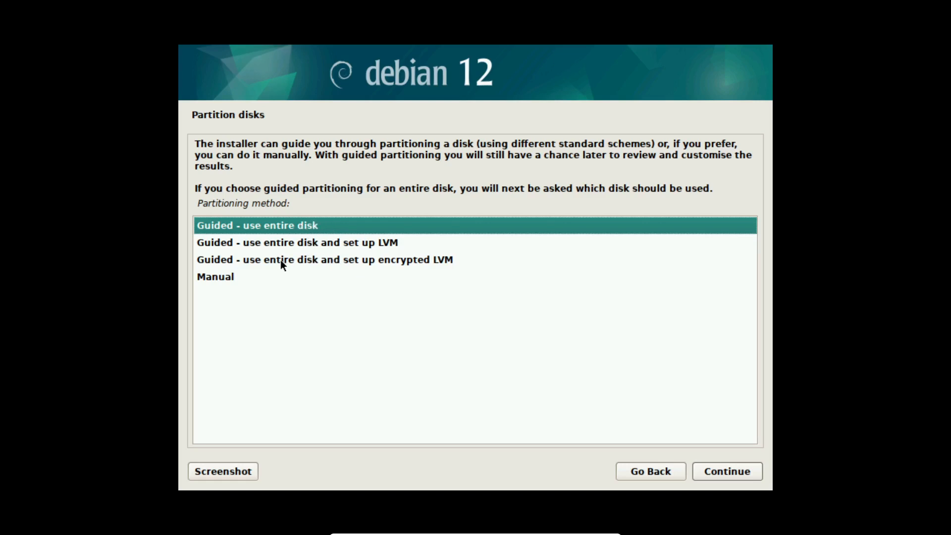
mouse_move(445, 270)
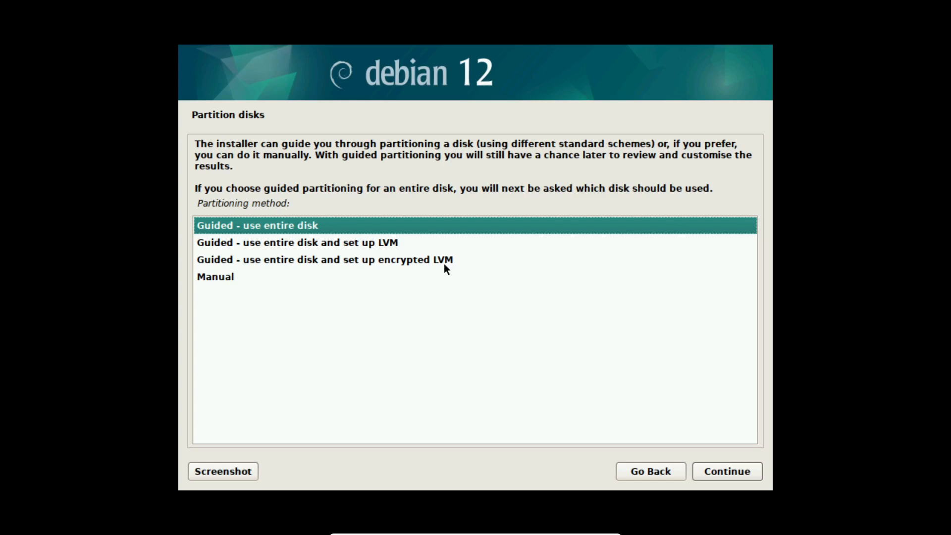
mouse_move(747, 475)
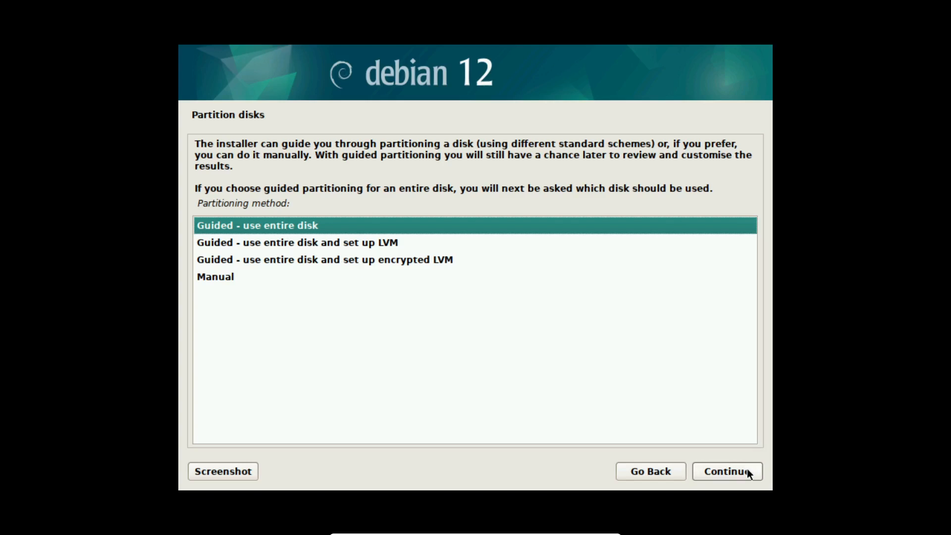
Step: Apply guided partitioning to the virtual disk with all files in one partition
click(726, 471)
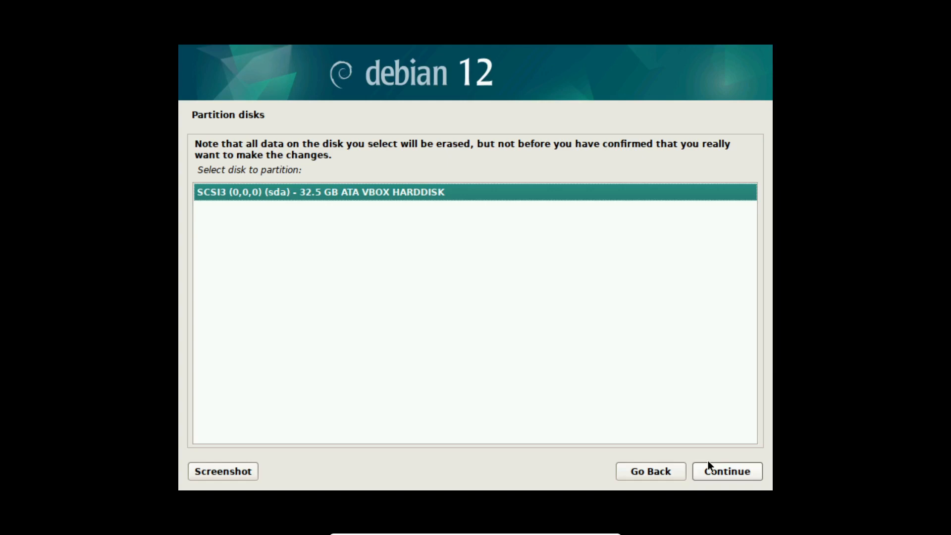
click(726, 470)
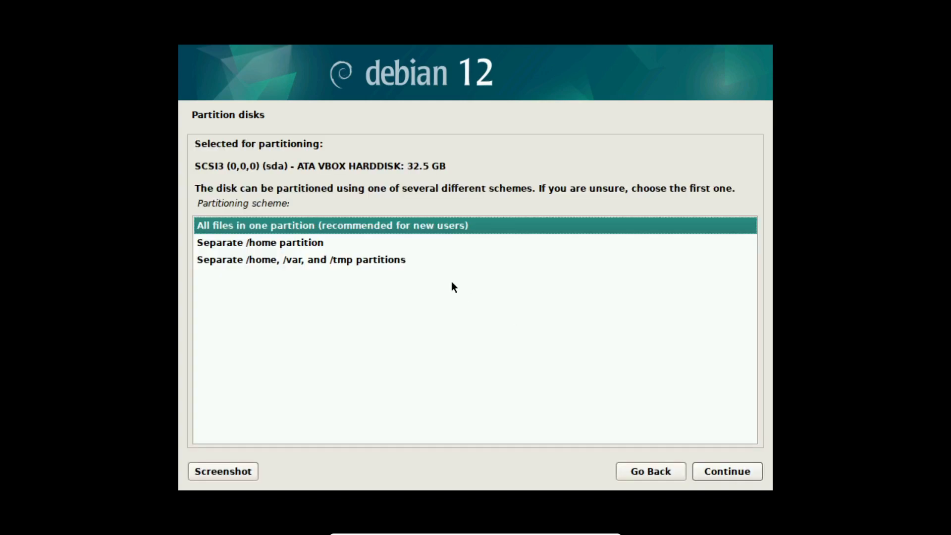
mouse_move(267, 228)
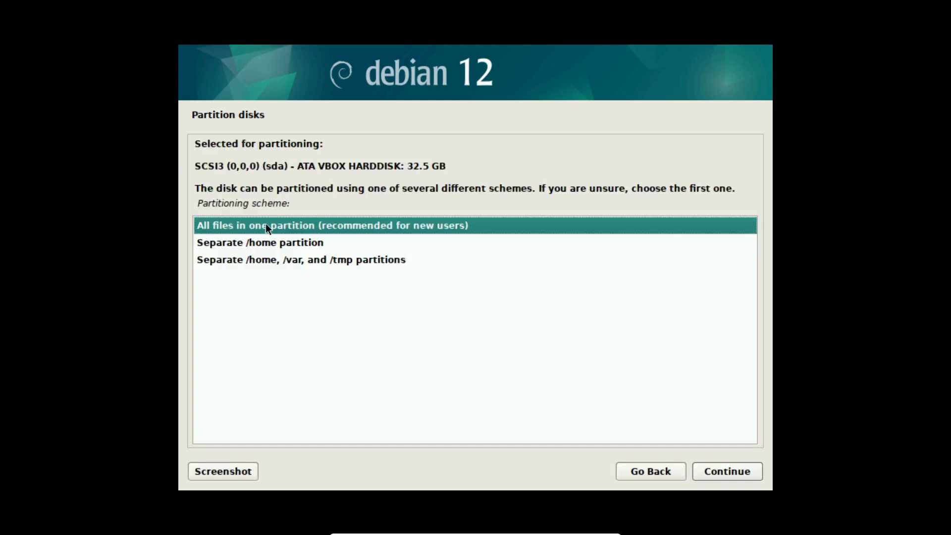
mouse_move(298, 233)
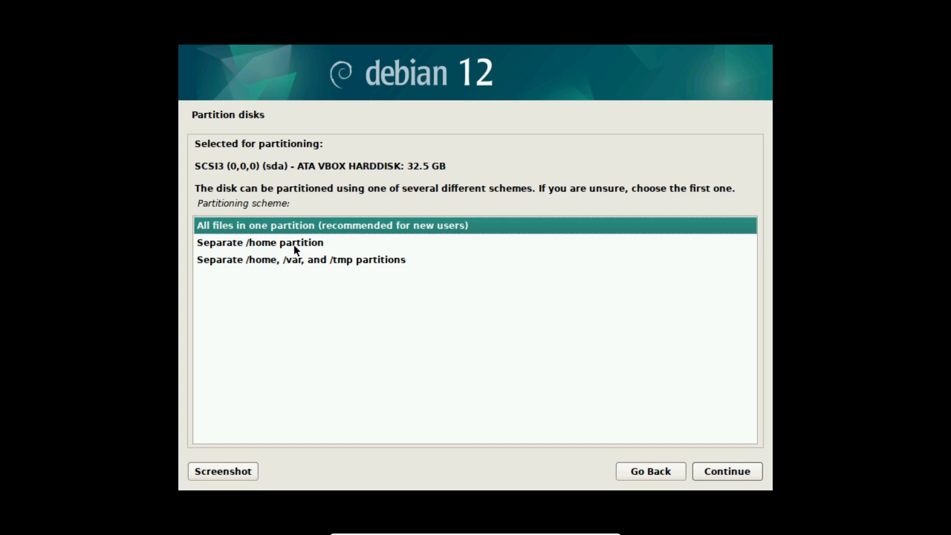
mouse_move(325, 234)
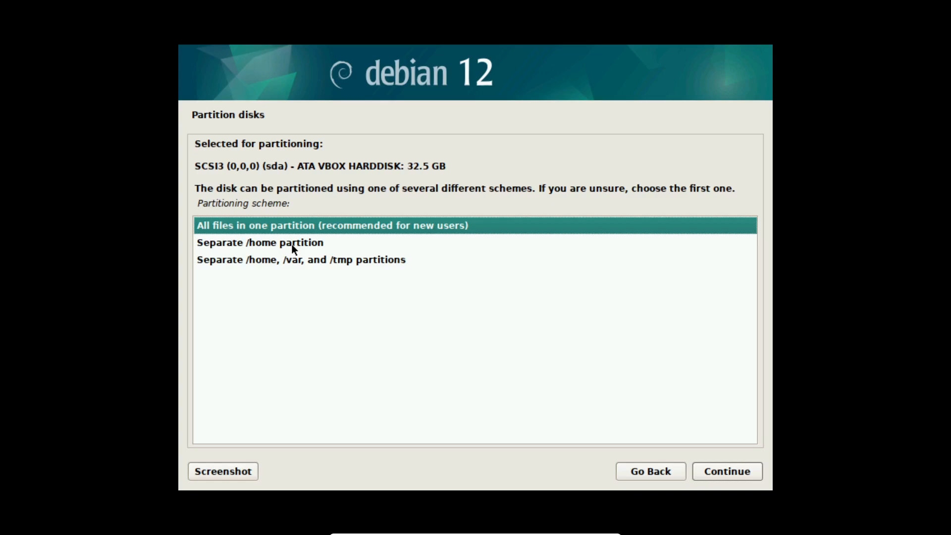
mouse_move(309, 225)
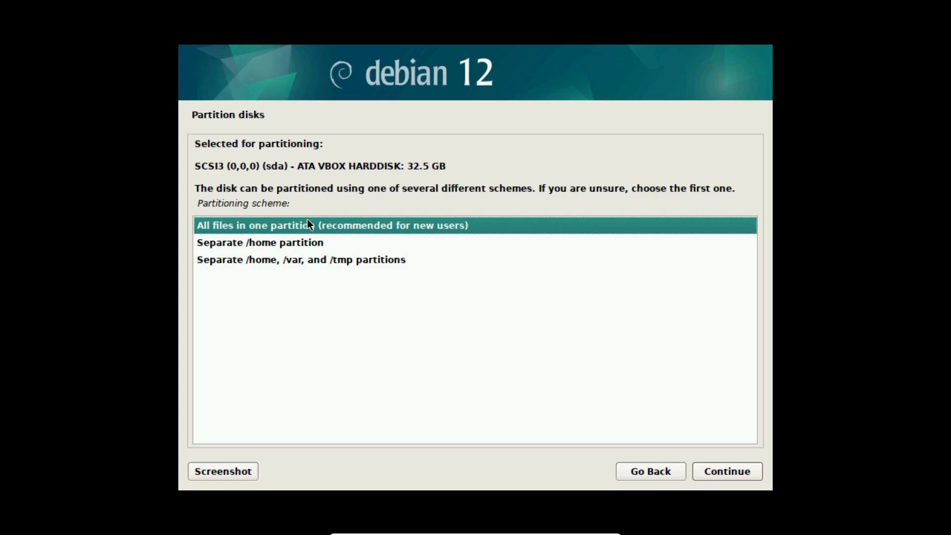
click(726, 471)
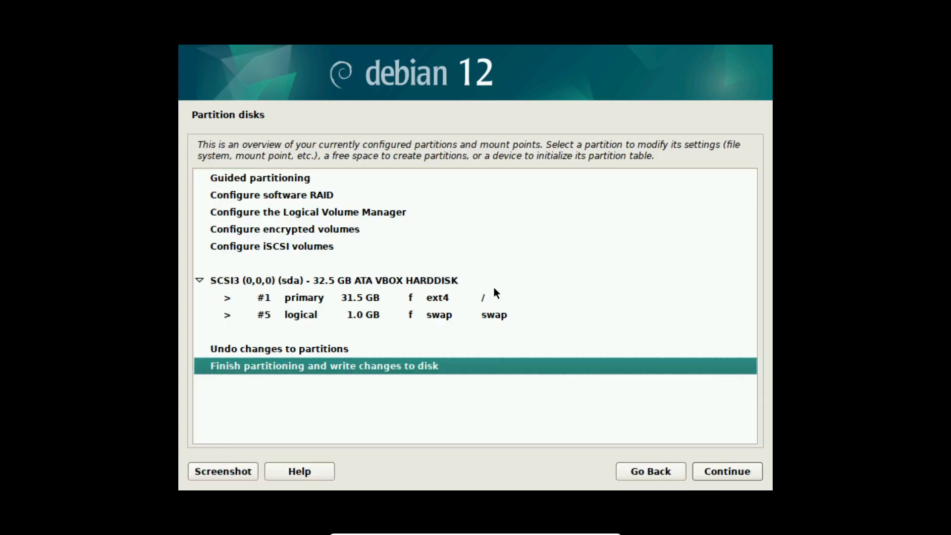
mouse_move(478, 290)
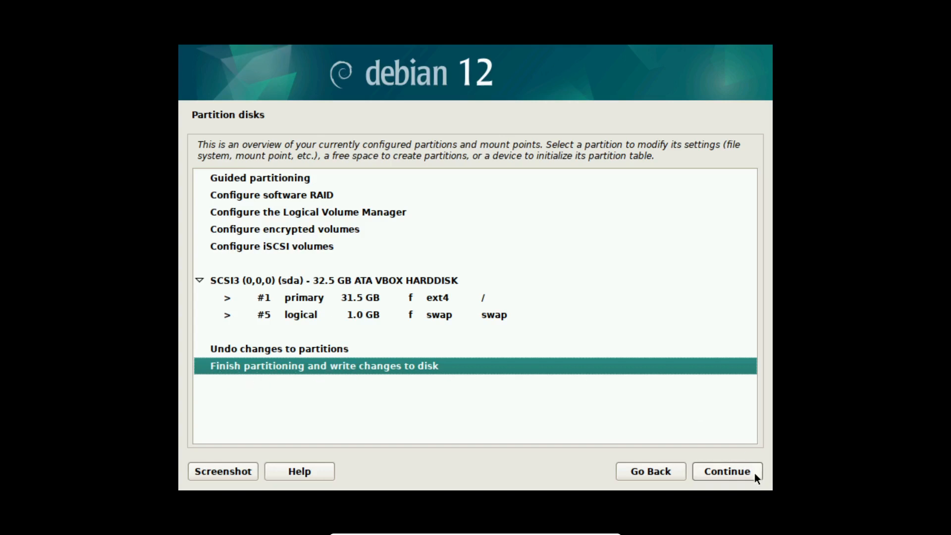
Step: Finish partitioning and confirm writing the ext4 and swap partitions to disk
click(726, 471)
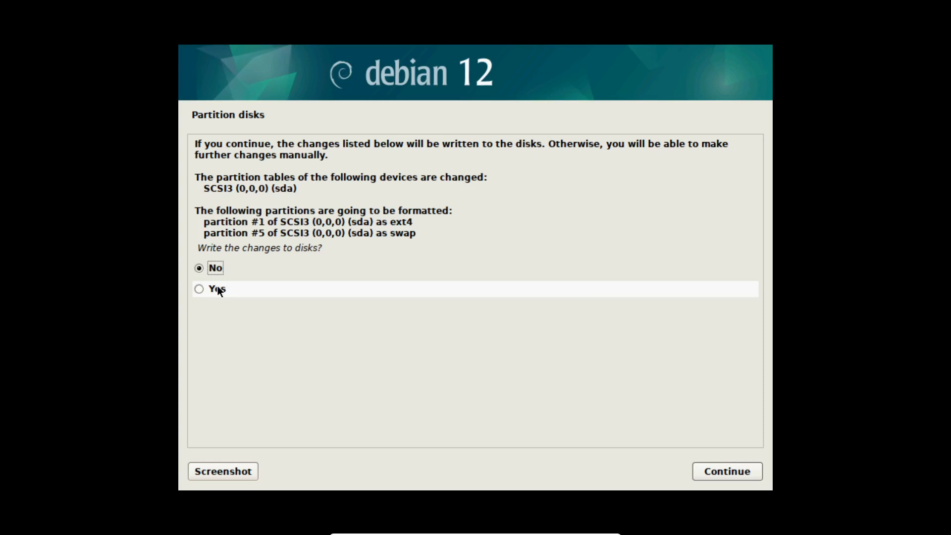
click(199, 289)
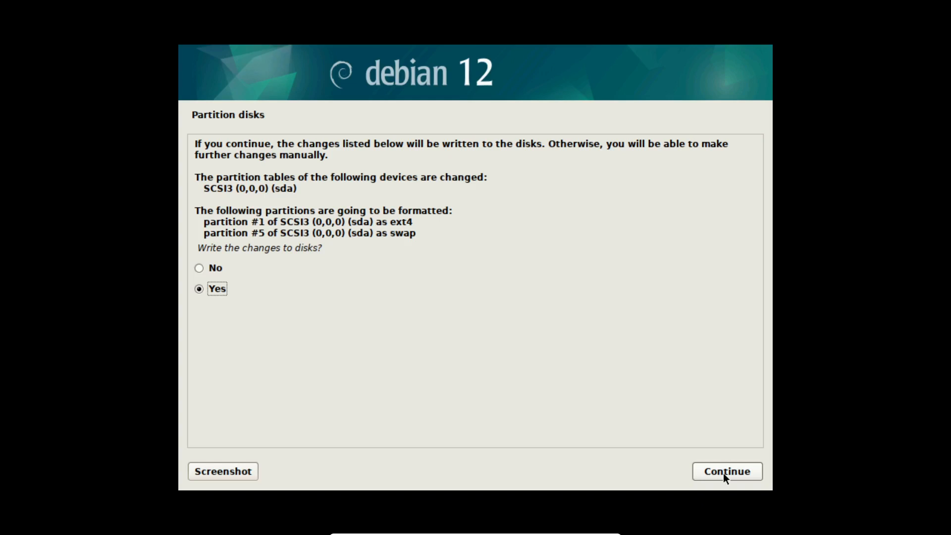
mouse_move(721, 476)
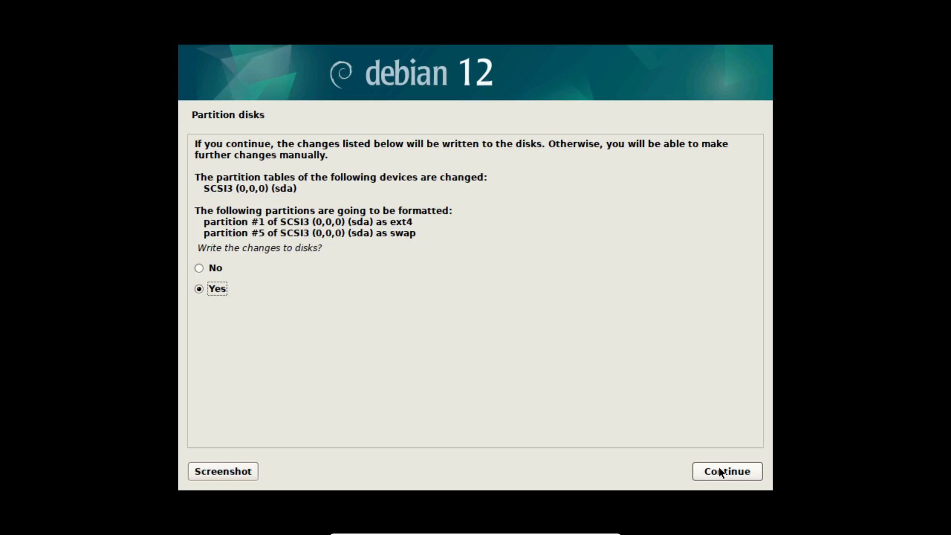
mouse_move(723, 470)
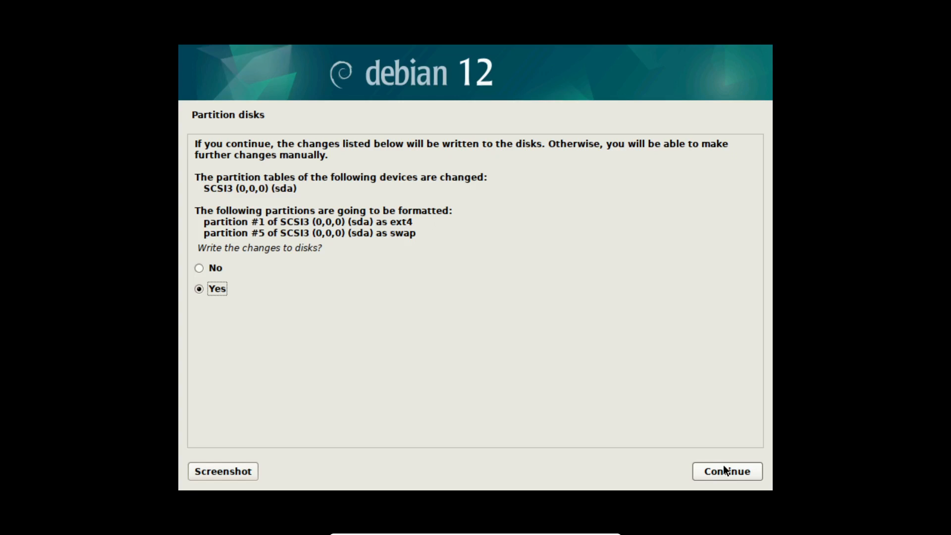
mouse_move(602, 458)
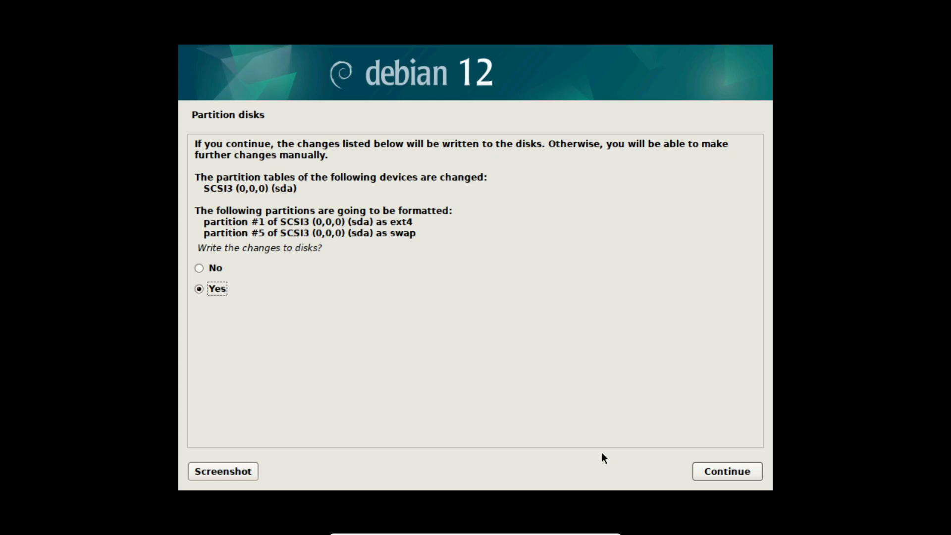
click(726, 471)
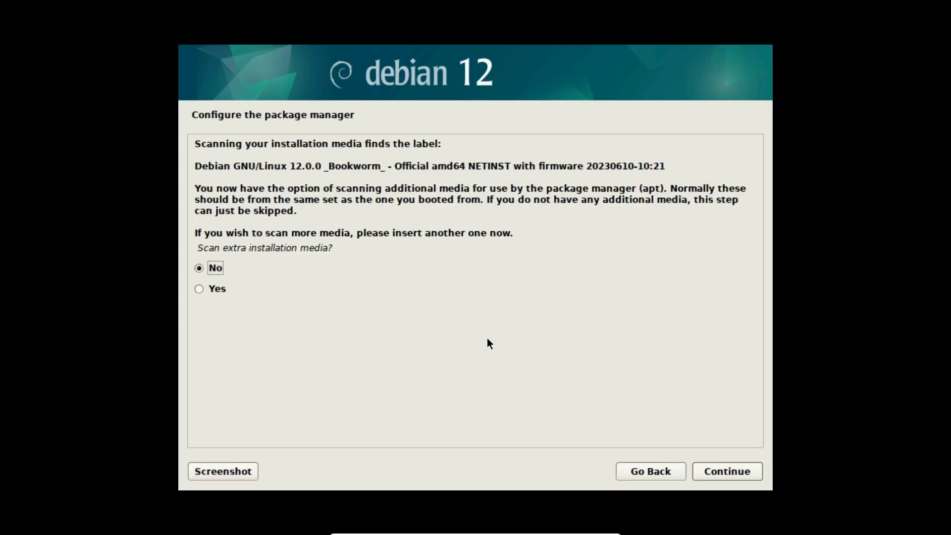
mouse_move(315, 134)
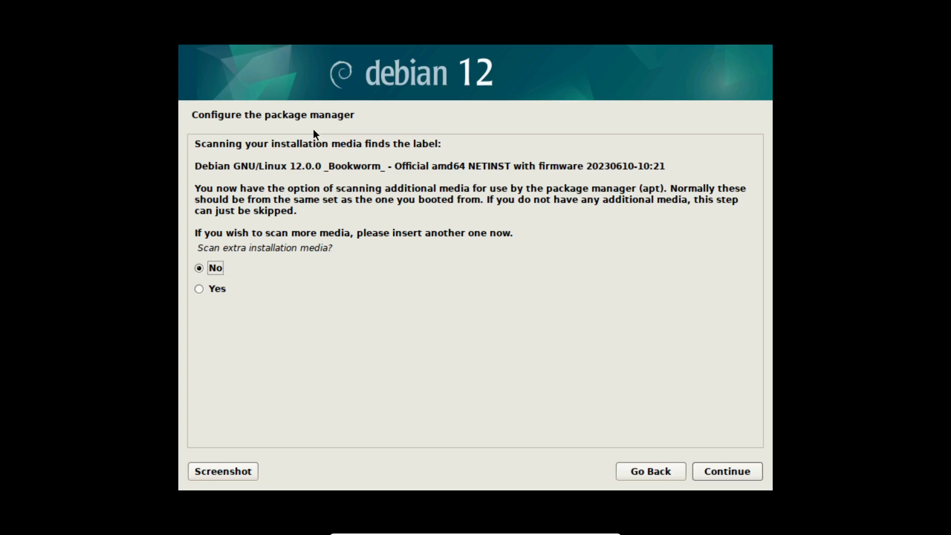
mouse_move(279, 253)
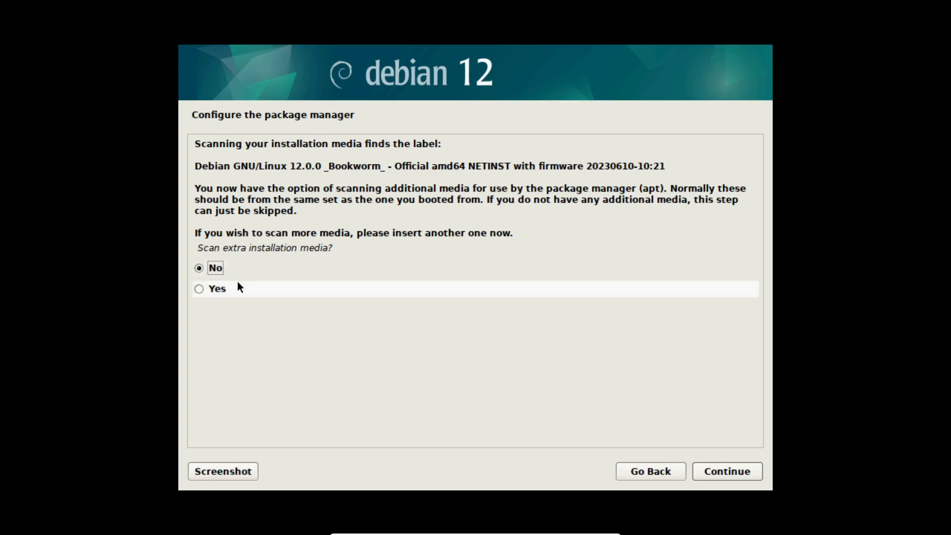
mouse_move(229, 292)
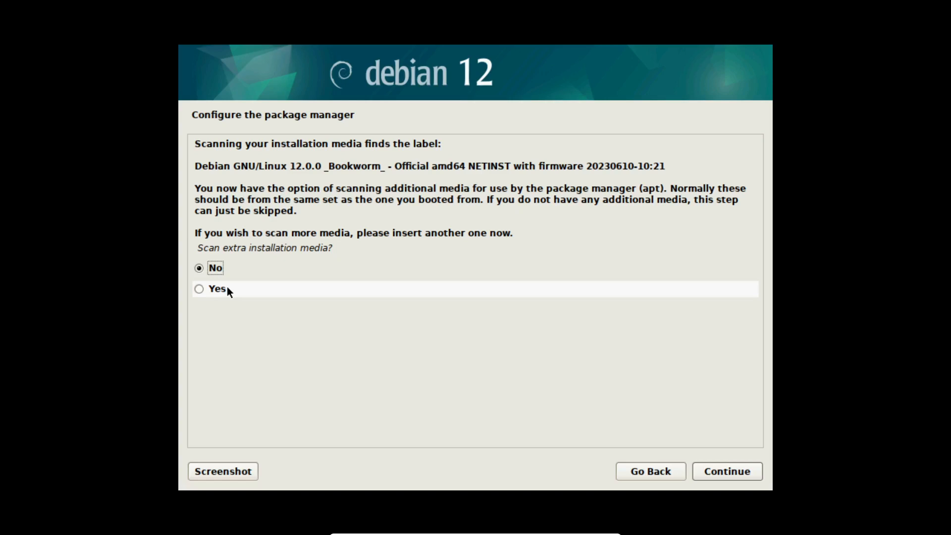
Step: Skip extra media and use mirror ftp-stud.hs-esslingen.de in Germany without a proxy
click(726, 471)
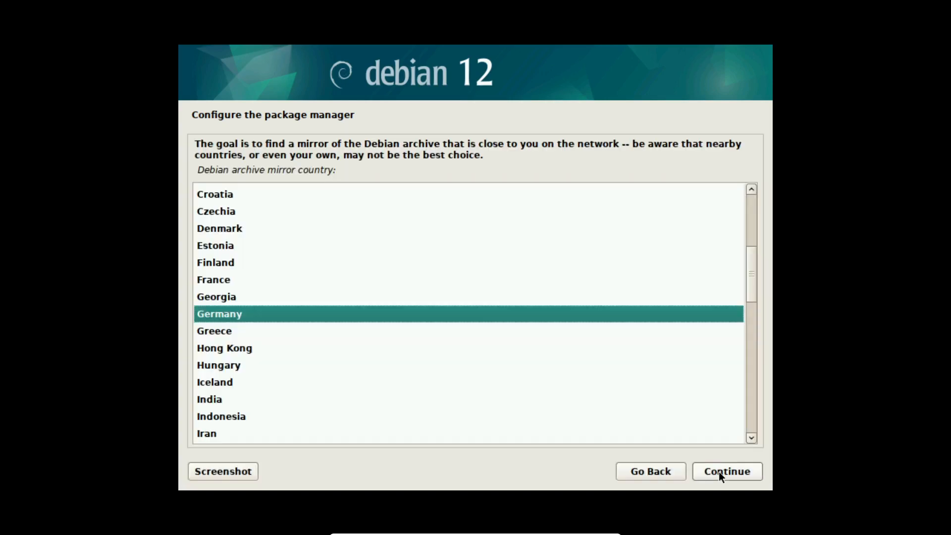
mouse_move(484, 287)
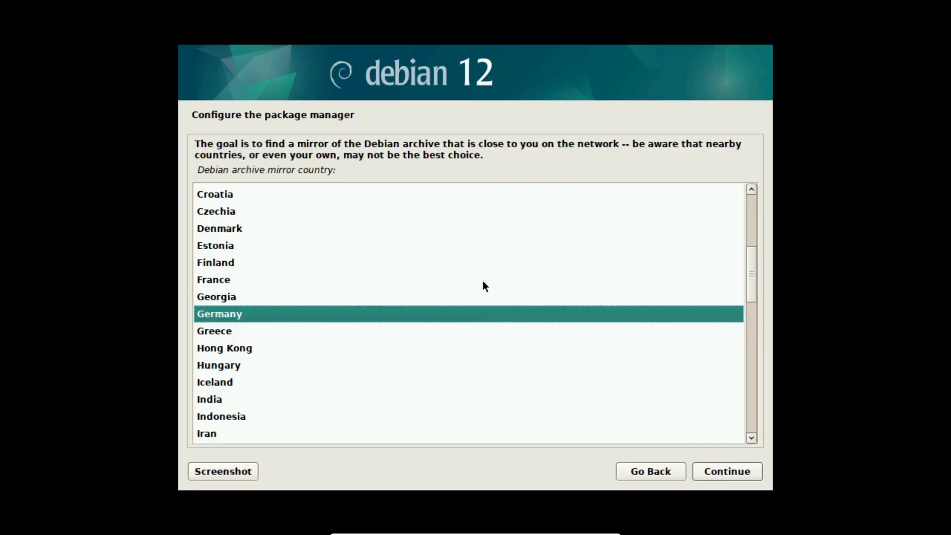
mouse_move(237, 264)
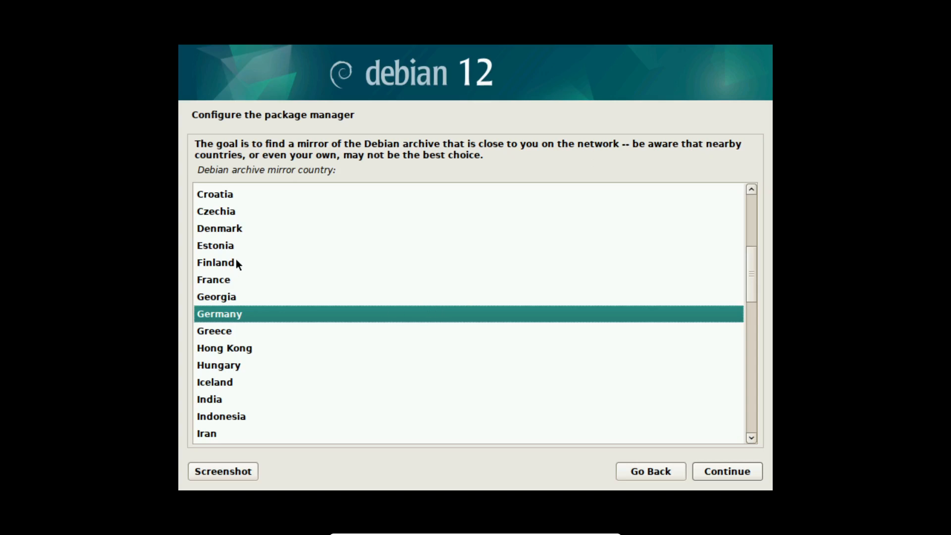
click(726, 471)
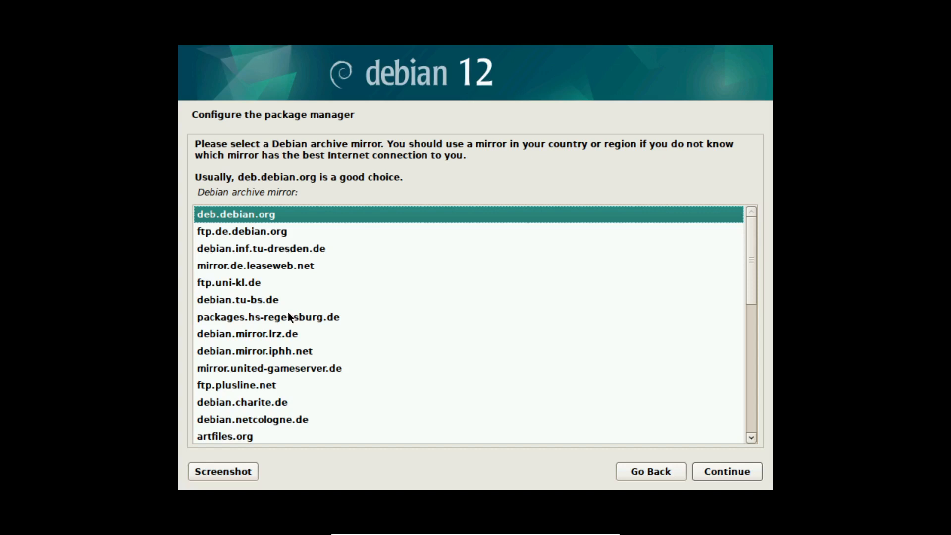
mouse_move(283, 316)
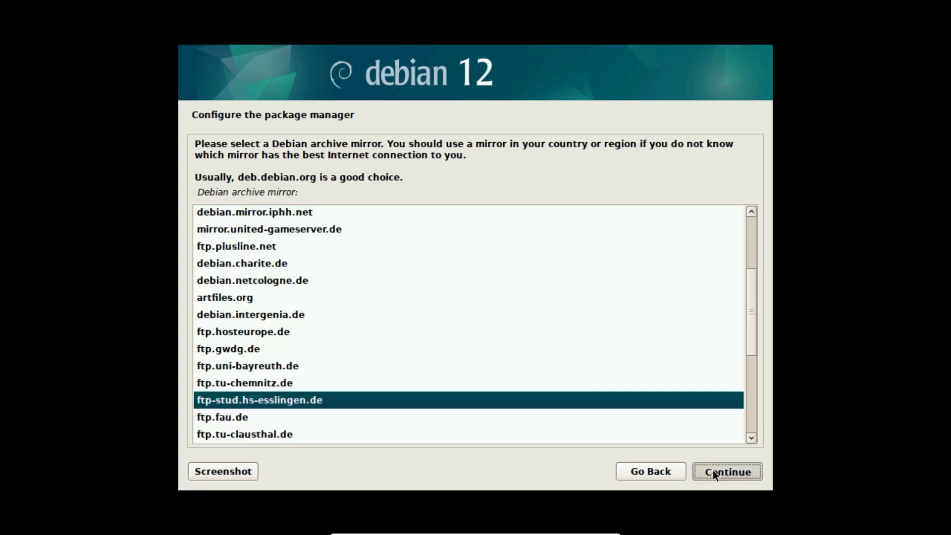
click(726, 471)
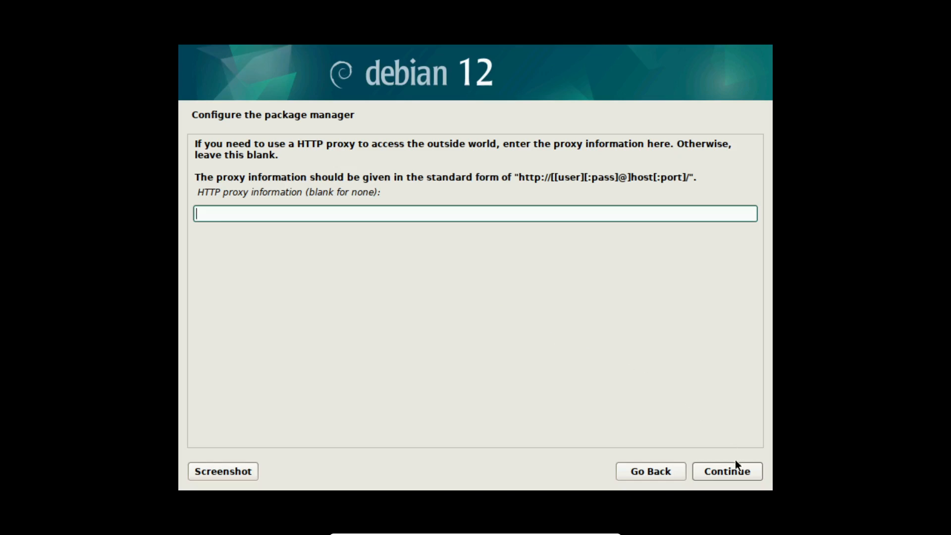
click(726, 471)
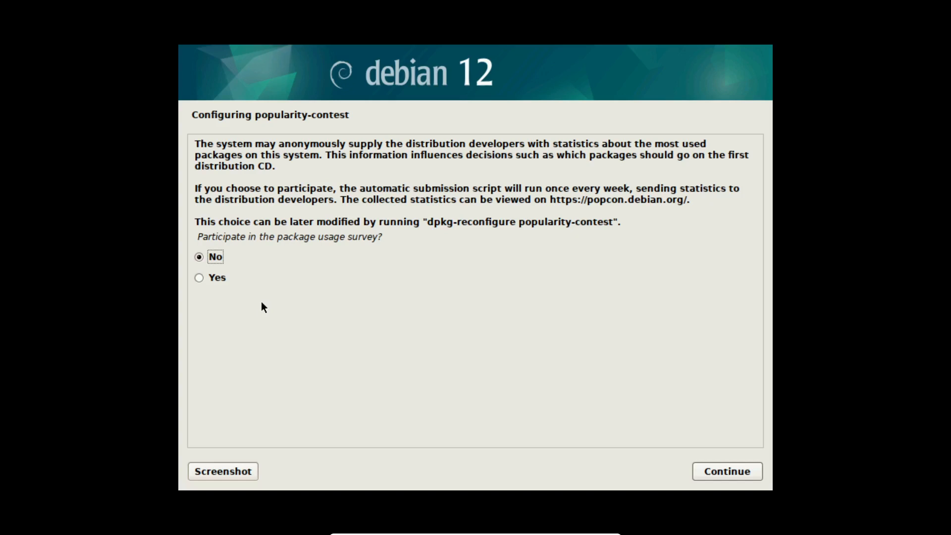
mouse_move(261, 300)
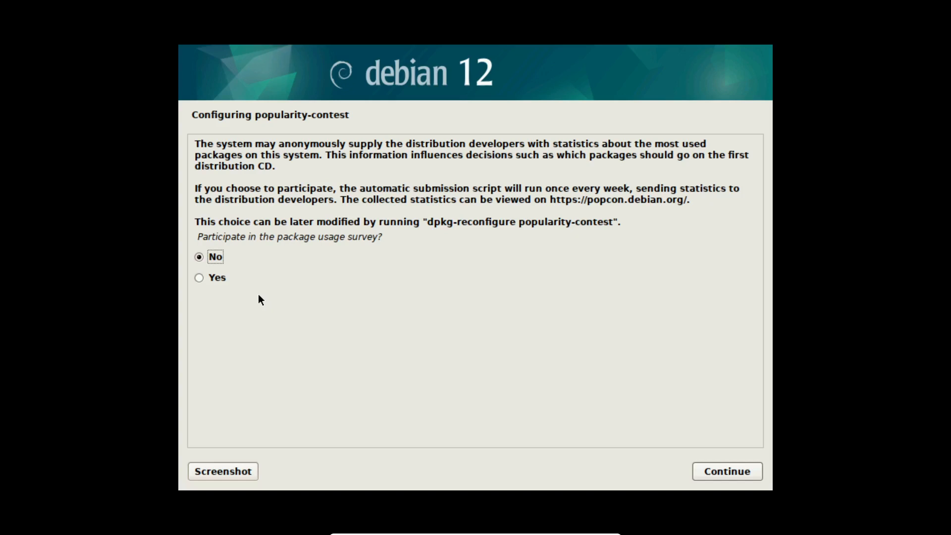
mouse_move(227, 280)
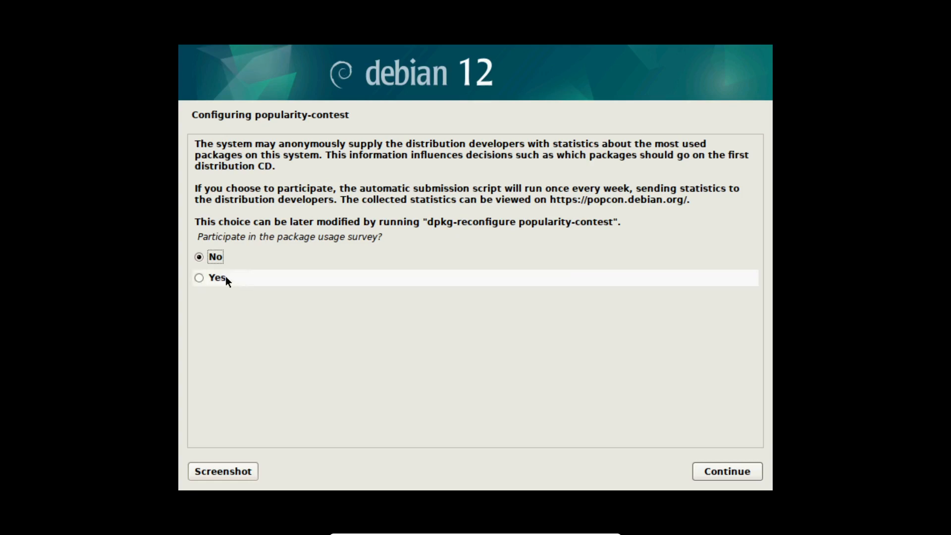
mouse_move(215, 256)
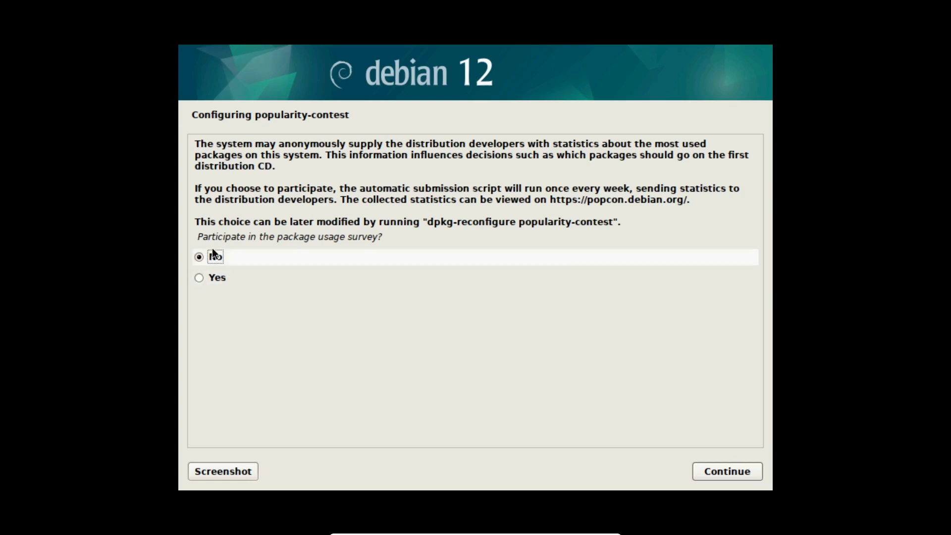
Step: Keep 'No' for the popularity-contest survey
click(726, 471)
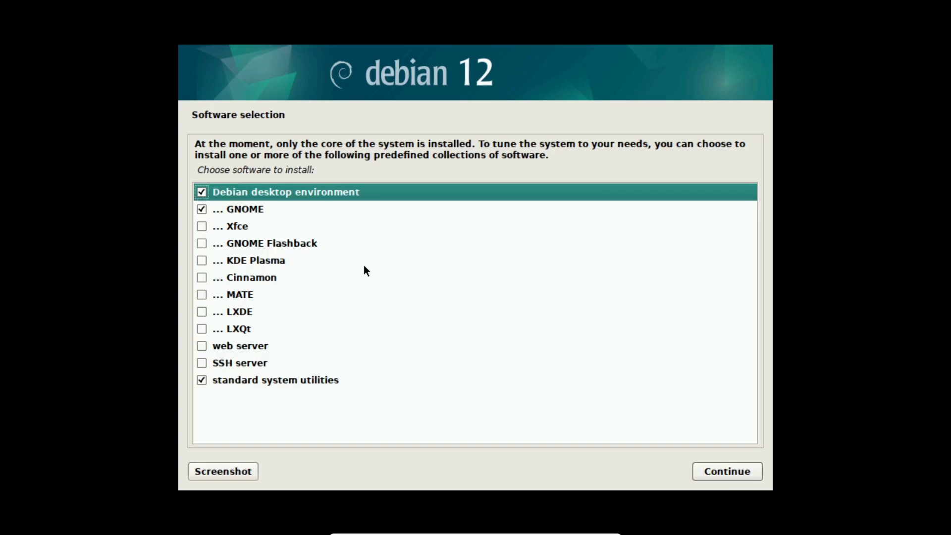
mouse_move(362, 268)
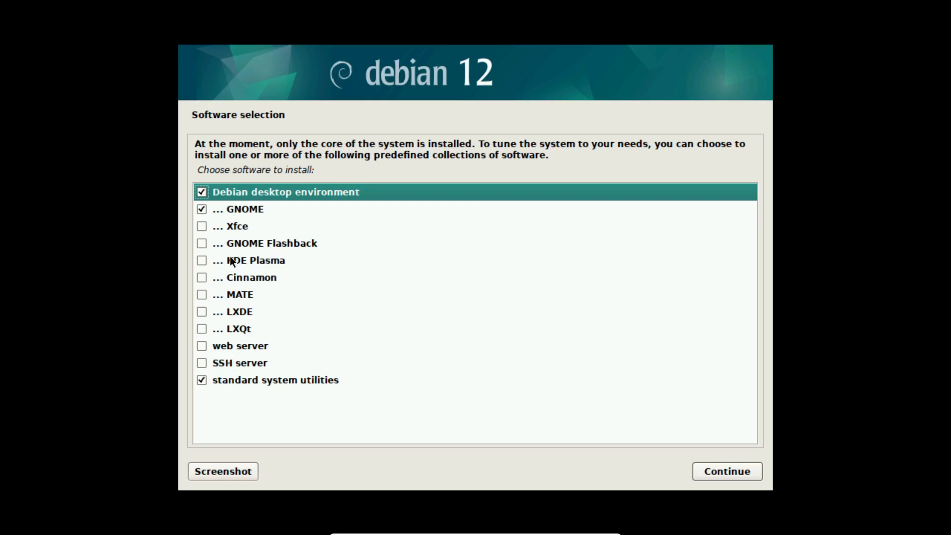
Step: Tick Cinnamon, untick GNOME in Software selection, and start installing
click(202, 277)
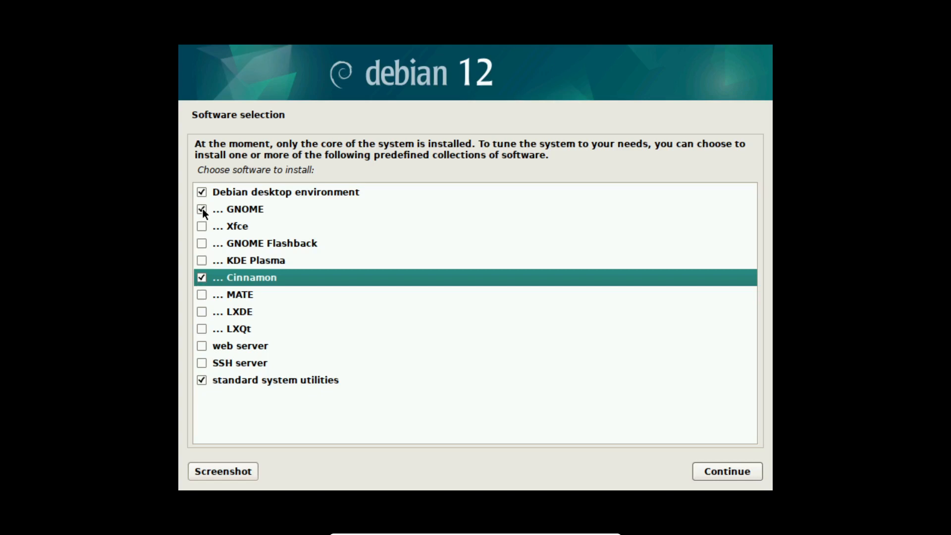
click(202, 208)
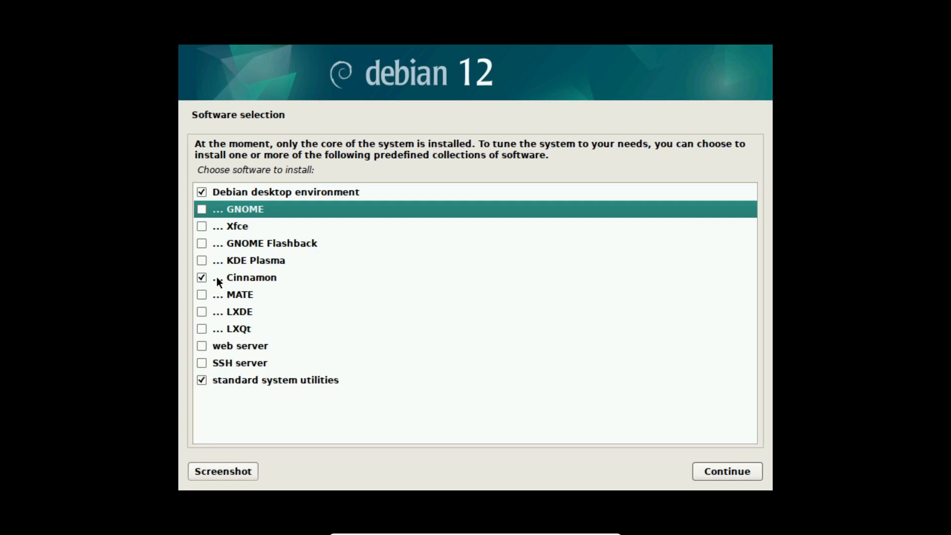
mouse_move(734, 475)
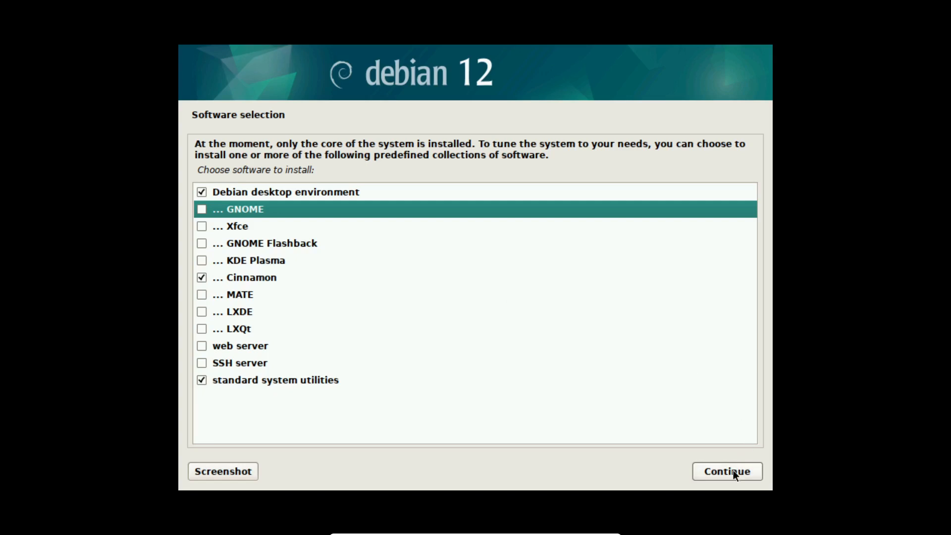
click(726, 471)
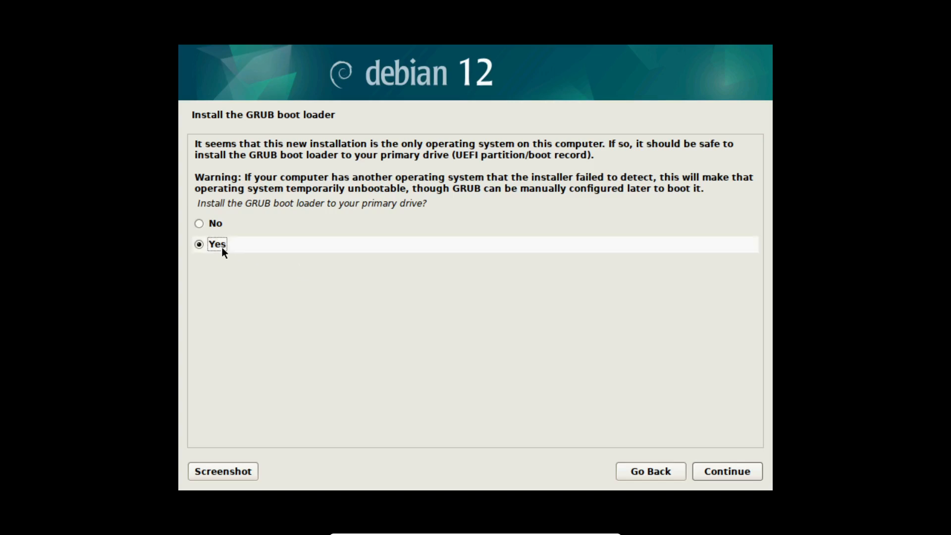
Step: Agree to install GRUB and choose /dev/sda as the boot loader device
click(726, 471)
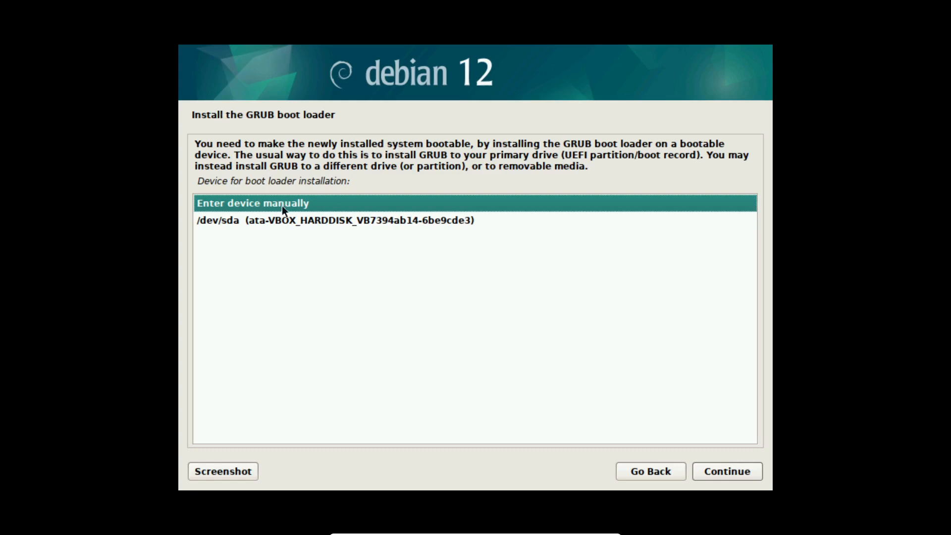
click(342, 220)
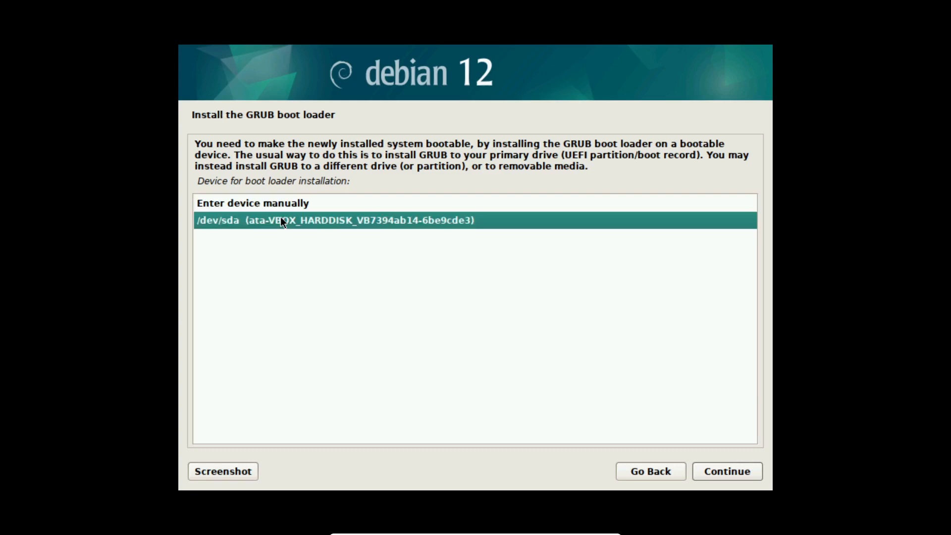
mouse_move(718, 448)
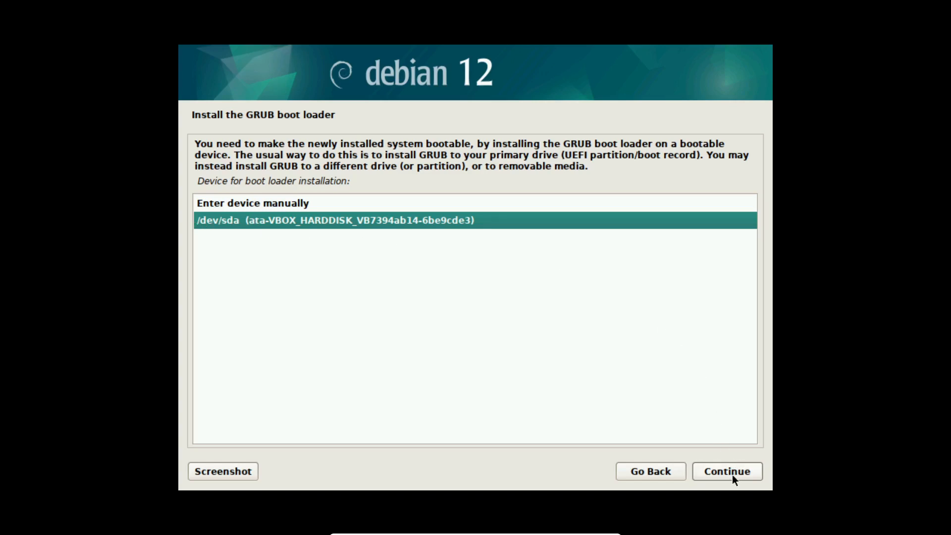
click(727, 471)
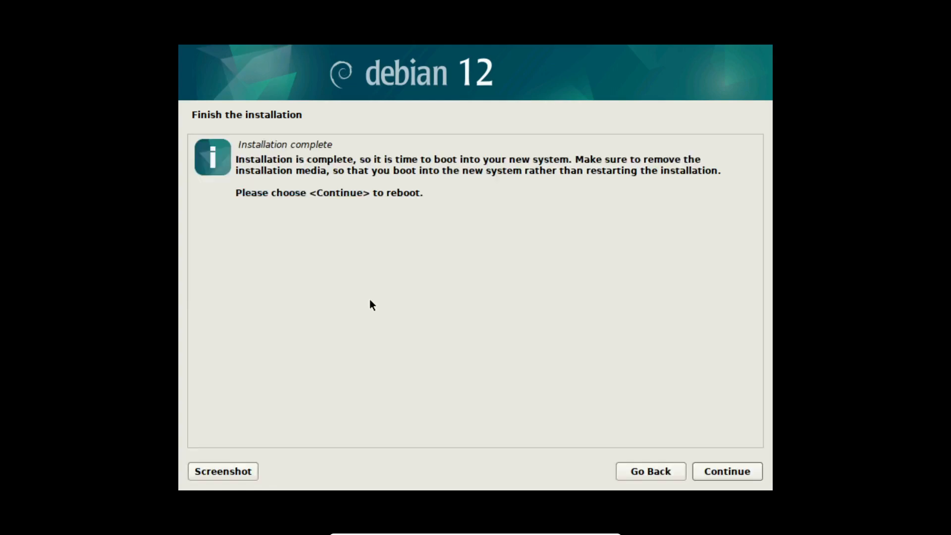
mouse_move(700, 430)
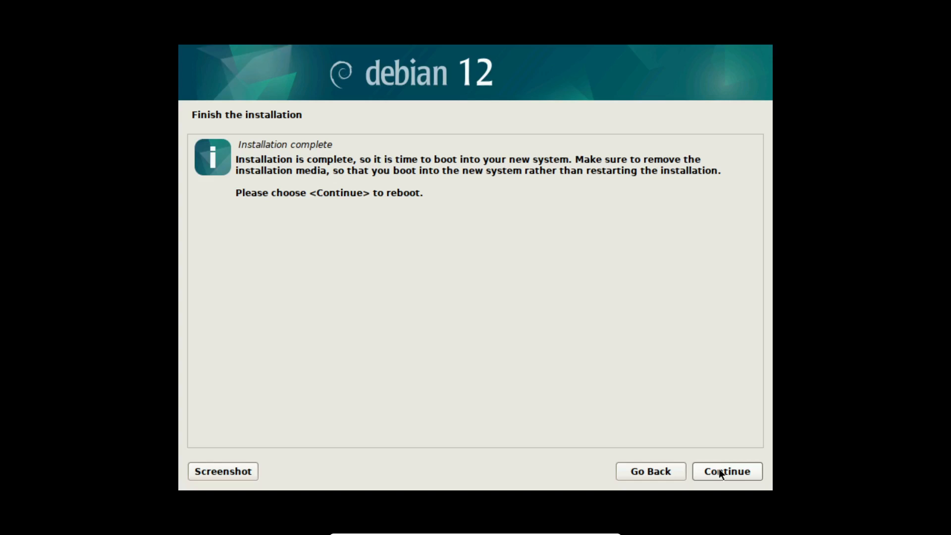
Step: Continue past the Installation complete screen to reboot into the new Debian 12 desktop
click(726, 471)
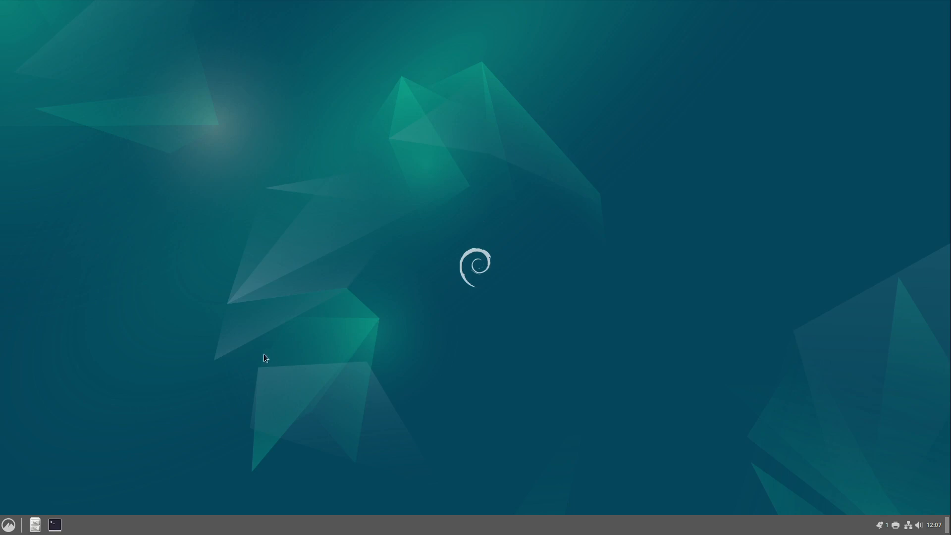
Step: Launch Firefox from the Cinnamon menu and download Linux-assistant.deb (9.8 MB) from linux-assistant.org
click(8, 524)
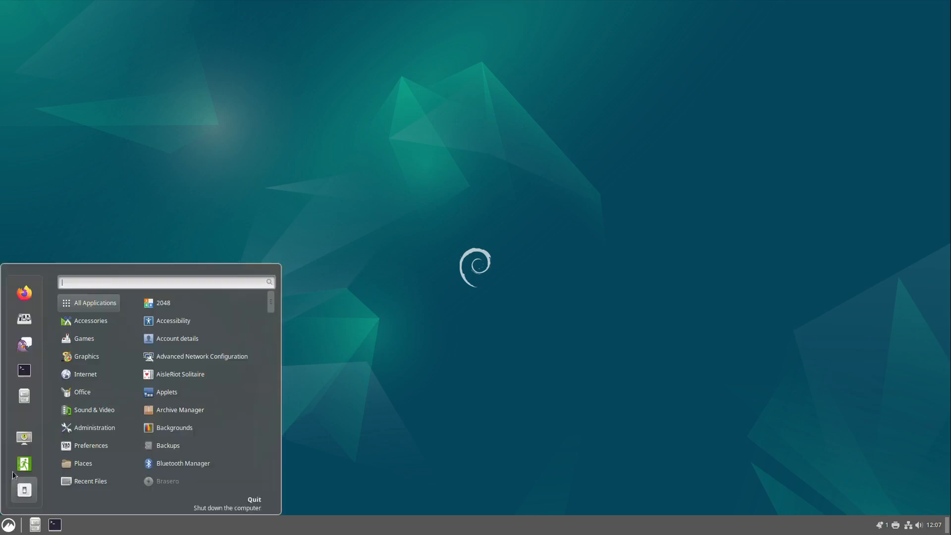
click(361, 338)
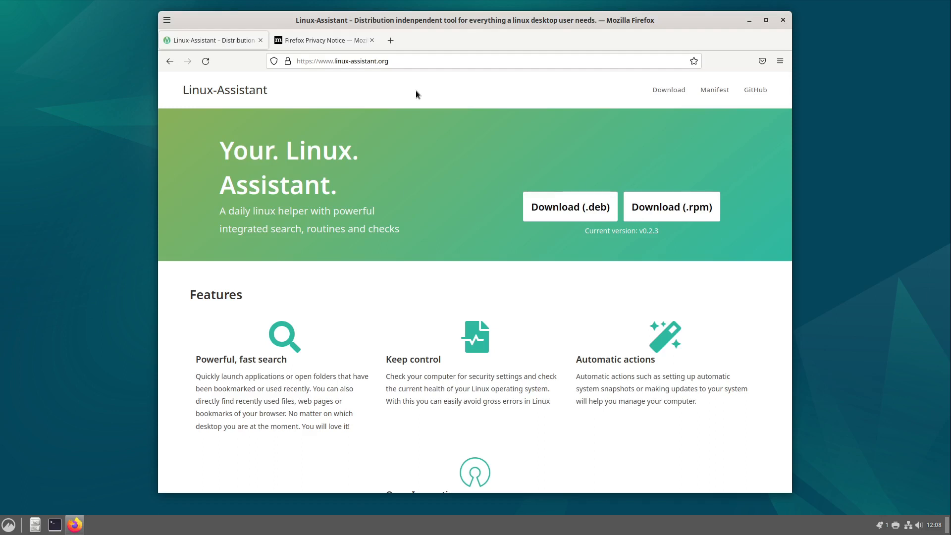
mouse_move(568, 194)
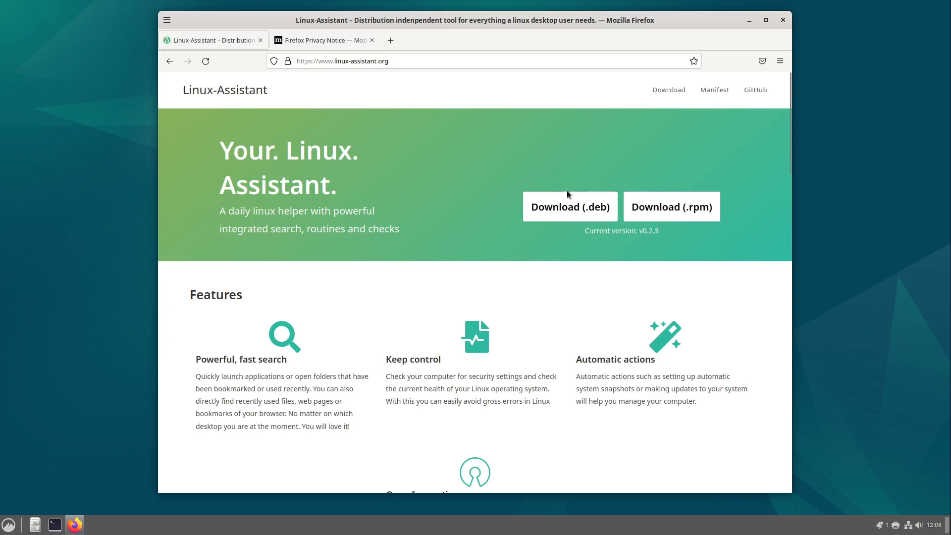
mouse_move(568, 206)
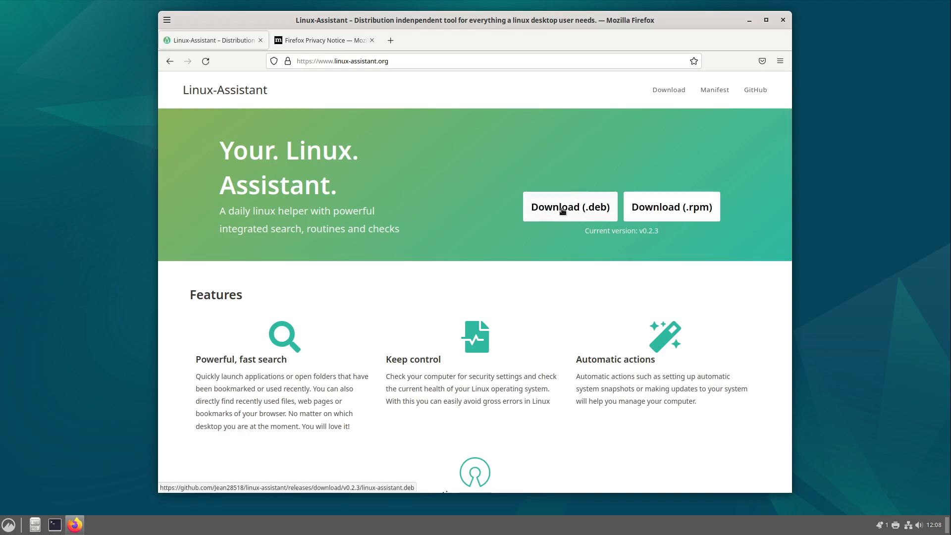
click(569, 206)
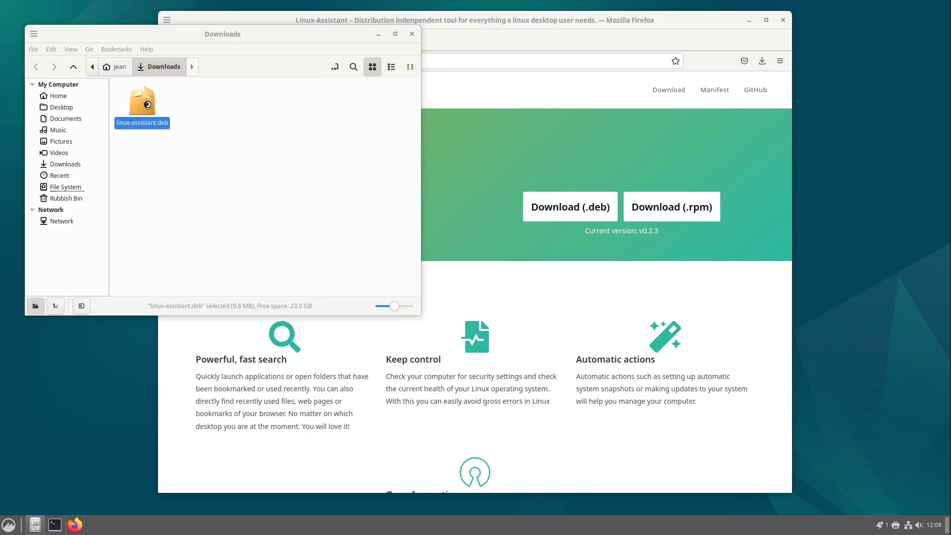
Step: Install linux-assistant.deb in GDebi with password authentication, then close the progress dialog and GDebi
double_click(141, 103)
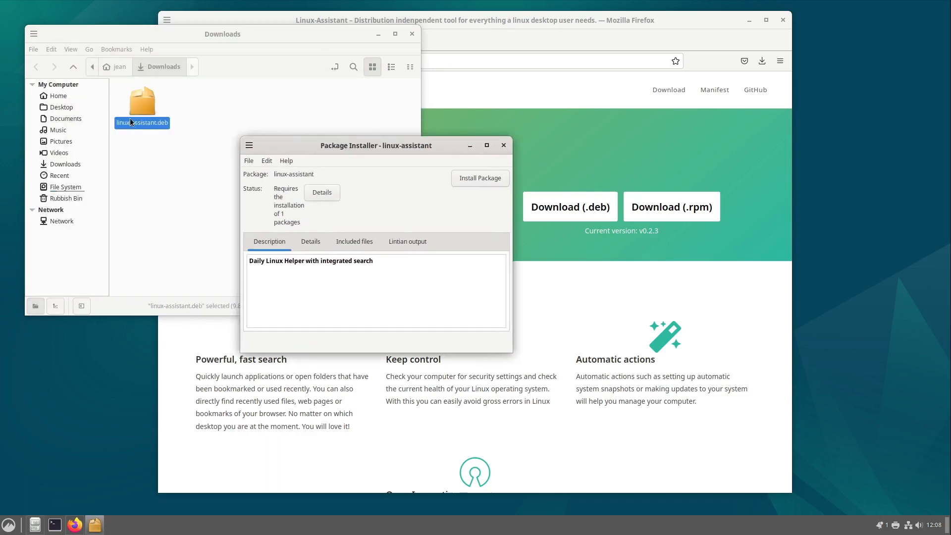
click(479, 178)
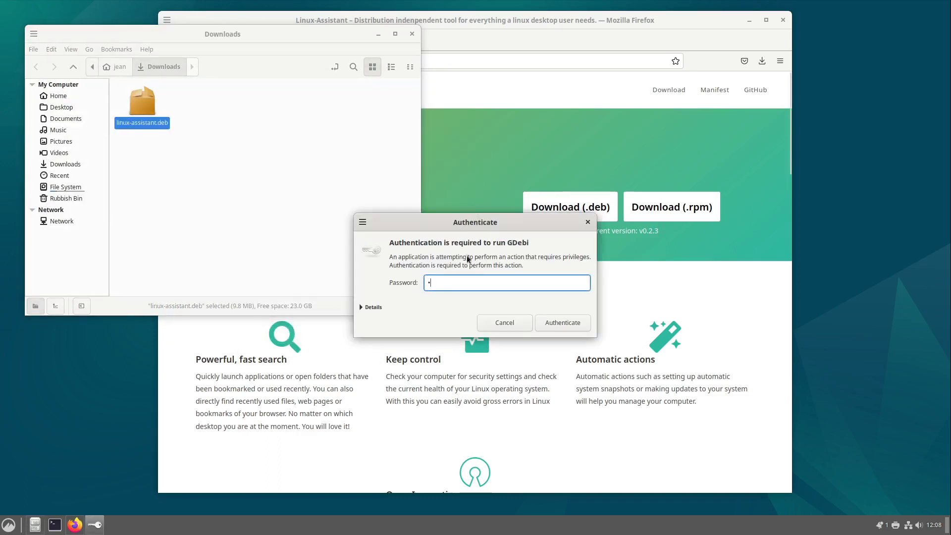
click(561, 322)
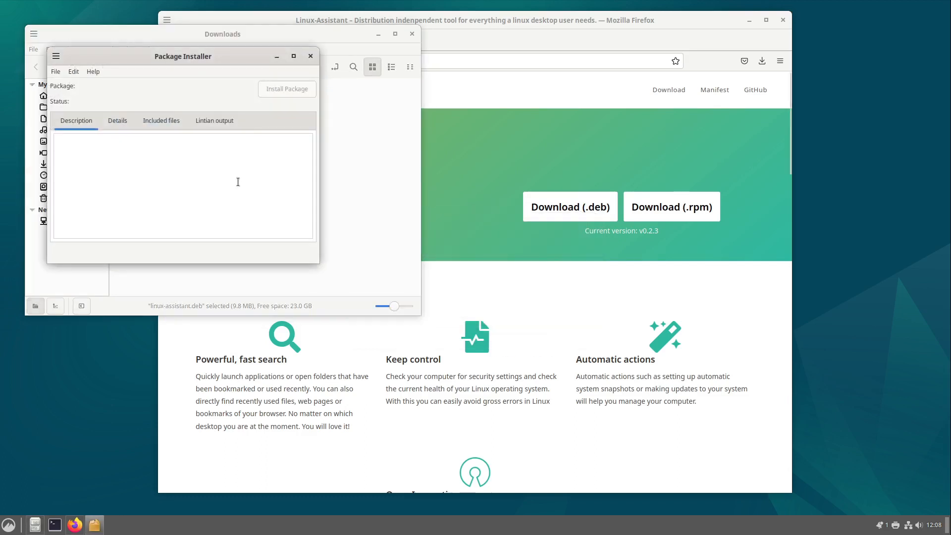
click(287, 89)
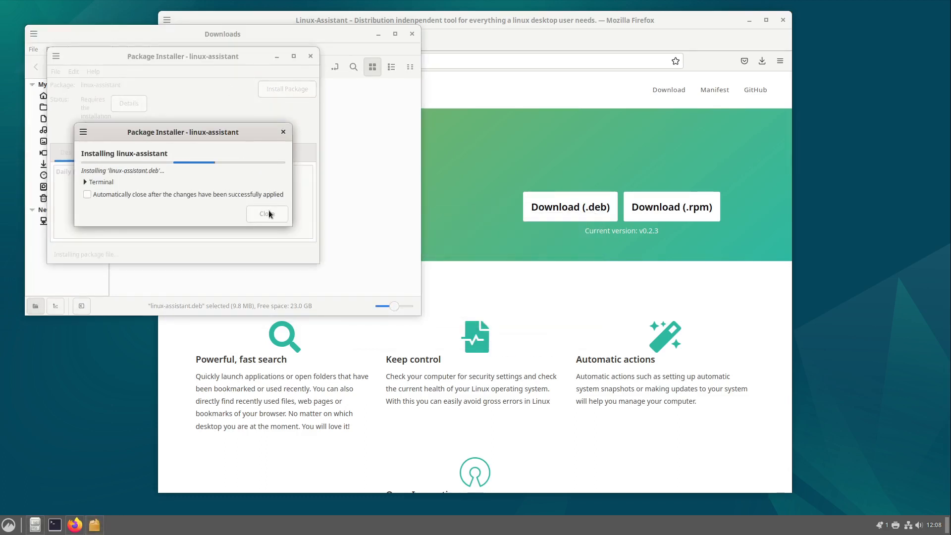
click(266, 213)
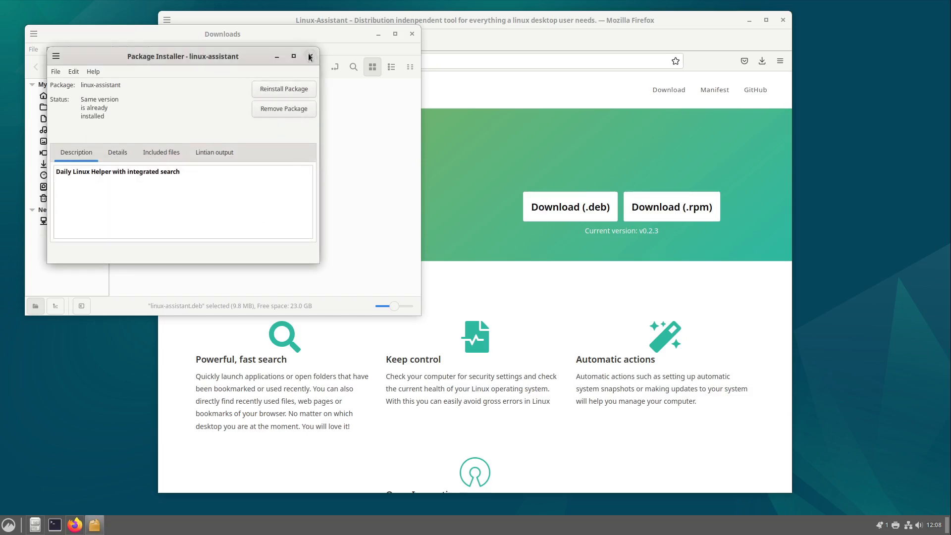
click(310, 56)
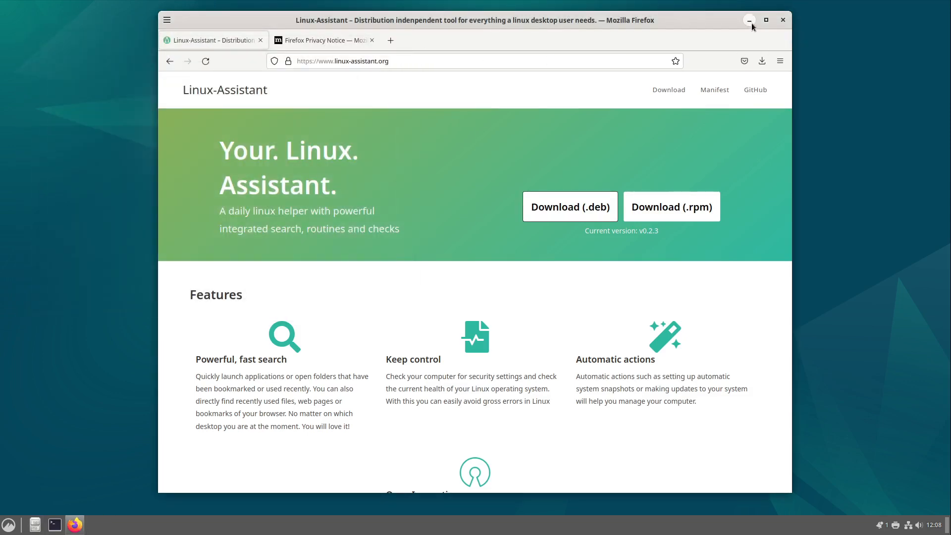
Step: Pass the Linux Assistant welcome, confirm Debian/Cinnamon detection, enable the hotkey, and choose Let's start
click(9, 525)
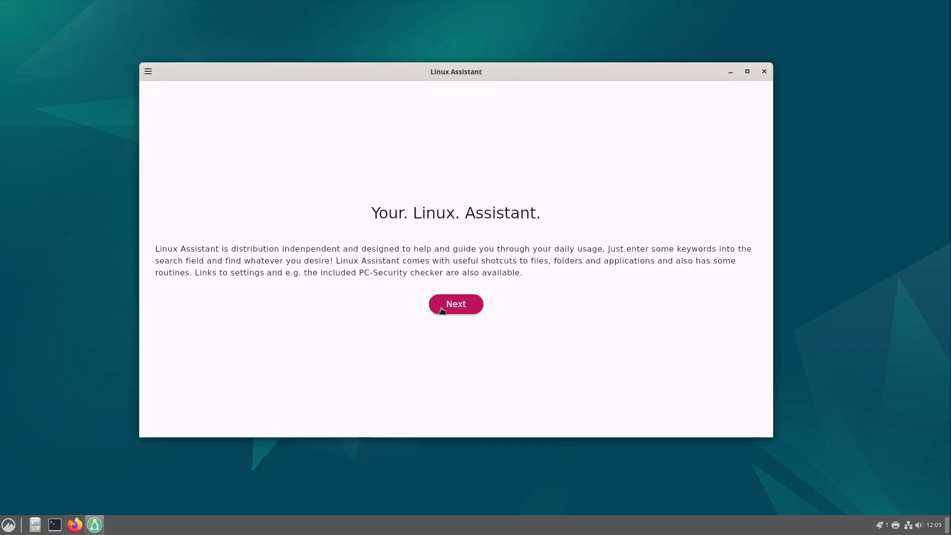
click(455, 303)
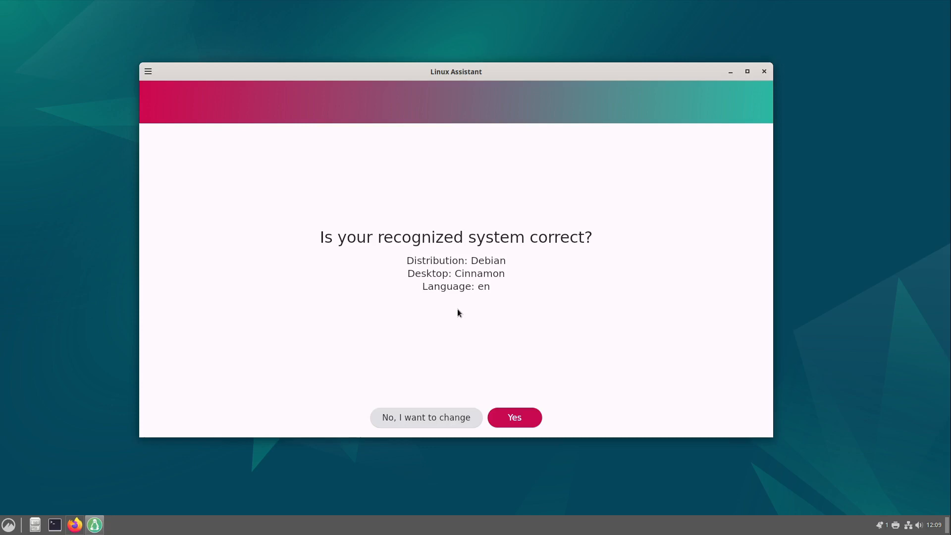
click(513, 417)
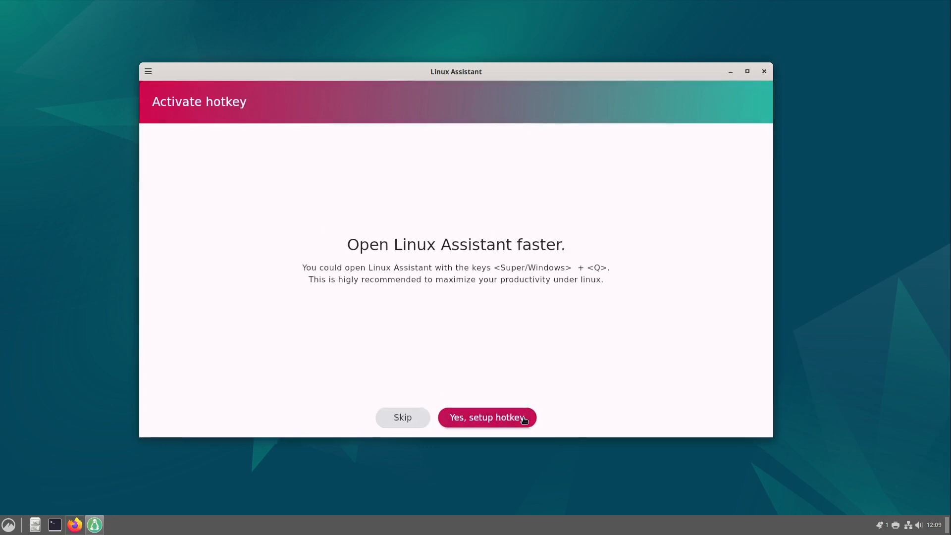
mouse_move(433, 254)
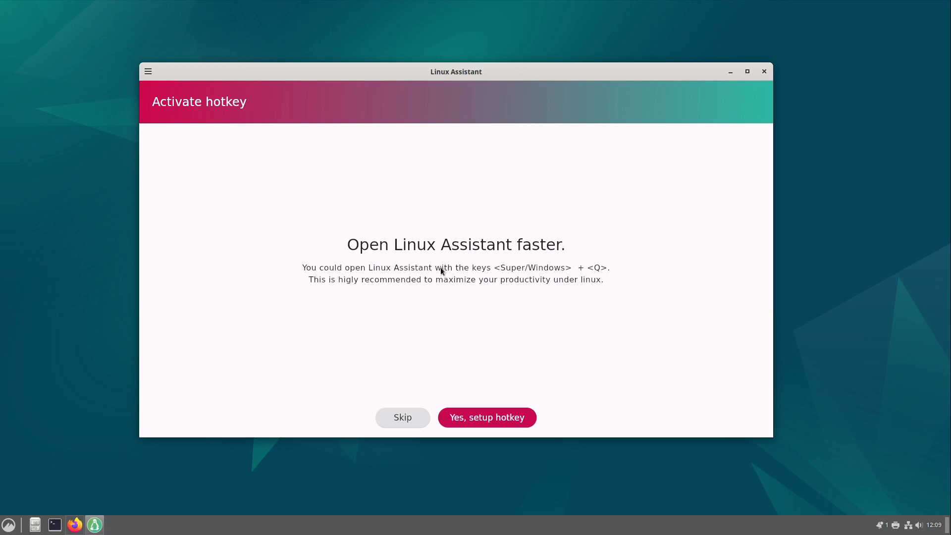
click(486, 417)
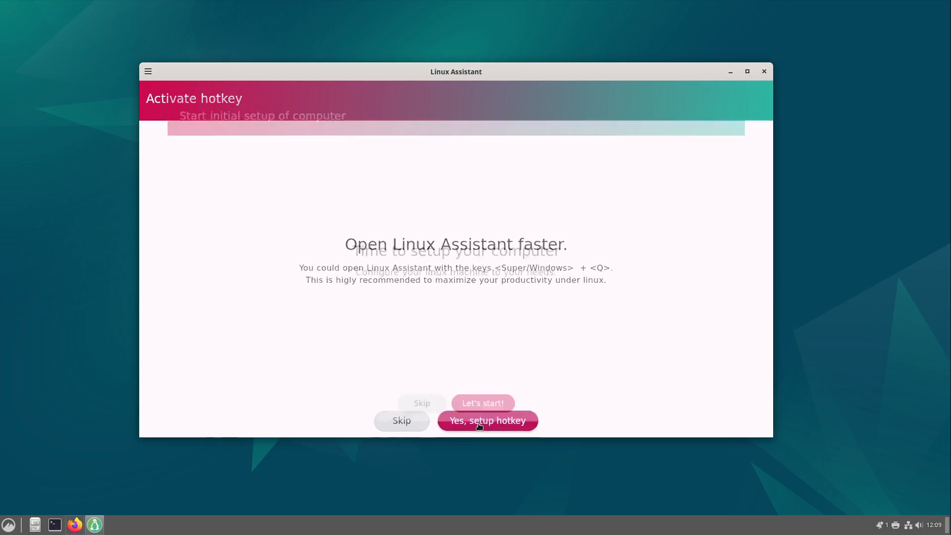
click(486, 420)
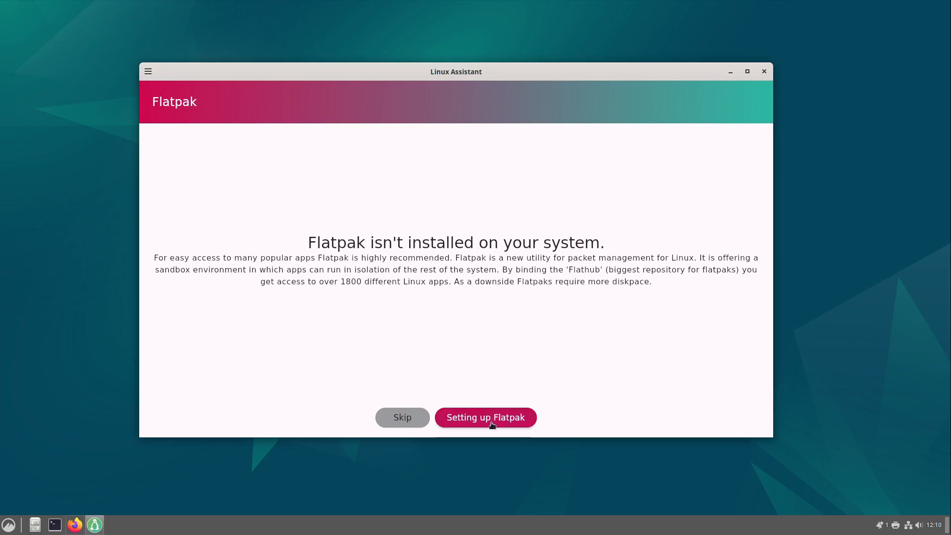
Step: Set up Flatpak with password authentication and continue to browser selection
click(485, 417)
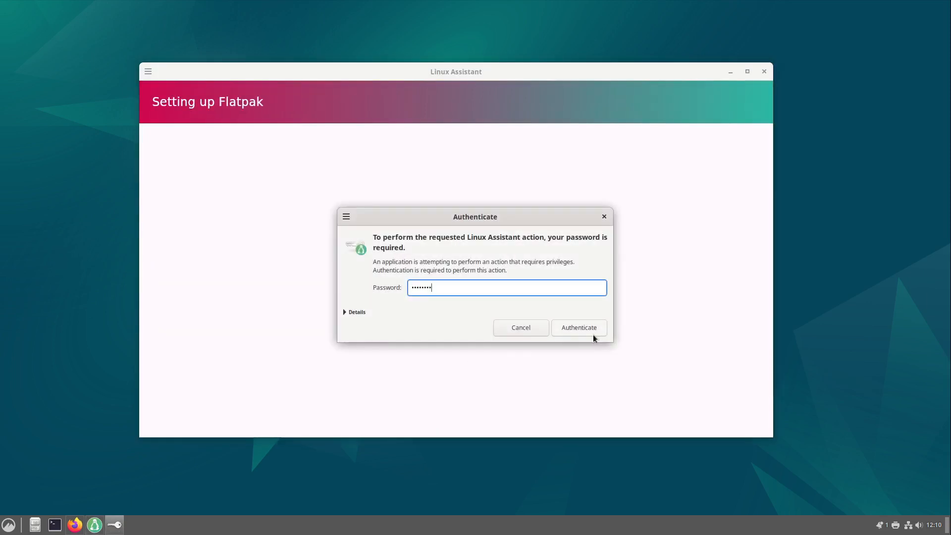
click(578, 327)
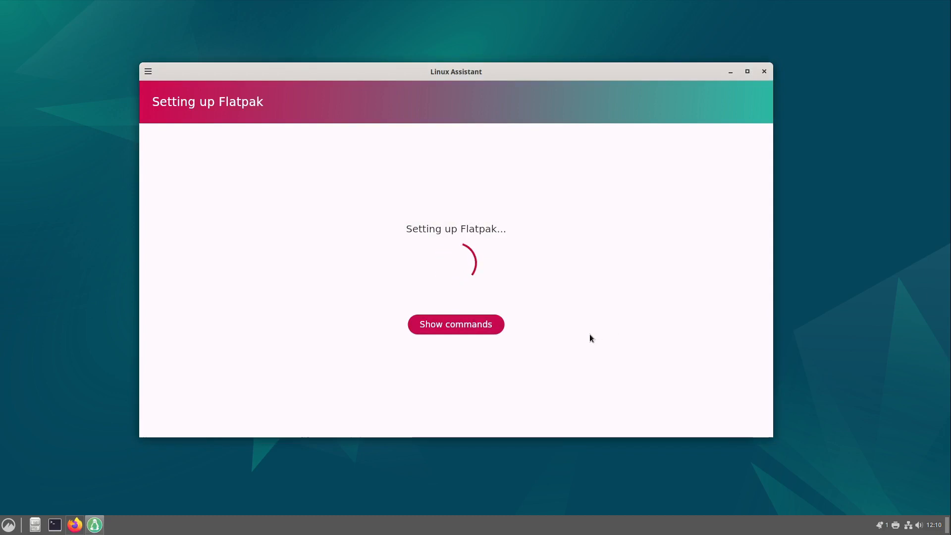
click(456, 324)
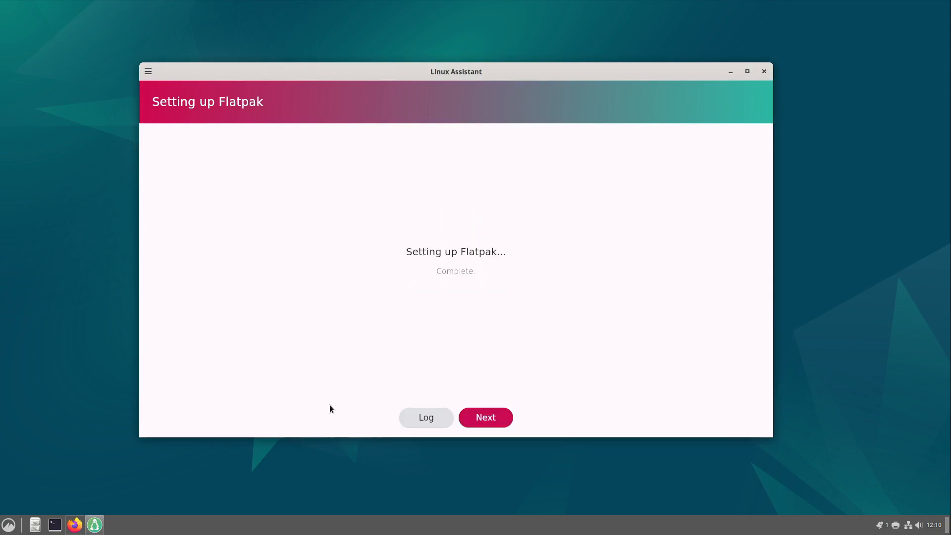
click(485, 417)
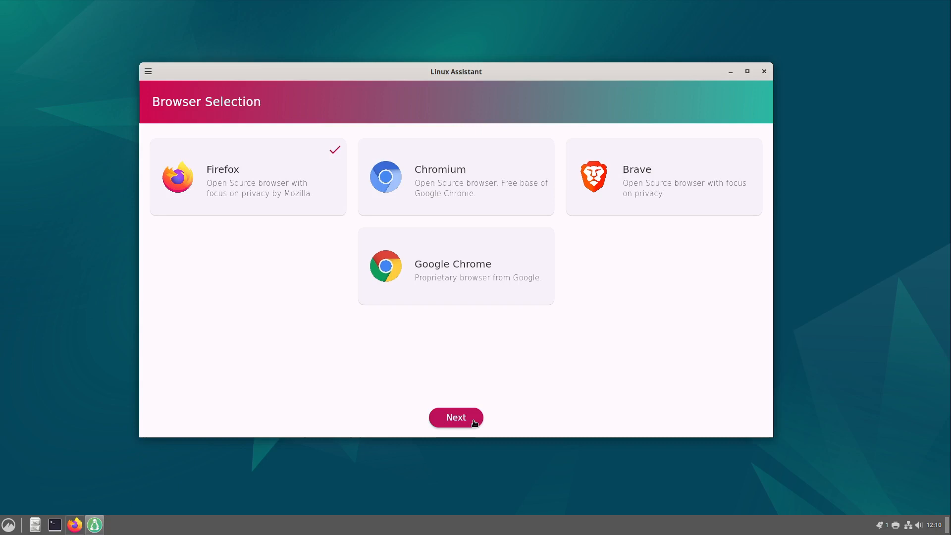
Step: Accept the default Firefox, LibreOffice and Thunderbird selections on the three app pages
click(455, 417)
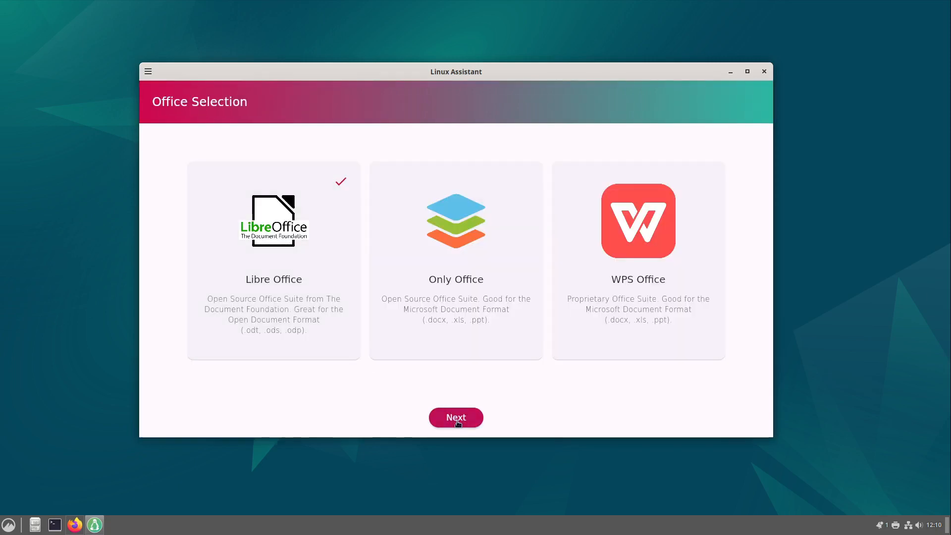
click(456, 417)
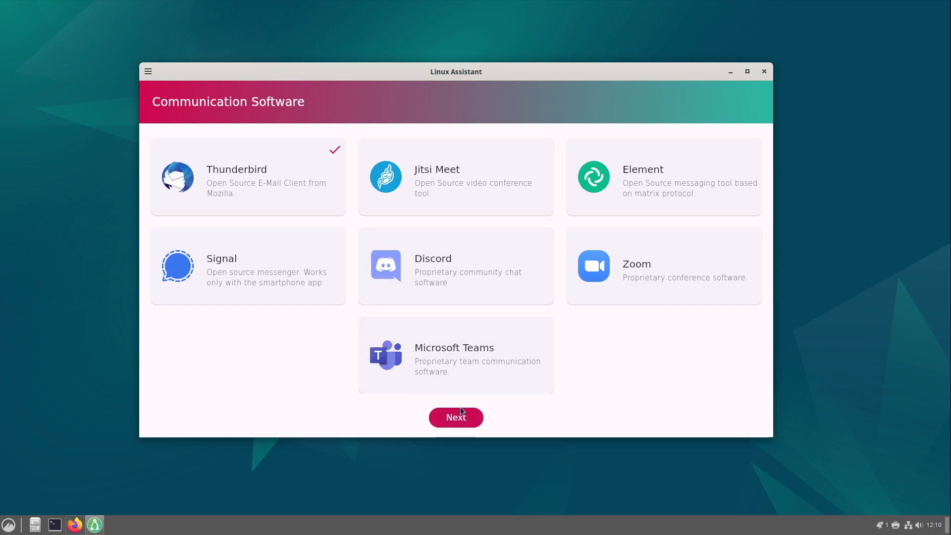
click(456, 417)
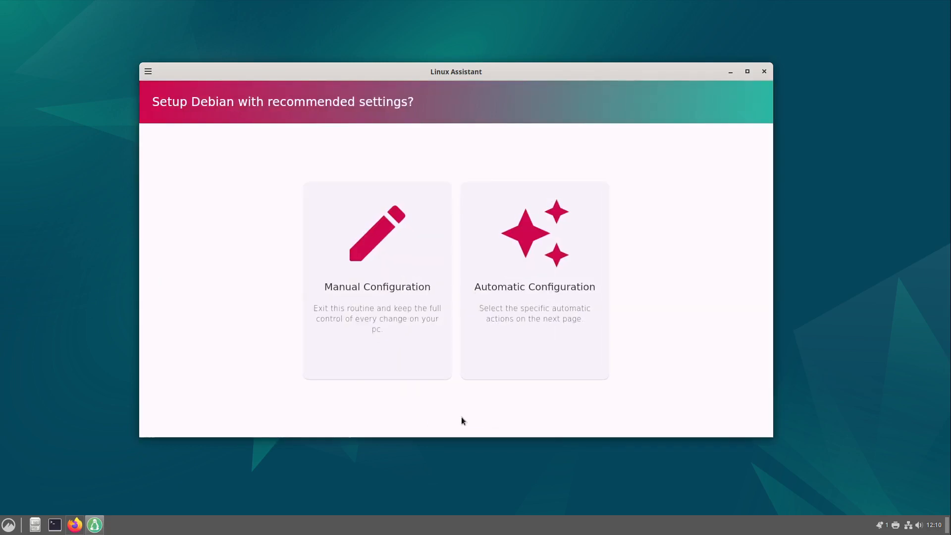
mouse_move(512, 303)
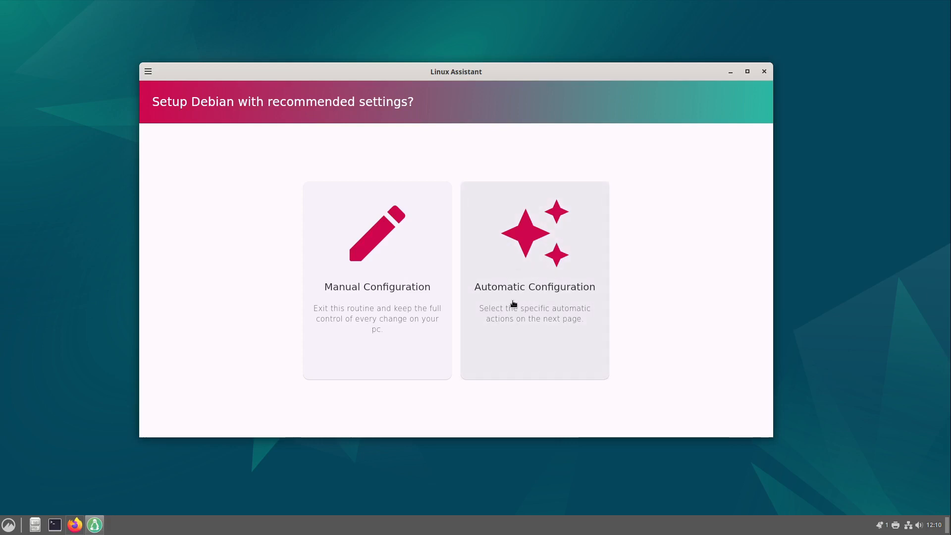
Step: Choose Automatic Configuration, keeping system update, codecs, snapshots and update manager checked
click(534, 279)
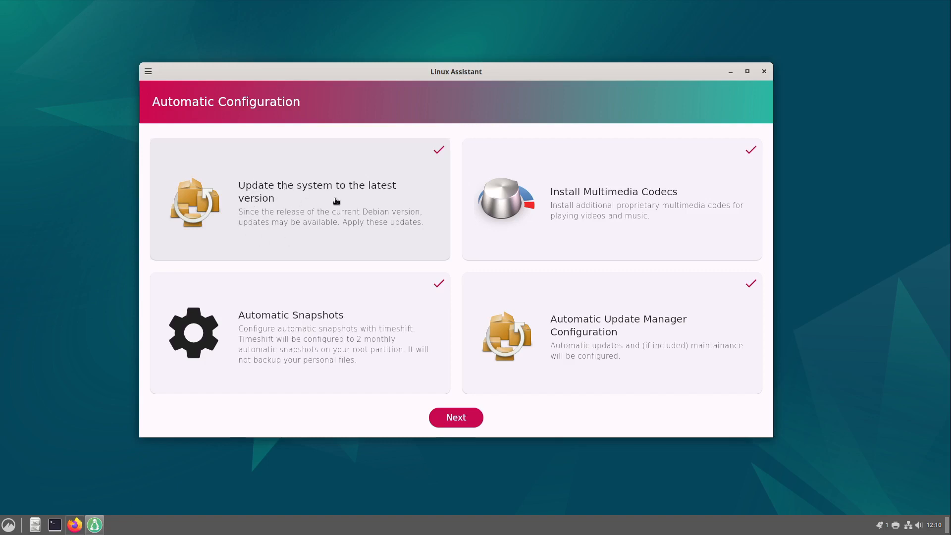
mouse_move(610, 216)
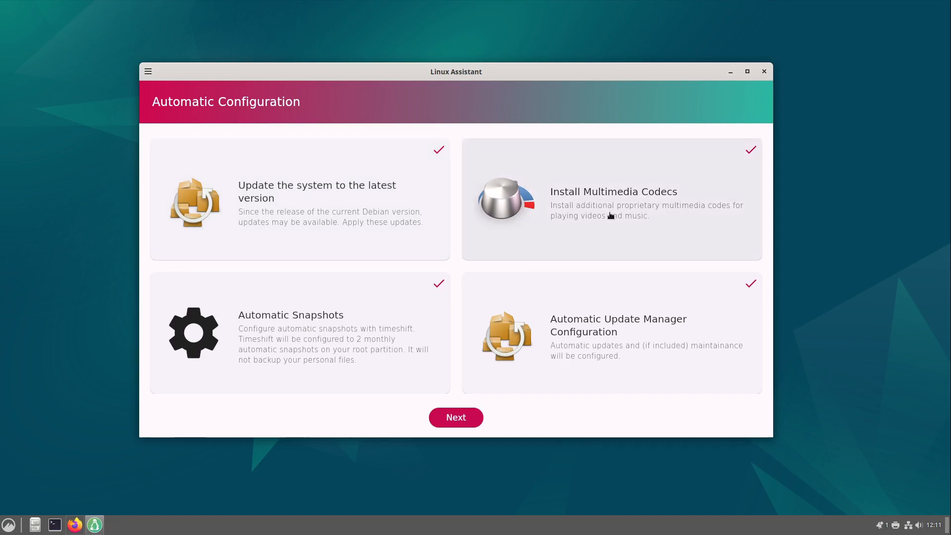
mouse_move(297, 344)
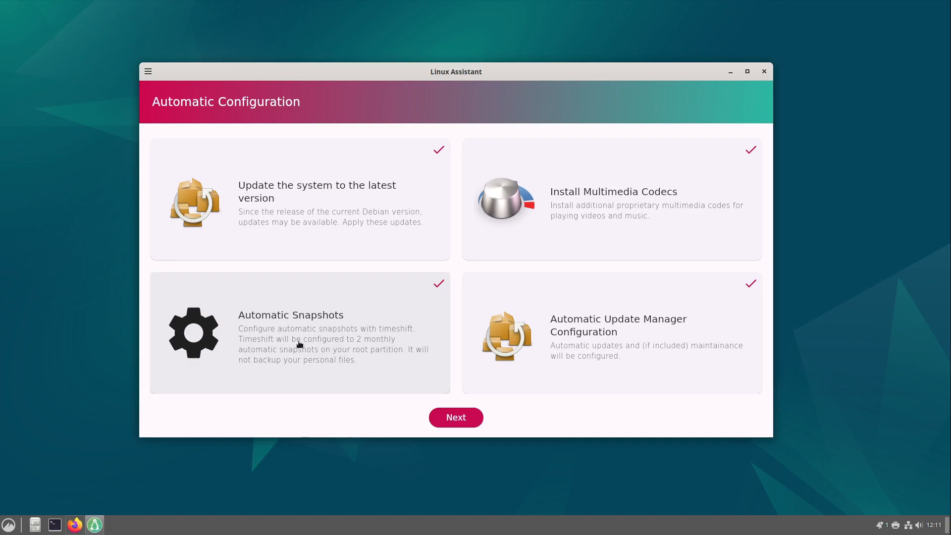
mouse_move(533, 338)
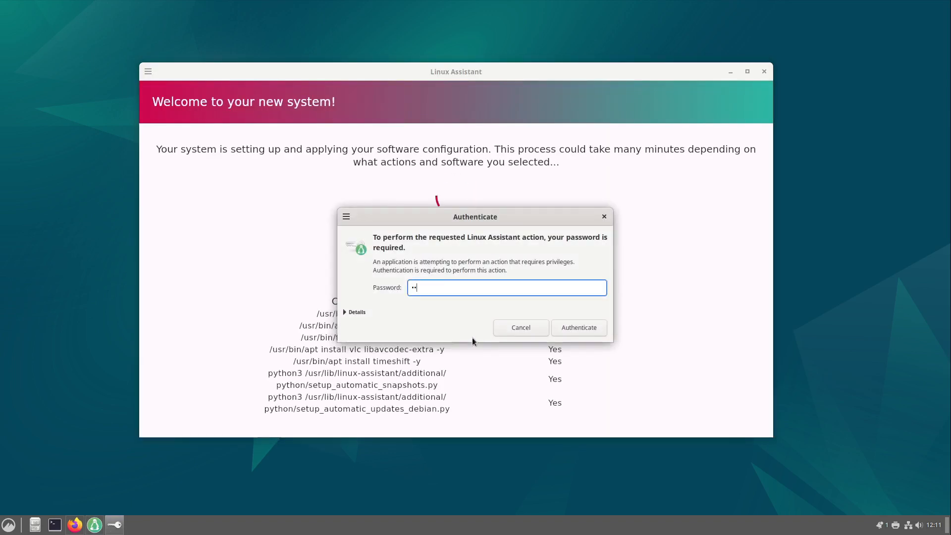
Step: Authenticate with the password so the setup commands run, then dismiss the Linux Assistant window
click(578, 327)
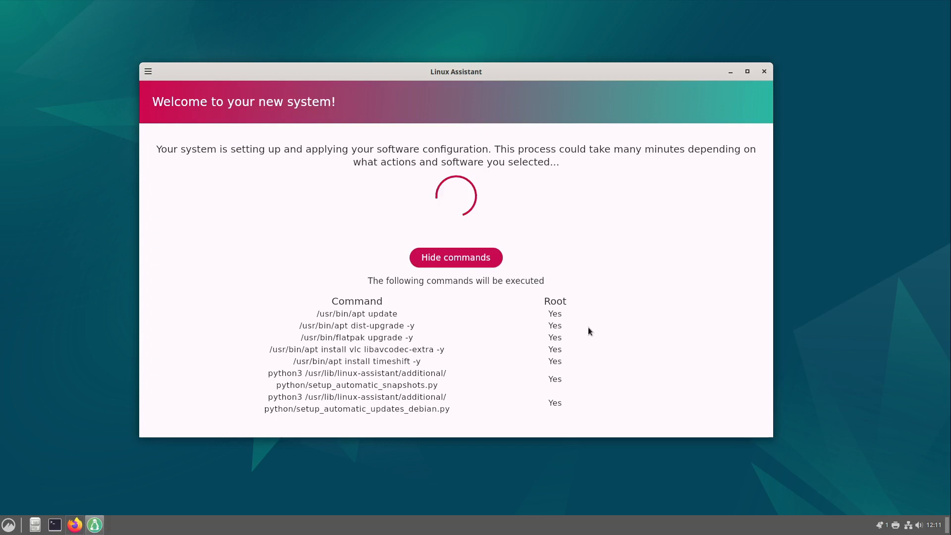
mouse_move(345, 303)
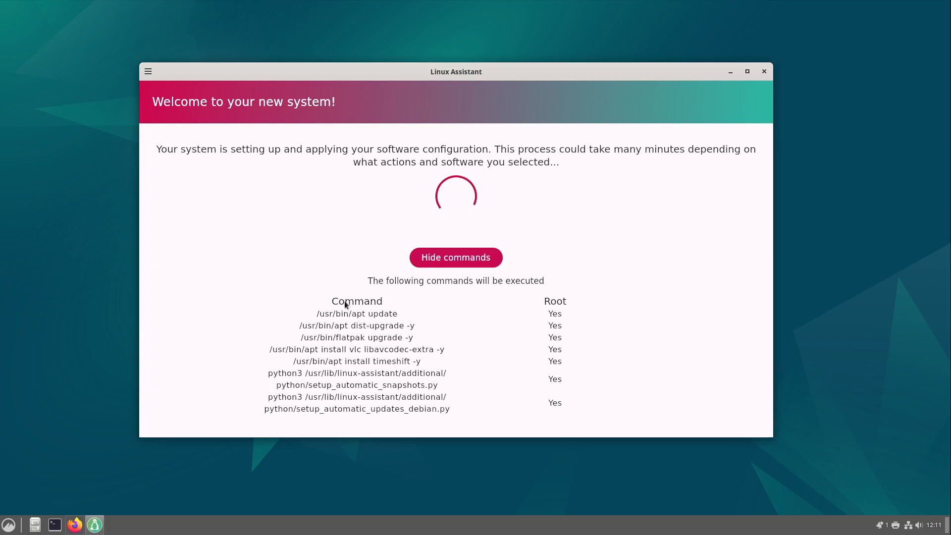
mouse_move(356, 314)
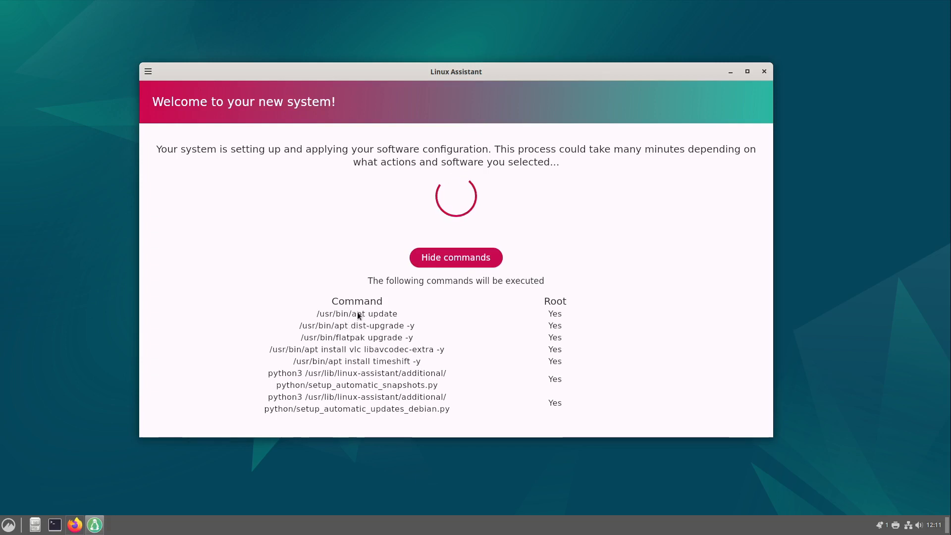
click(455, 257)
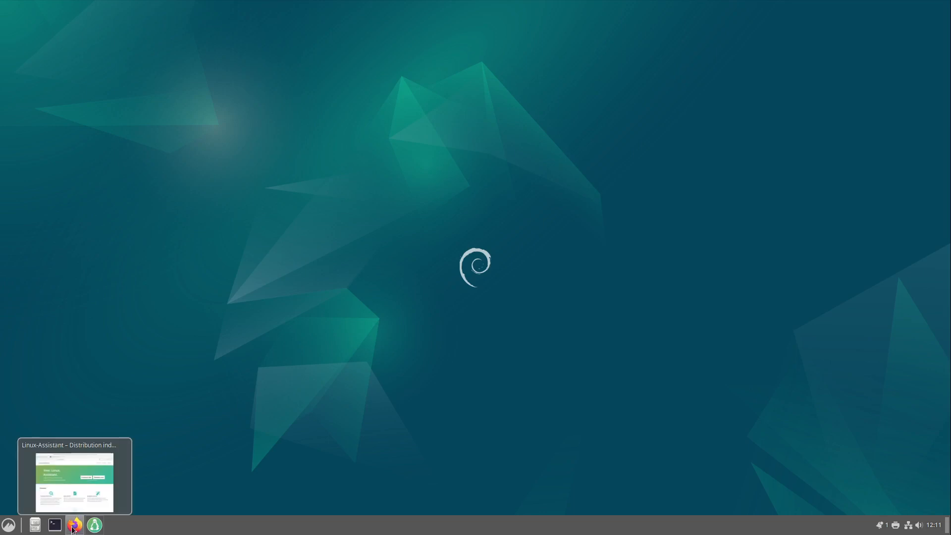
Step: Search 'white sur light cinnamon' and download WhiteSur-Light.tar.xz from the WhiteSur Gtk Theme page
click(75, 525)
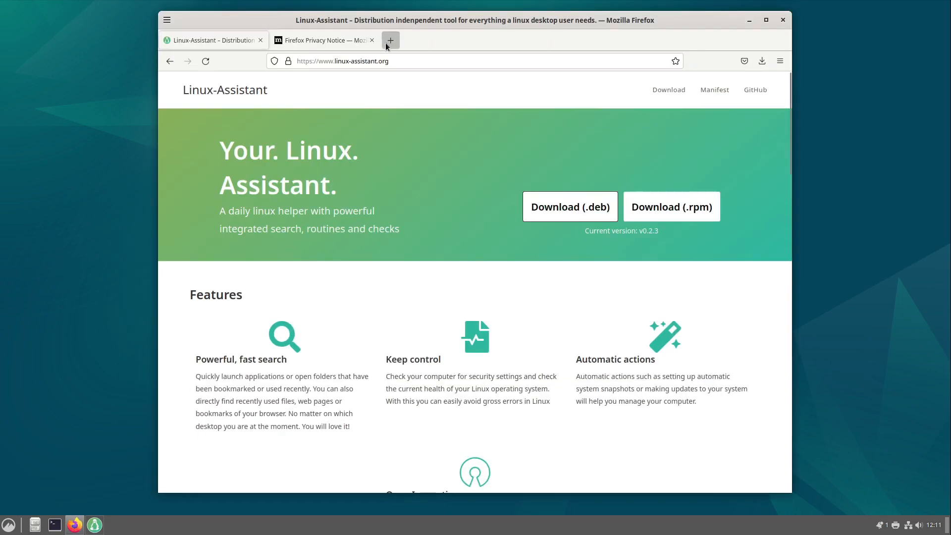
click(390, 40)
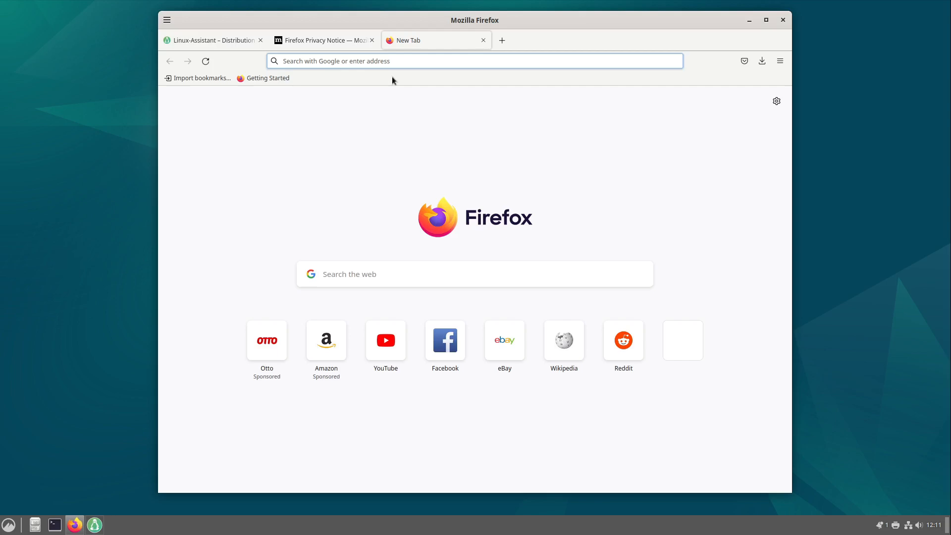
text(white sur light cinnamon)
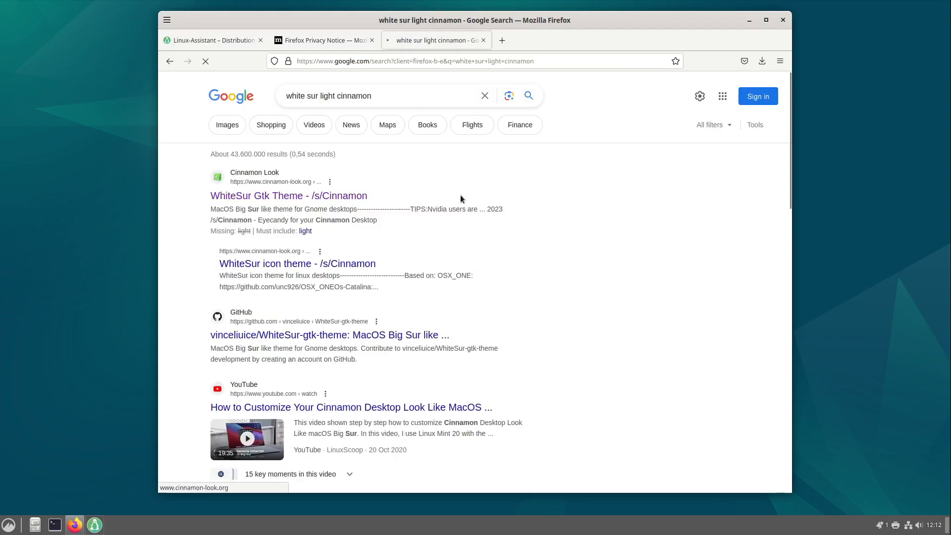
click(288, 195)
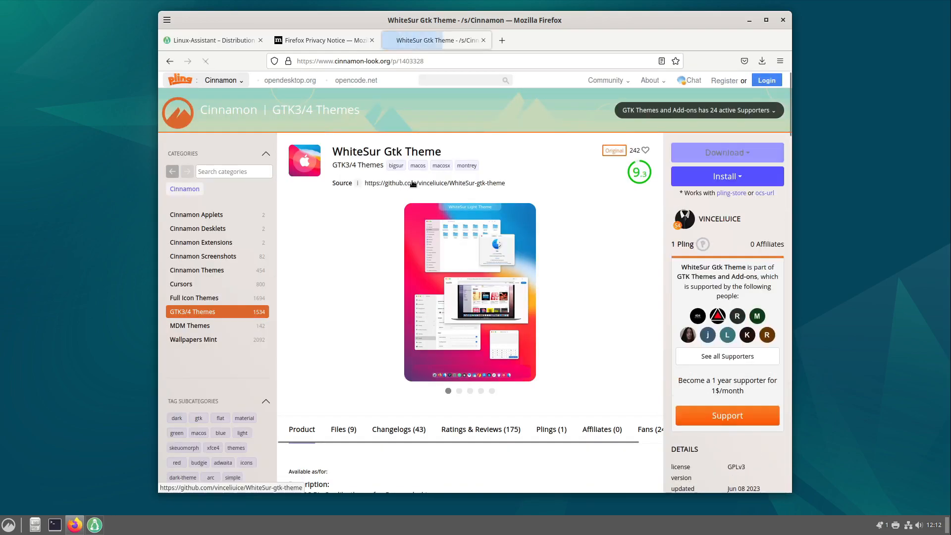
click(726, 152)
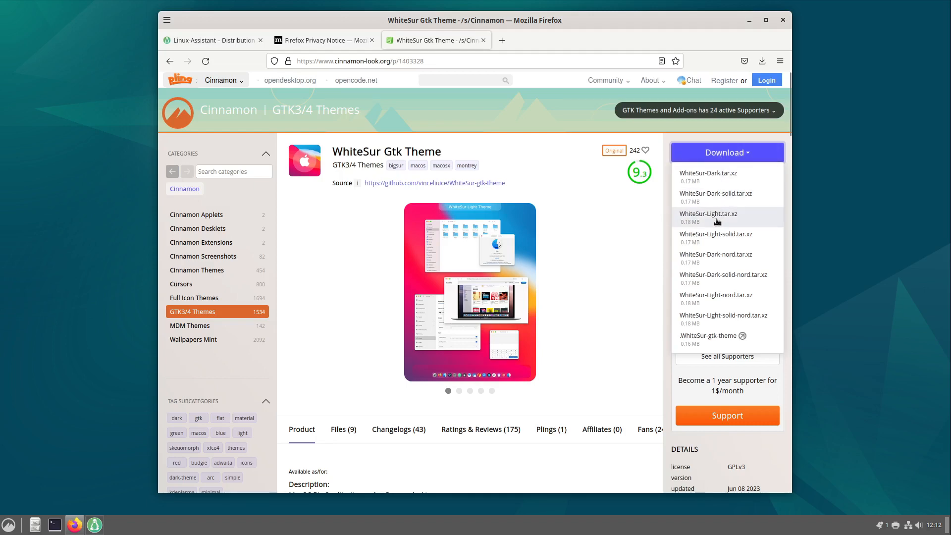
click(708, 214)
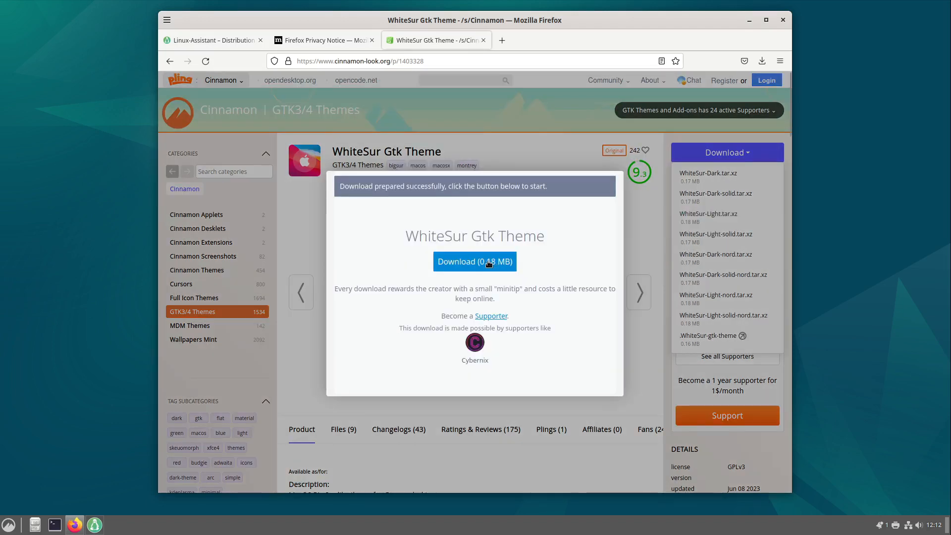
click(475, 262)
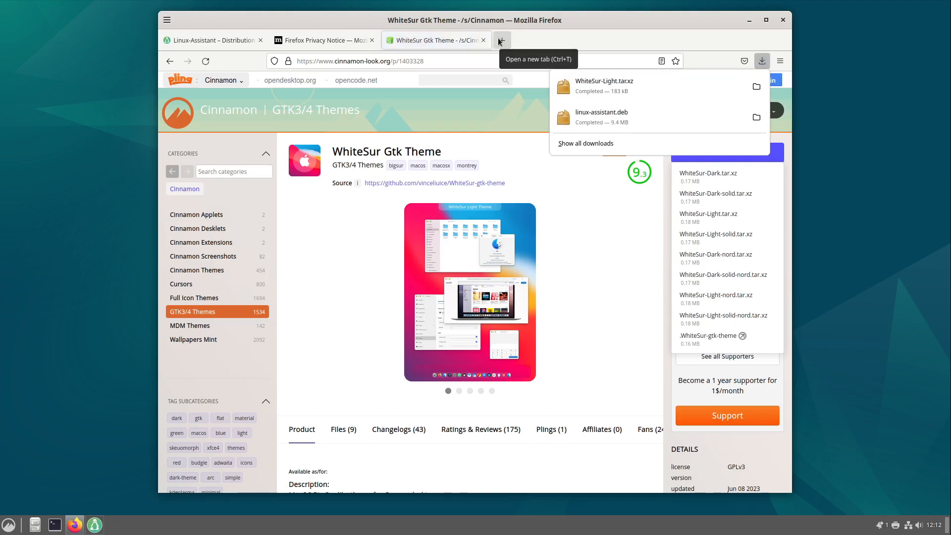
click(500, 40)
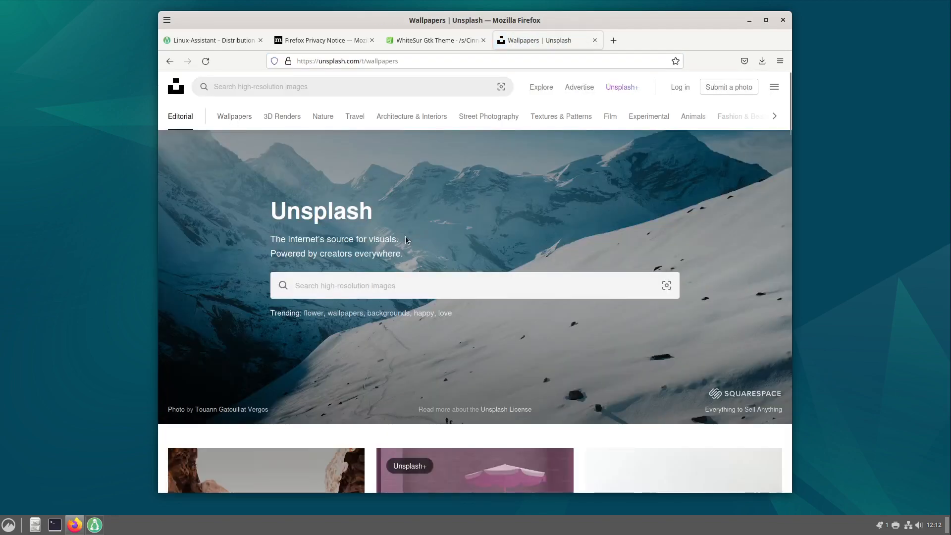
Step: Download the snowy mountain photo from Unsplash Wallpapers and open its Downloads folder
click(234, 116)
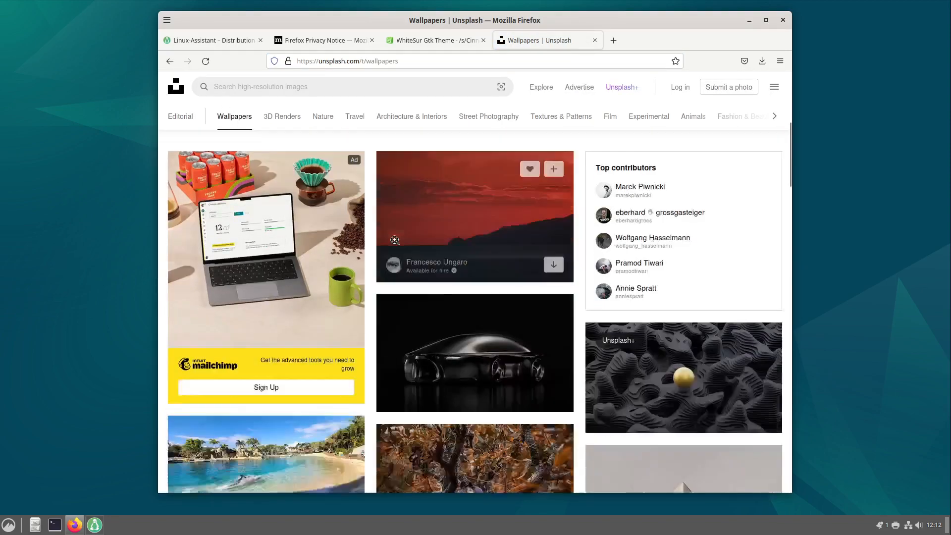
scroll(down, 3)
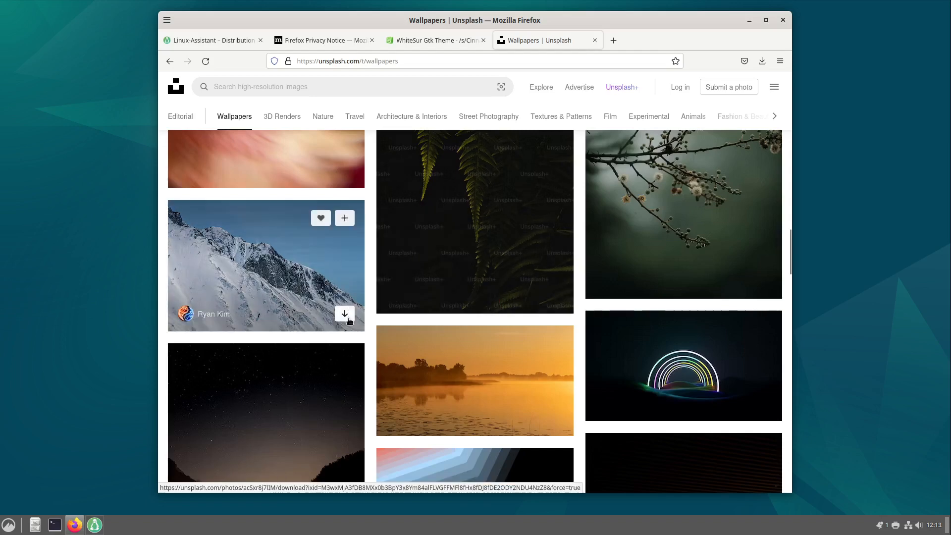
click(344, 314)
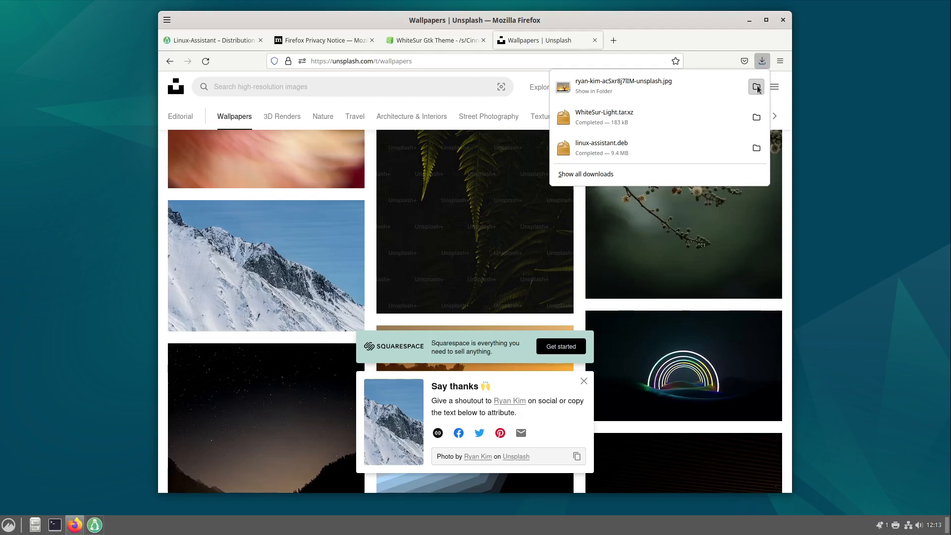
click(757, 87)
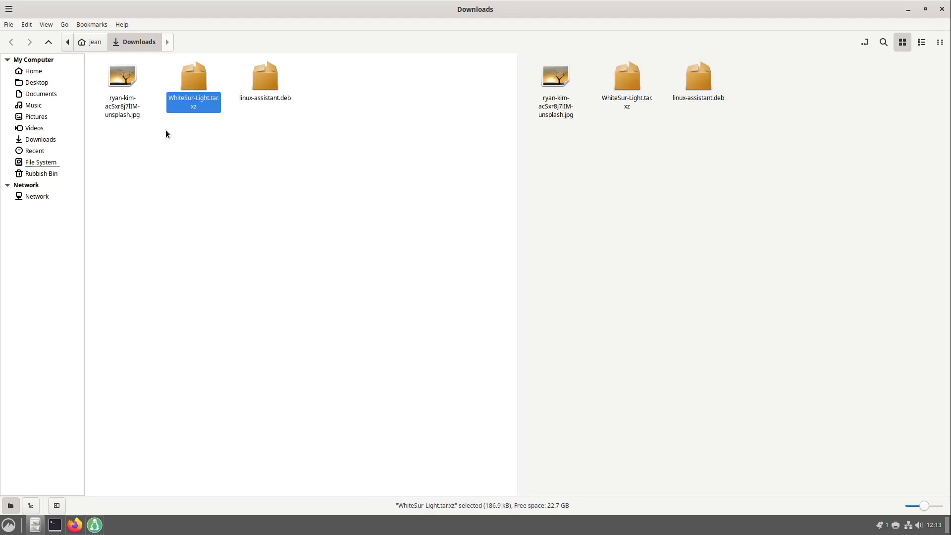
mouse_move(194, 77)
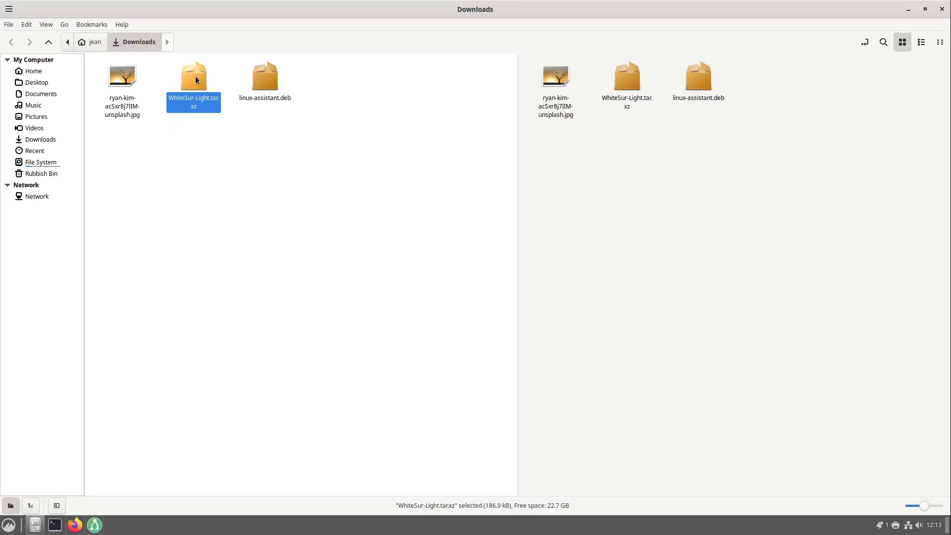
Step: Extract the WhiteSur-Light.tar.xz archive into the Downloads folder
right_click(193, 79)
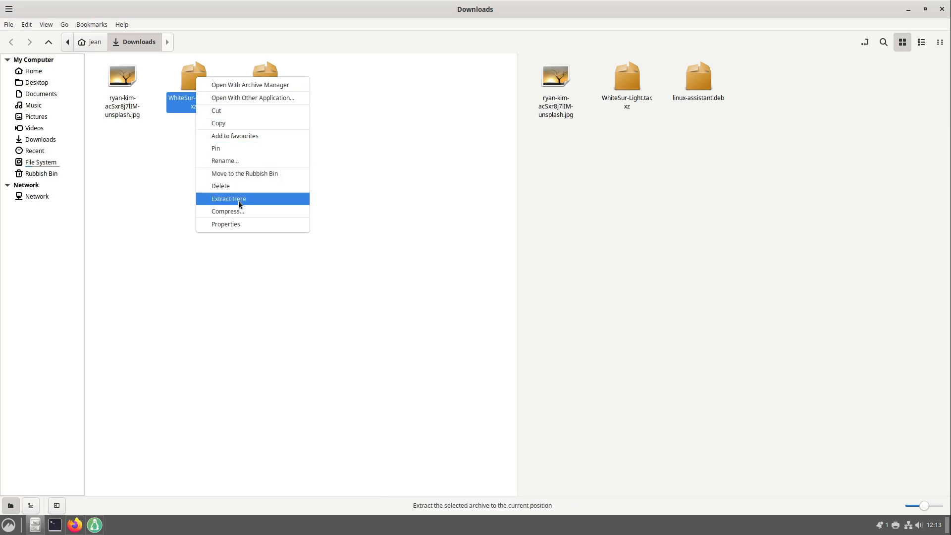
click(228, 198)
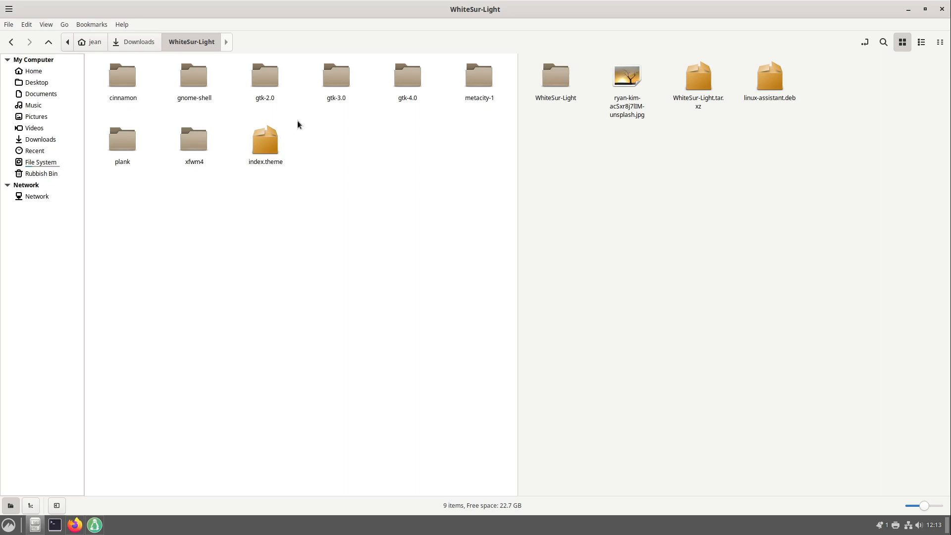
click(265, 138)
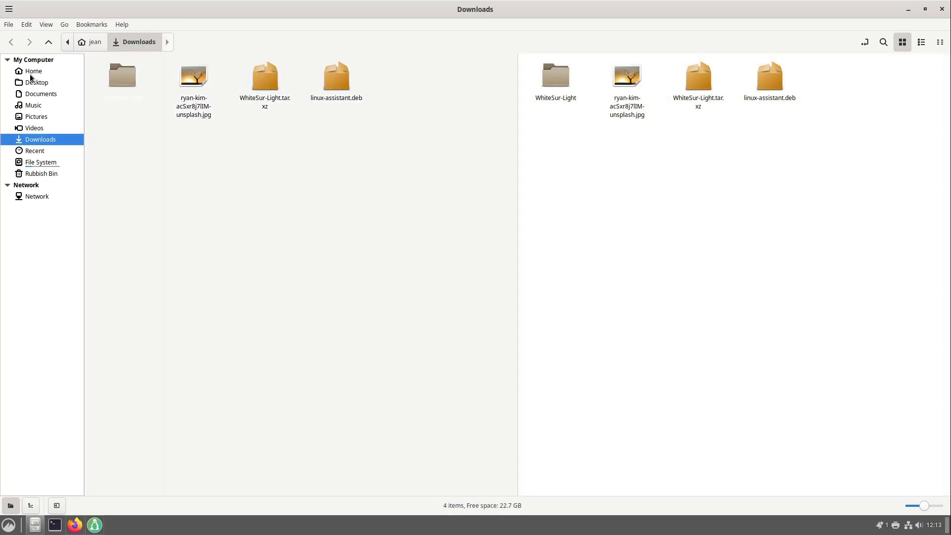
Step: In the home folder, show hidden files and create a new .themes folder
click(34, 71)
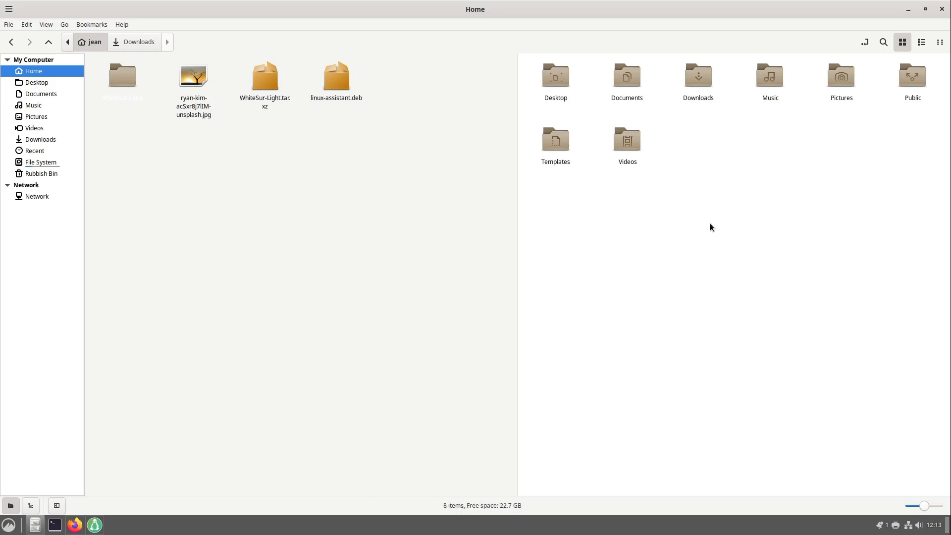
key(ctrl+h)
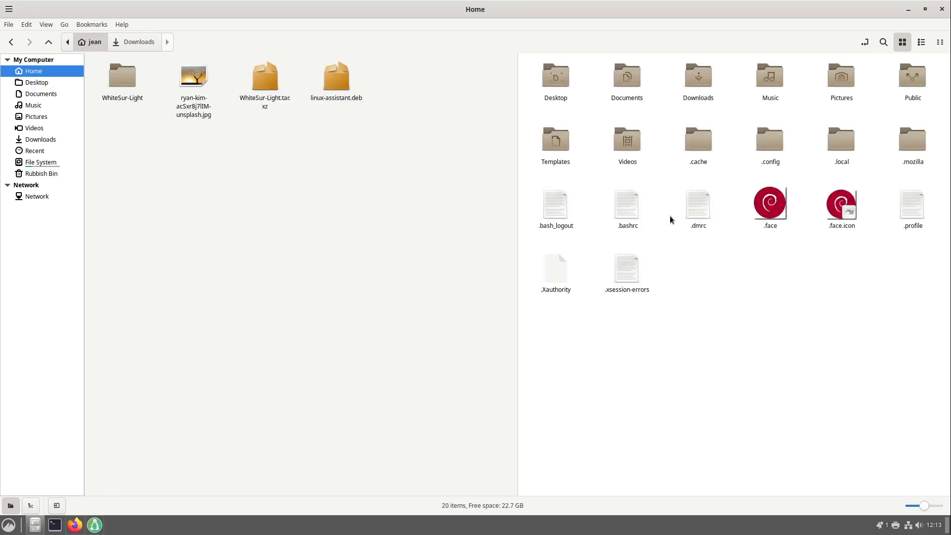
mouse_move(671, 233)
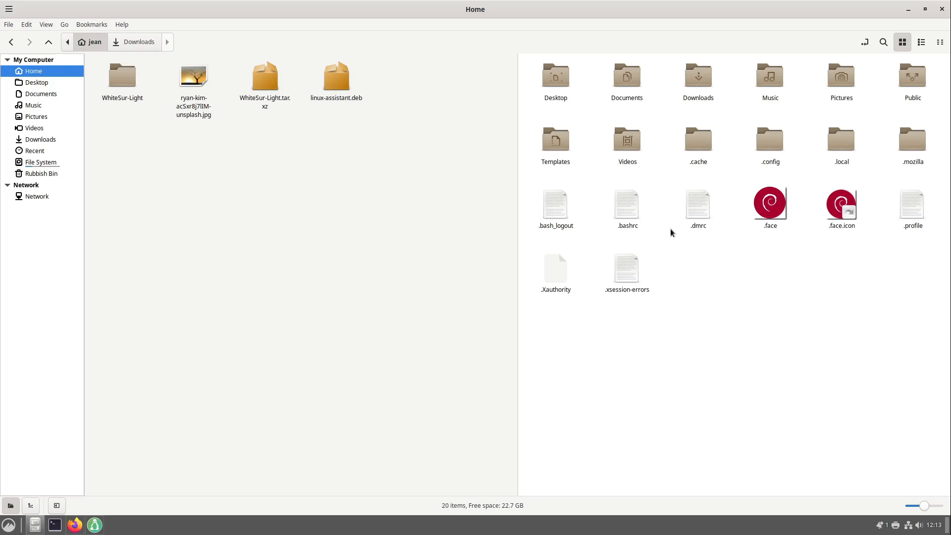
right_click(670, 233)
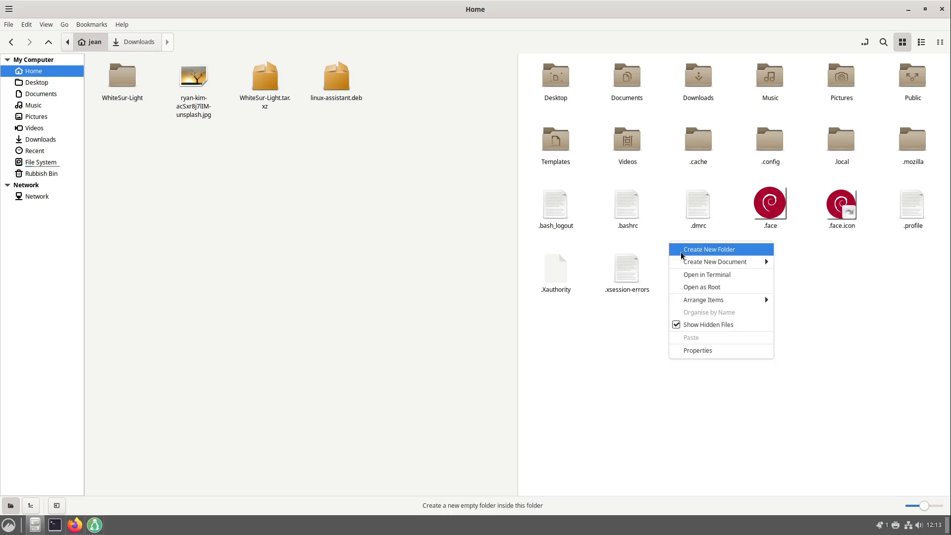
click(708, 248)
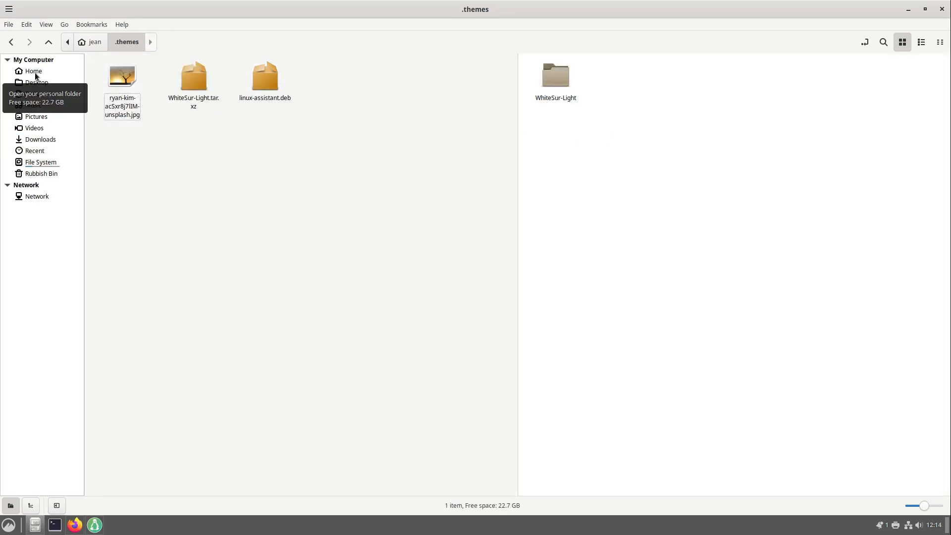
Step: Set the downloaded mountain .jpg photo in Pictures as the desktop wallpaper
click(33, 70)
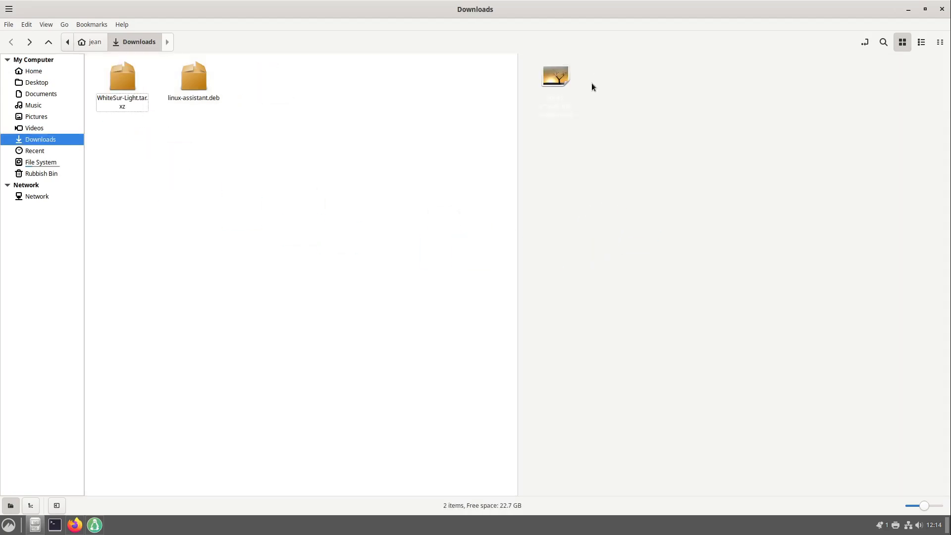
click(36, 116)
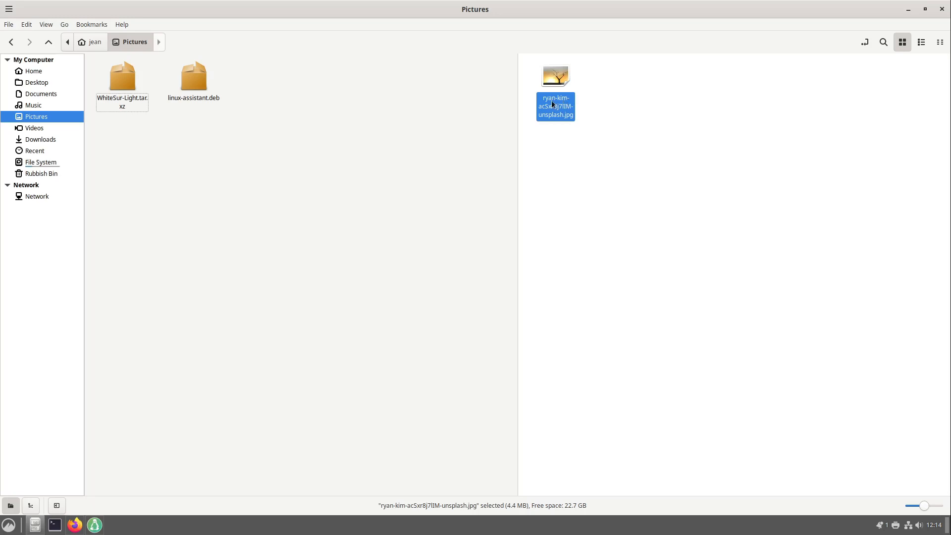
right_click(554, 105)
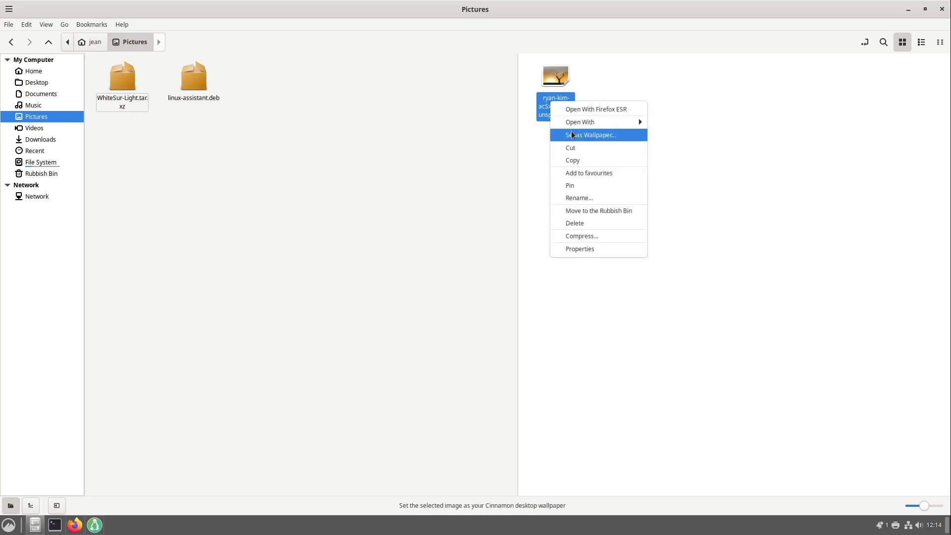
click(591, 134)
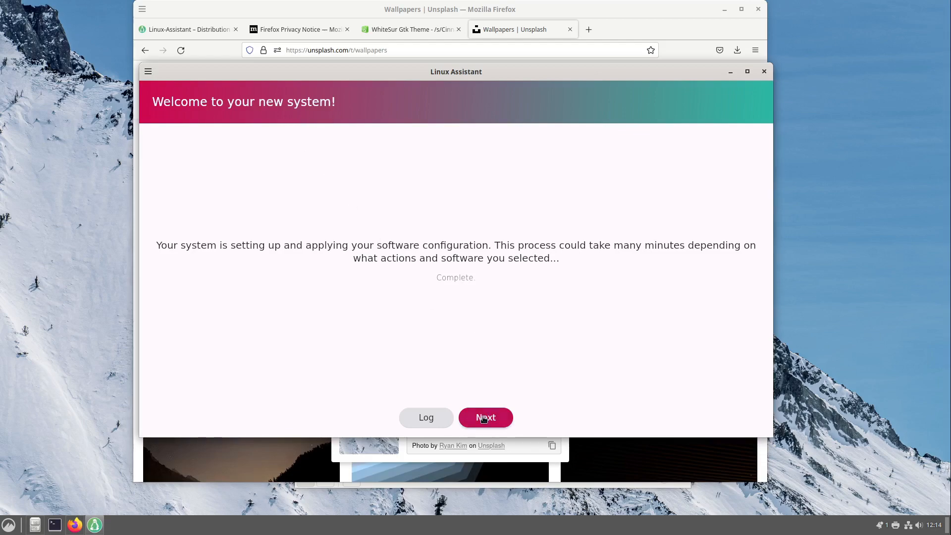
Step: Get past the setup-complete and Introduction screens, then start a search with 'p'
click(486, 417)
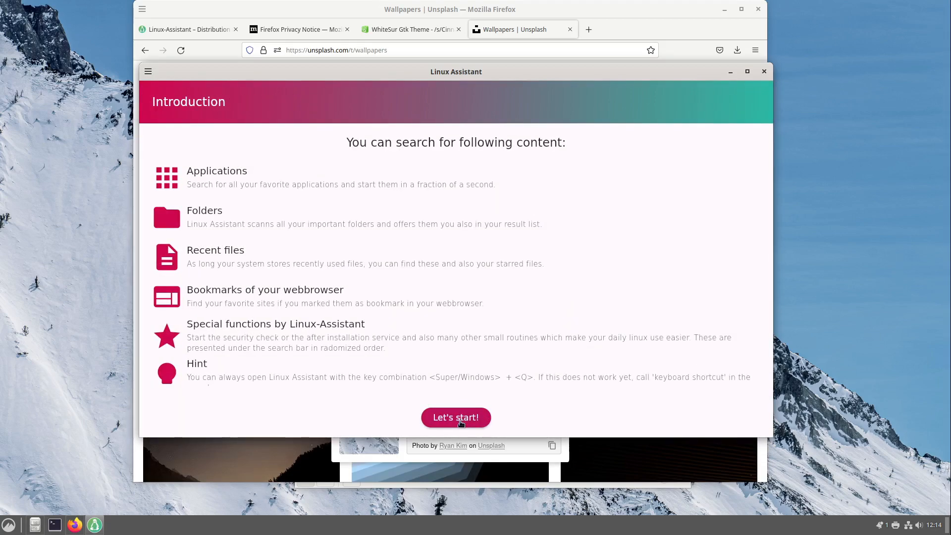
click(456, 417)
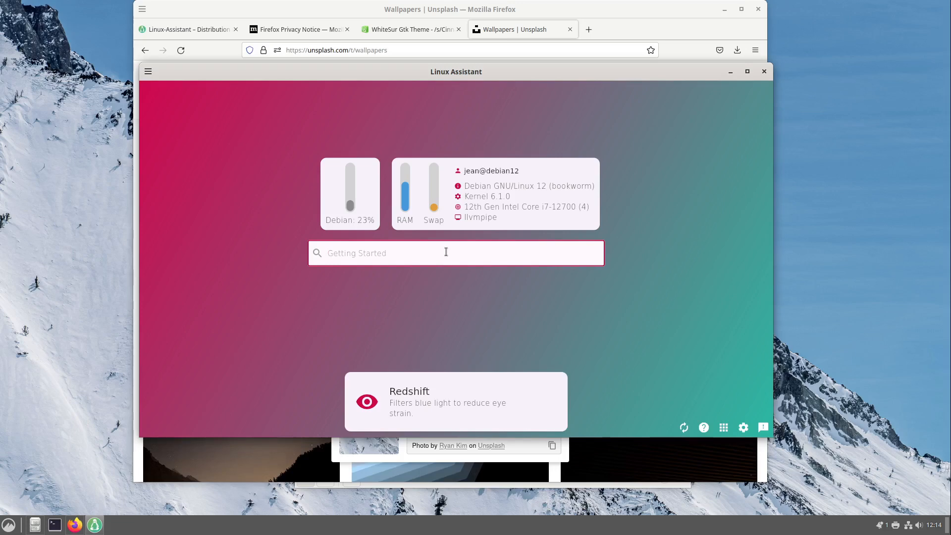
text(p)
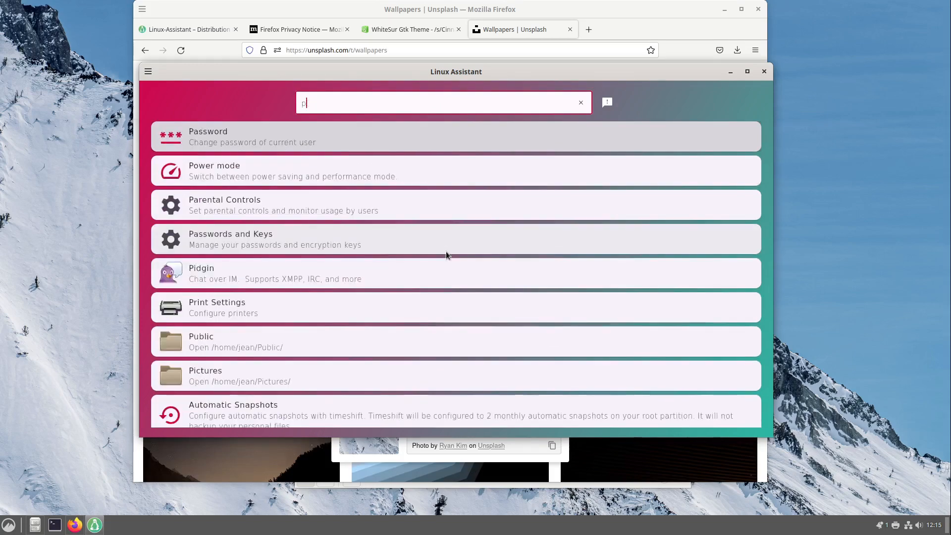
Step: Search 'papirus', install papirus-icon-theme with authentication, then dismiss the assistant
text(apirus)
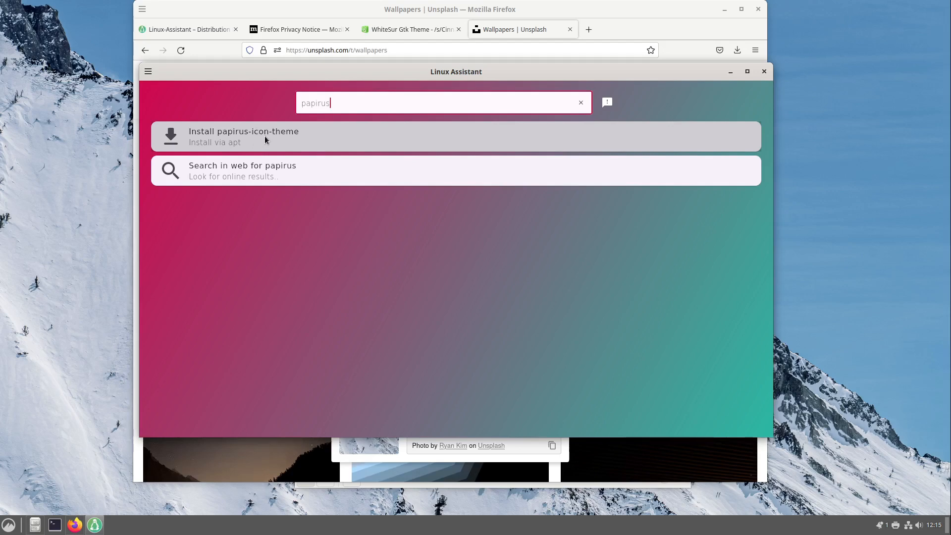
click(243, 137)
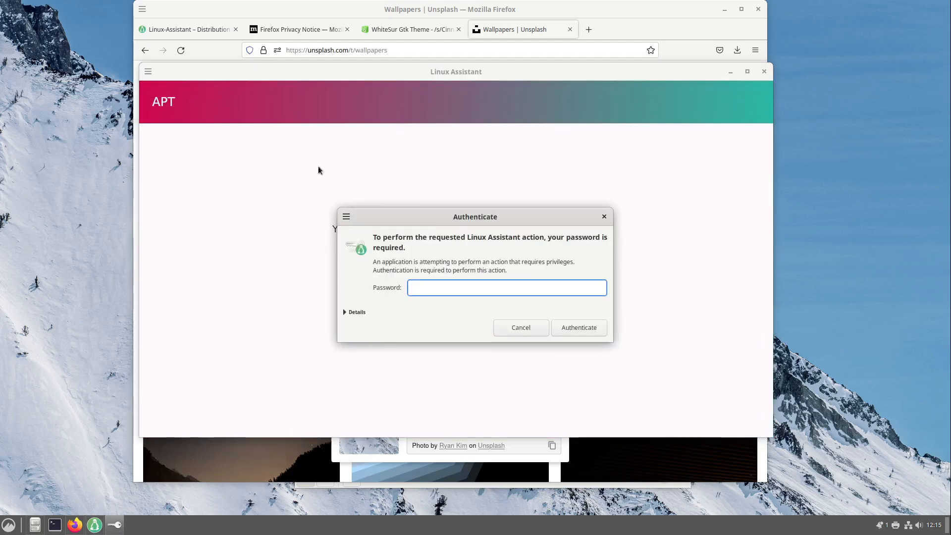
click(577, 327)
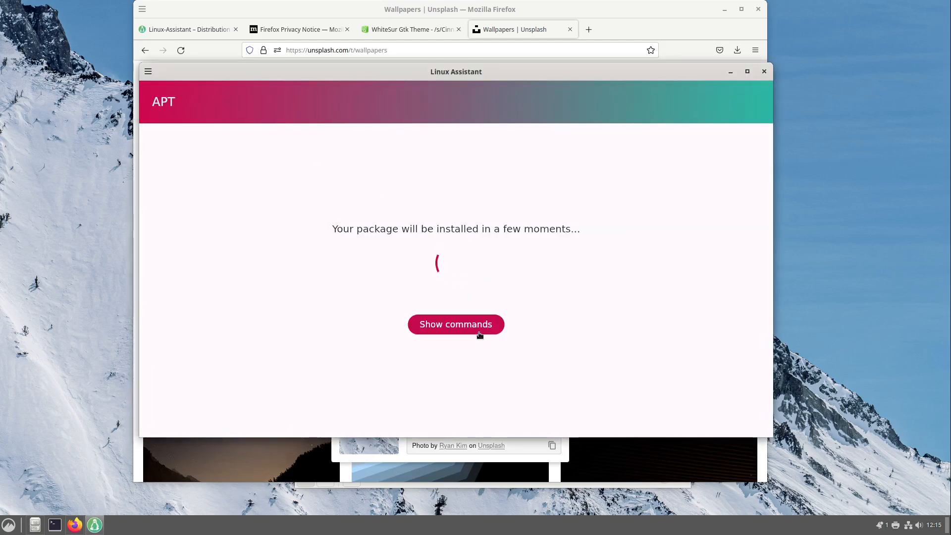
click(456, 324)
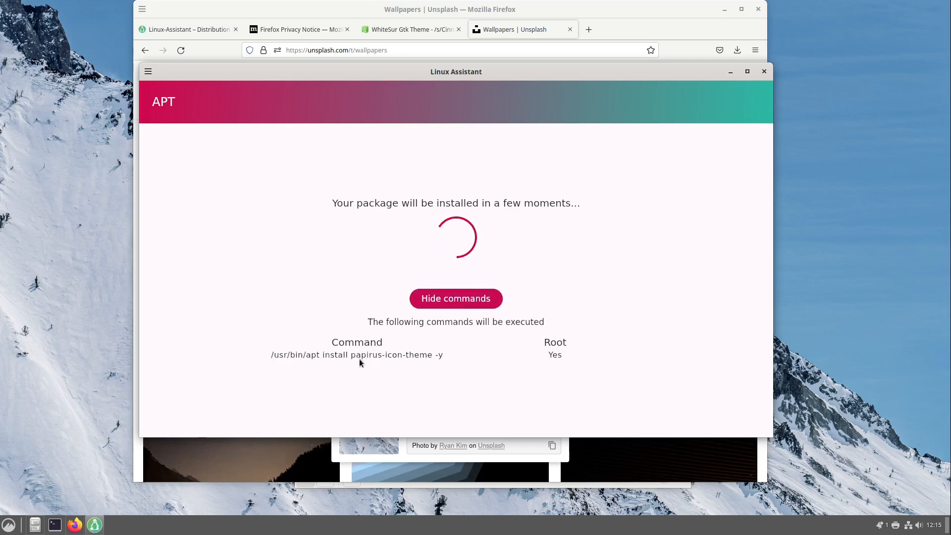
mouse_move(367, 348)
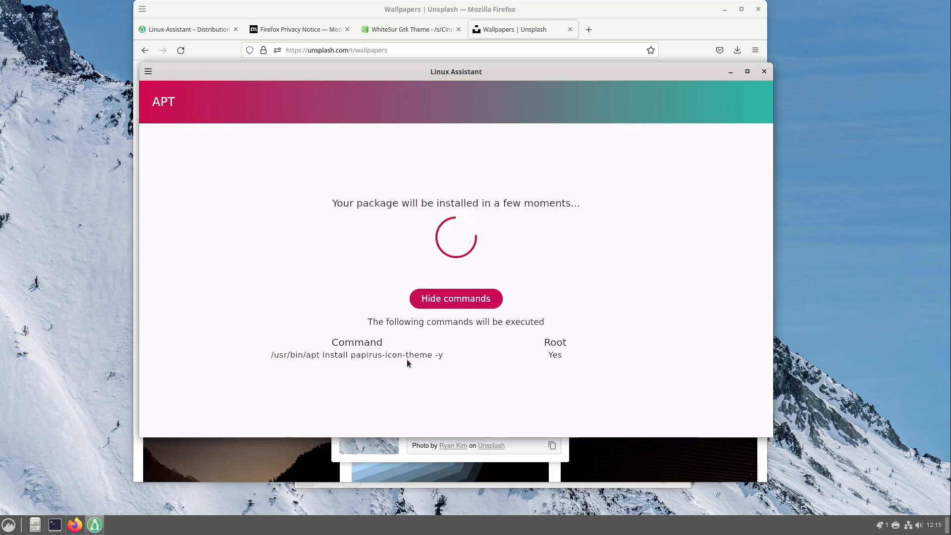
mouse_move(34, 475)
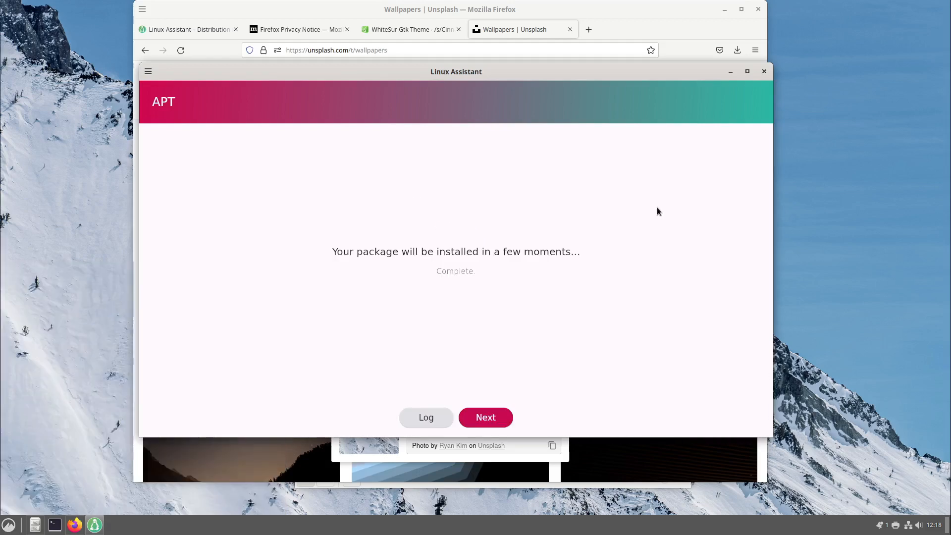
mouse_move(558, 362)
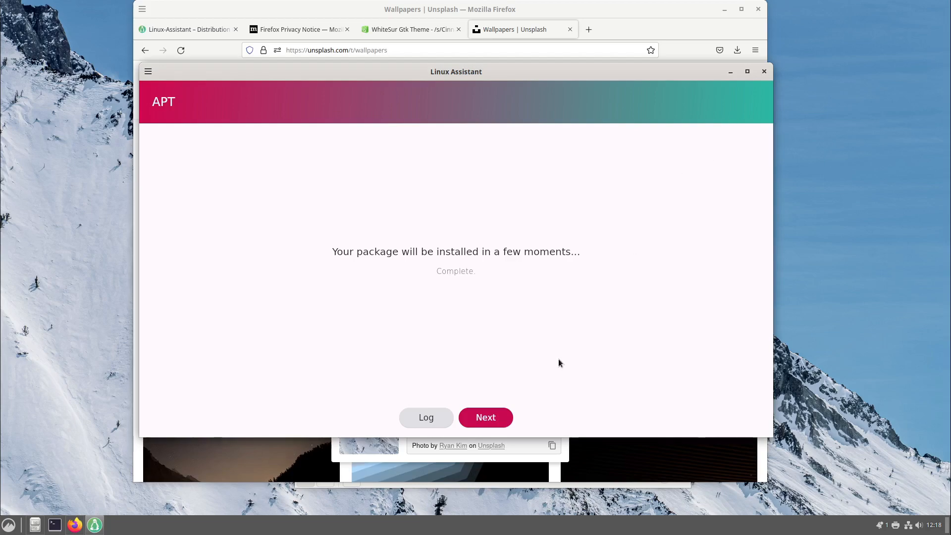
click(485, 417)
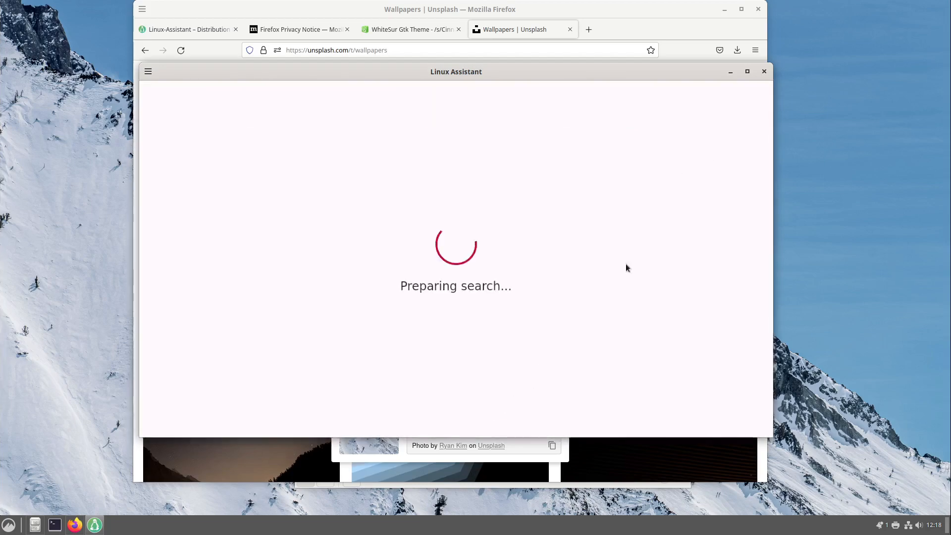
click(9, 525)
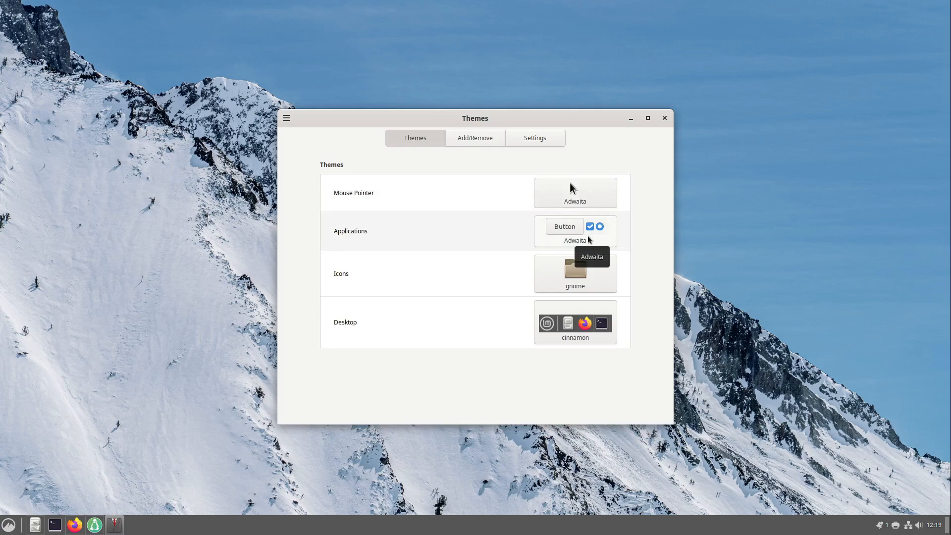
Step: Set the Applications theme to WhiteSur-Light and the Icons to Papirus
click(573, 230)
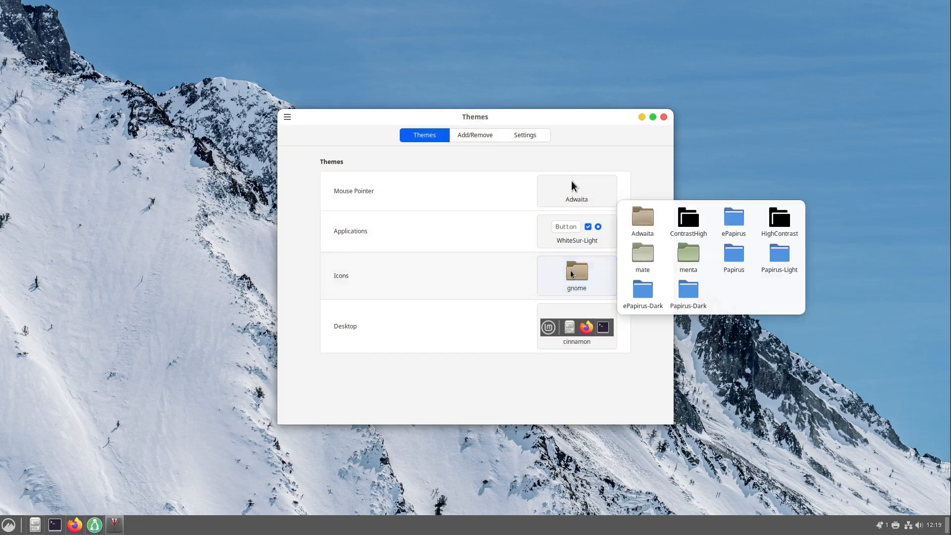
click(732, 257)
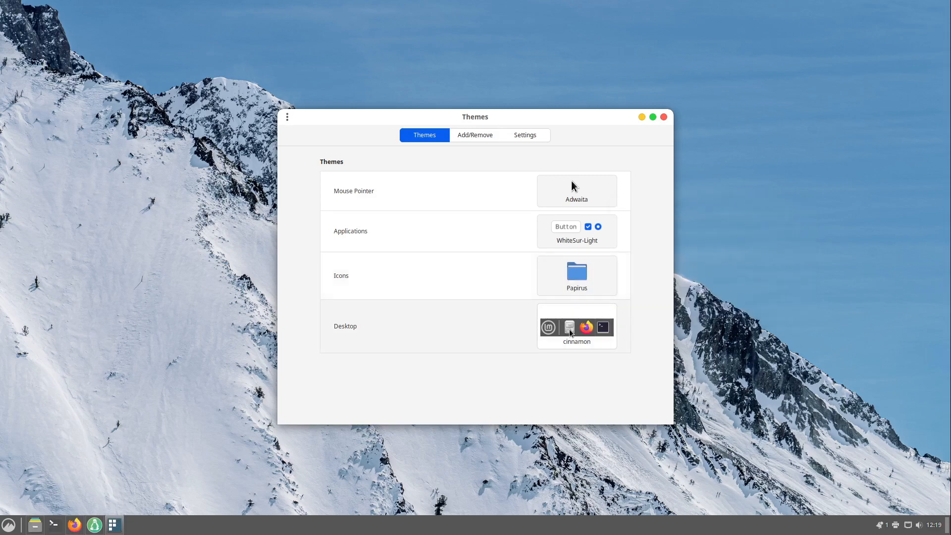
mouse_move(799, 329)
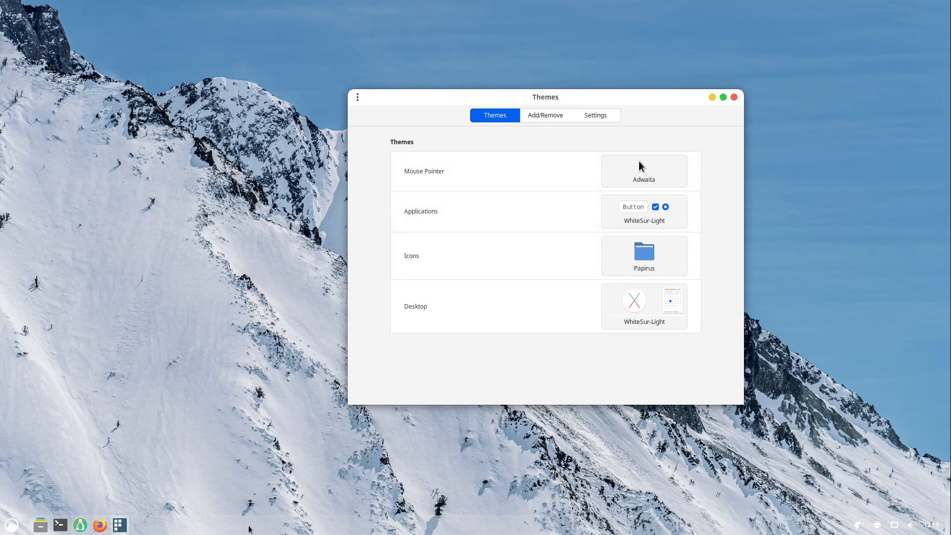
Step: Search the menu for 'exte' and launch Cinnamon Extensions
right_click(243, 529)
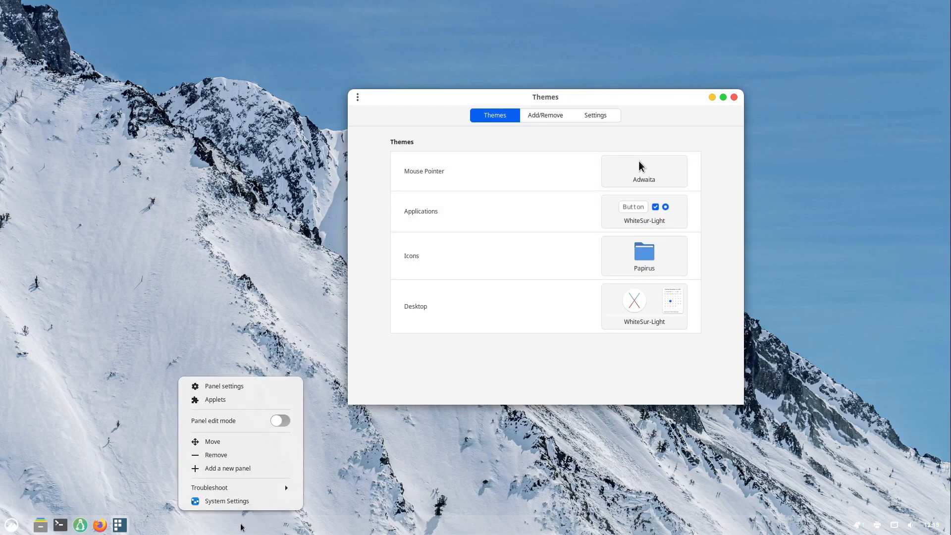
mouse_move(224, 386)
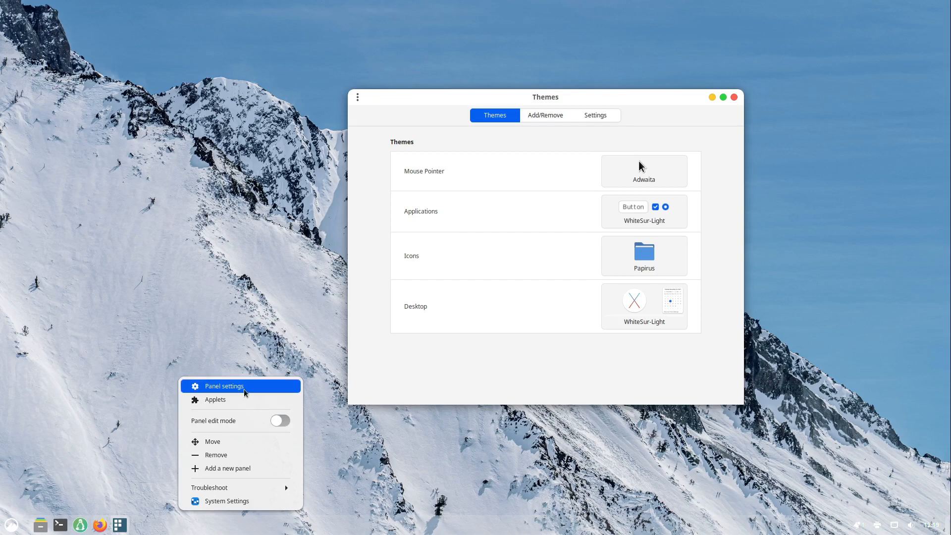
click(224, 386)
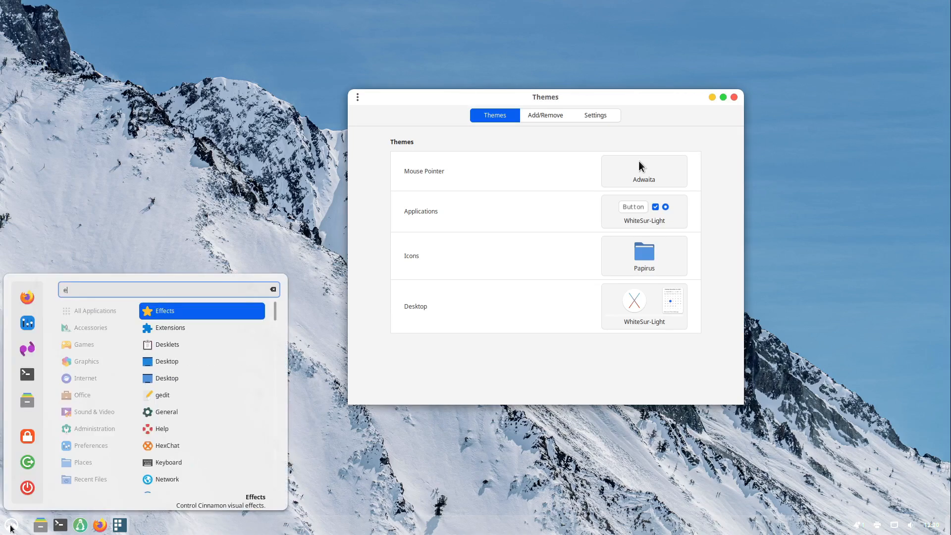
text(xte)
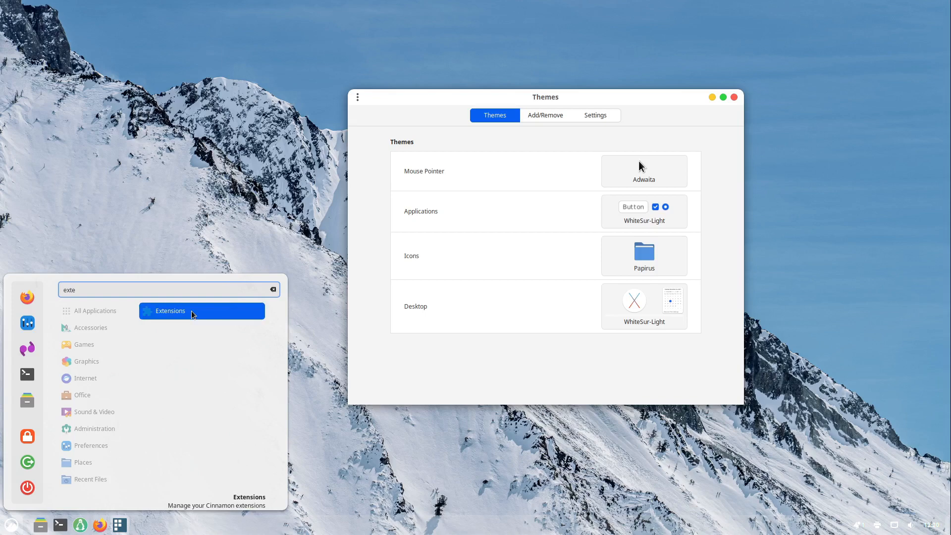
click(170, 311)
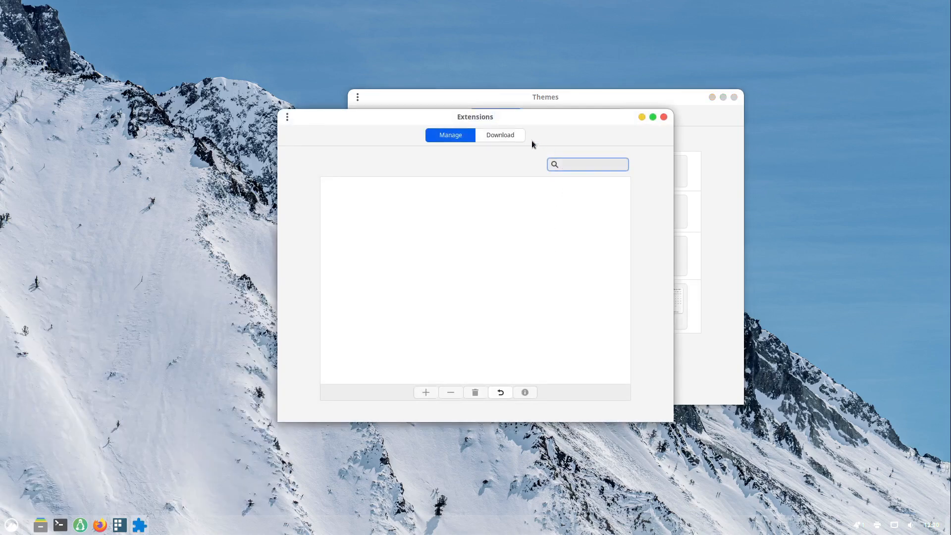
Step: Download the Transparent panels extension and return to the Manage list
click(500, 135)
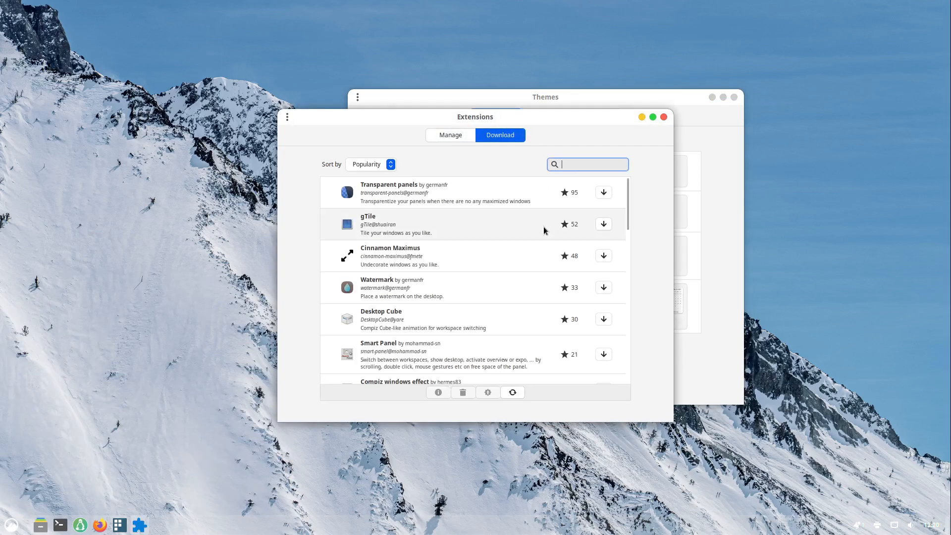
mouse_move(544, 200)
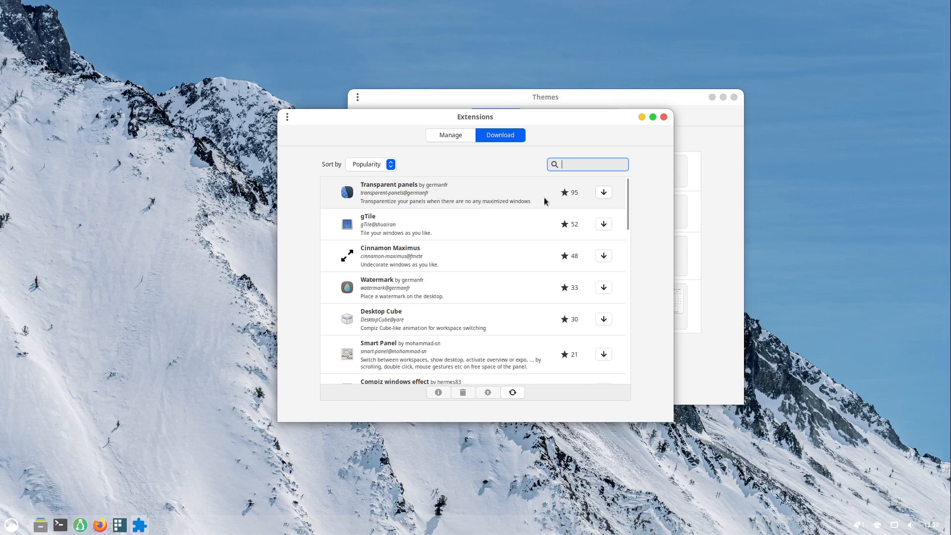
click(603, 192)
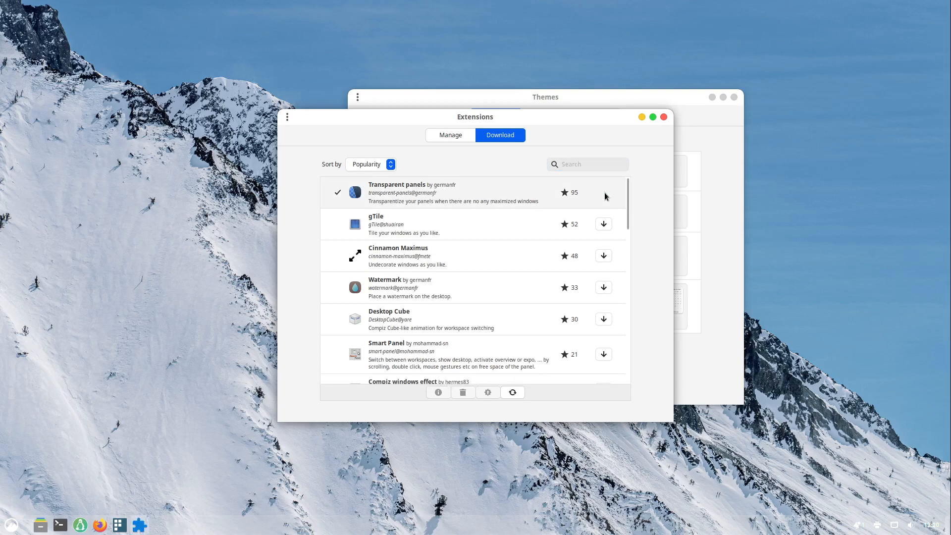
click(451, 135)
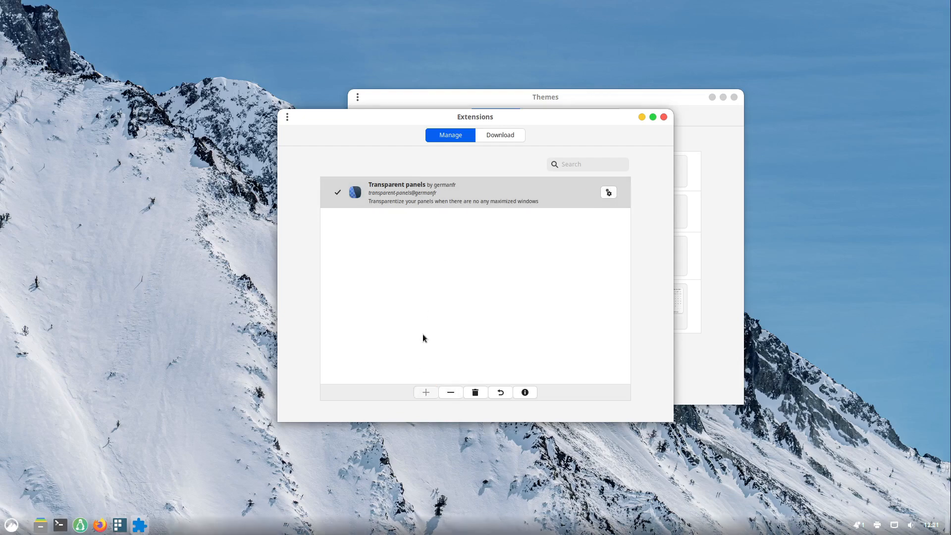
mouse_move(765, 520)
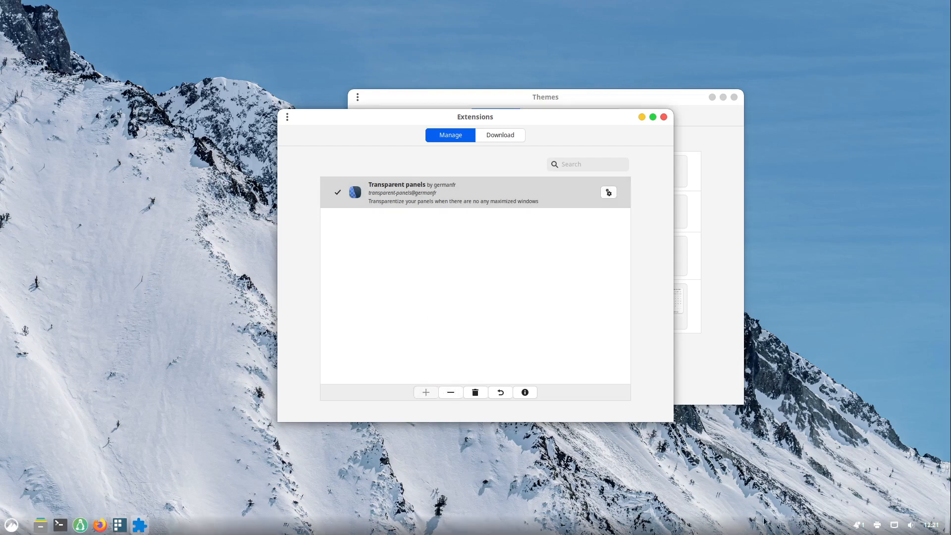
mouse_move(593, 524)
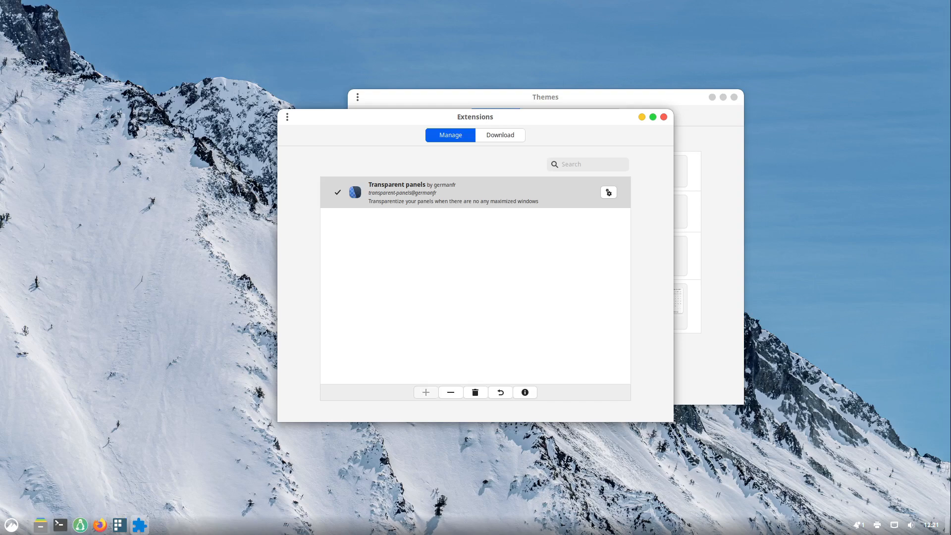
Step: In Transparent panels settings, set transparency type to Semi-transparent, then With shadow
click(607, 193)
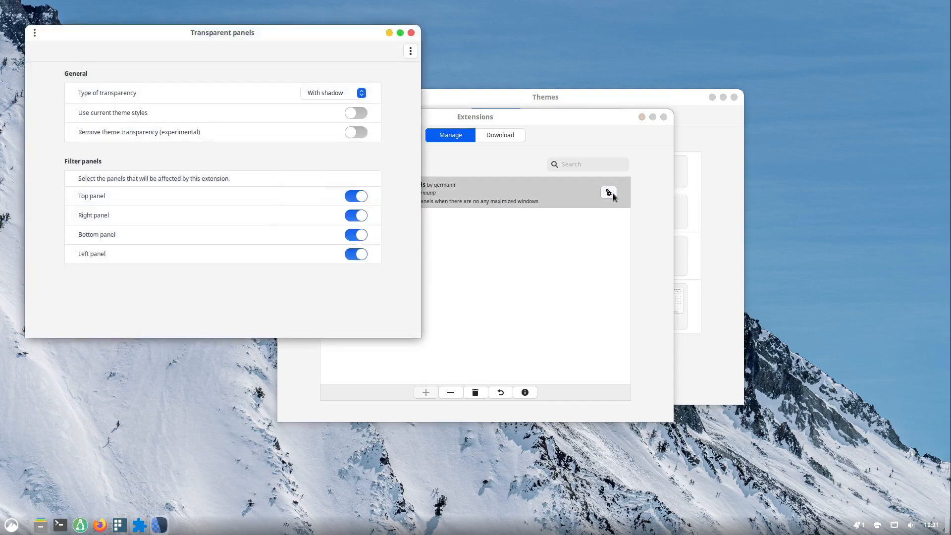
mouse_move(327, 93)
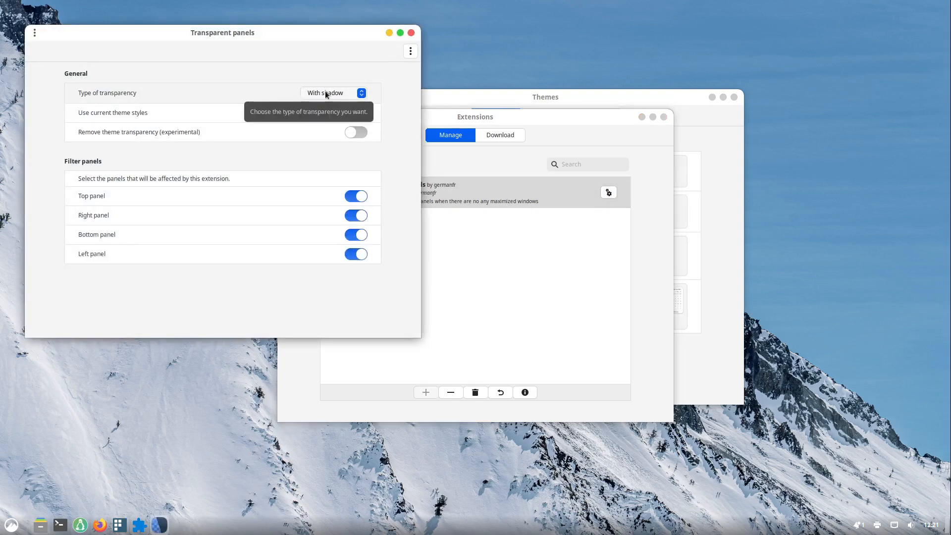
click(332, 92)
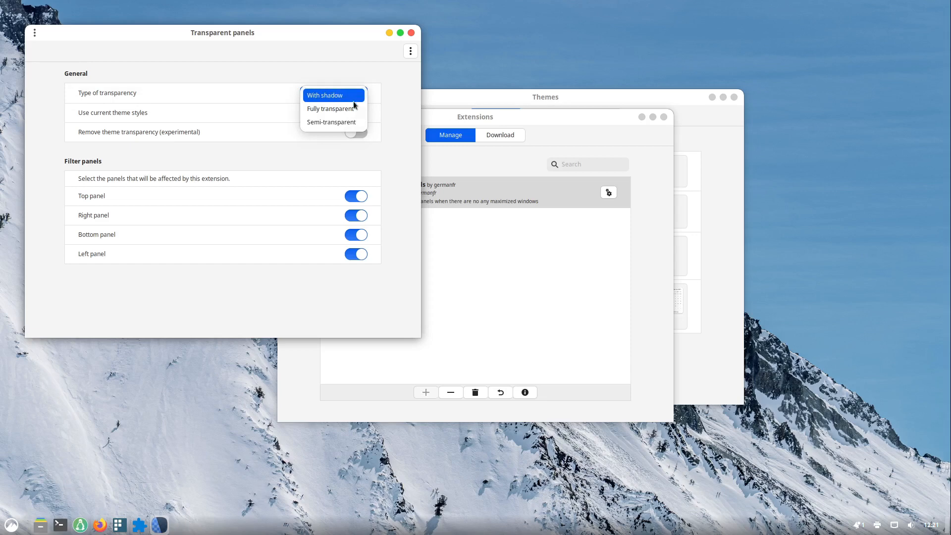
click(332, 122)
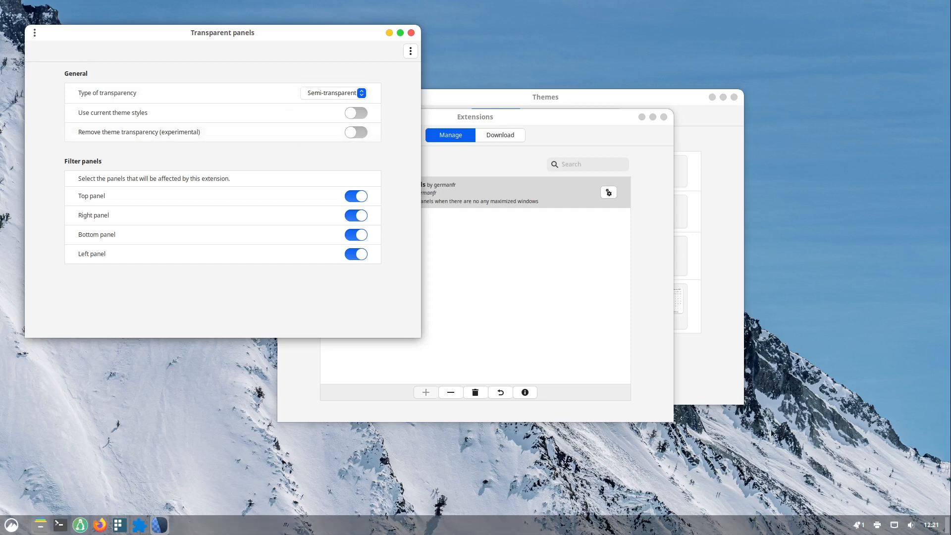
mouse_move(64, 517)
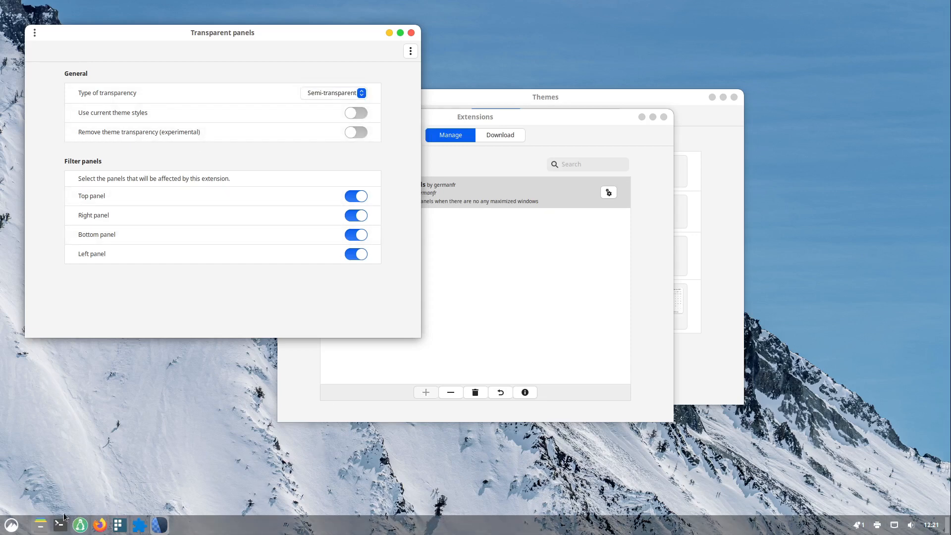
click(334, 93)
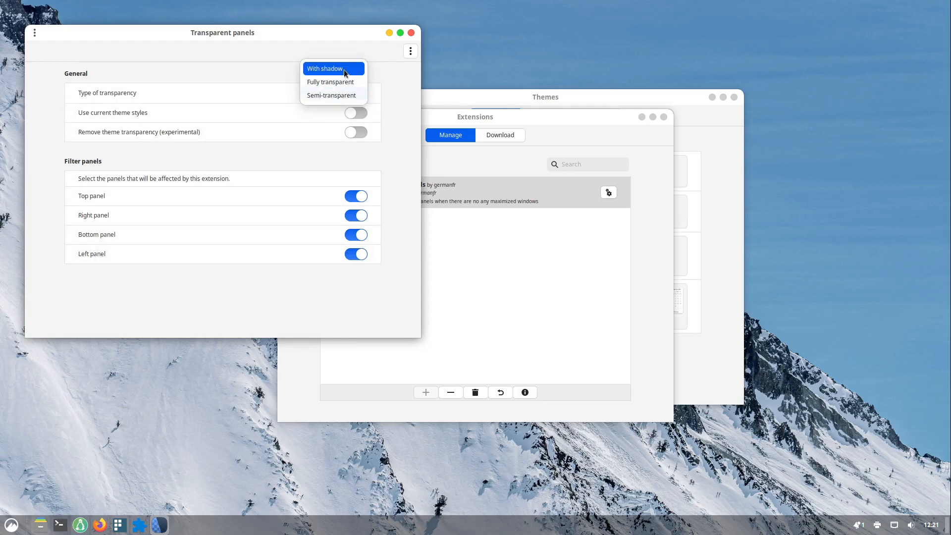
click(324, 68)
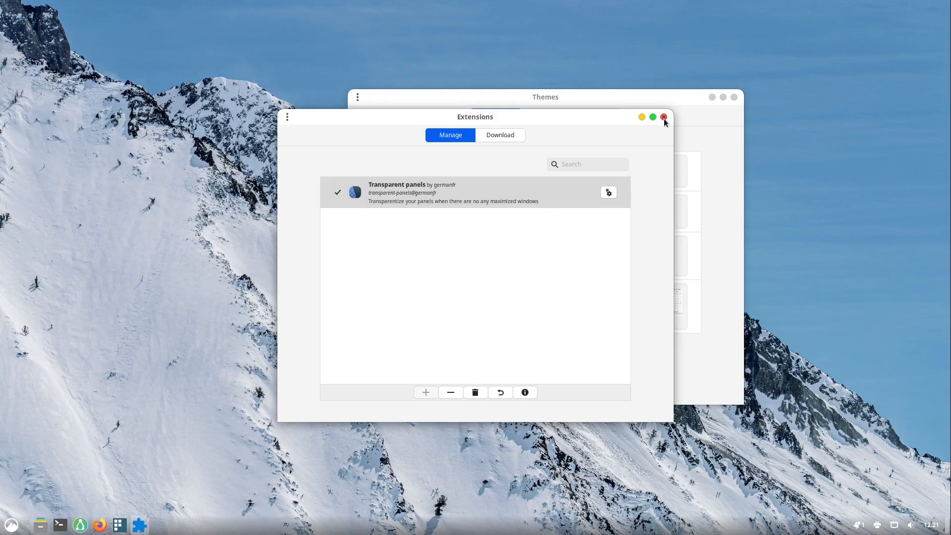
Step: Close Extensions and log out of the Cinnamon session, confirming the dialog
click(662, 117)
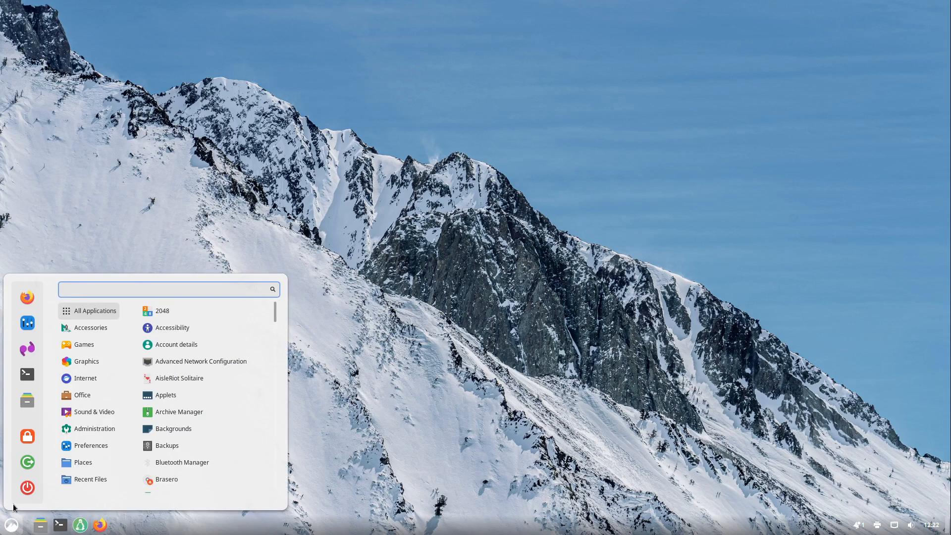
click(27, 488)
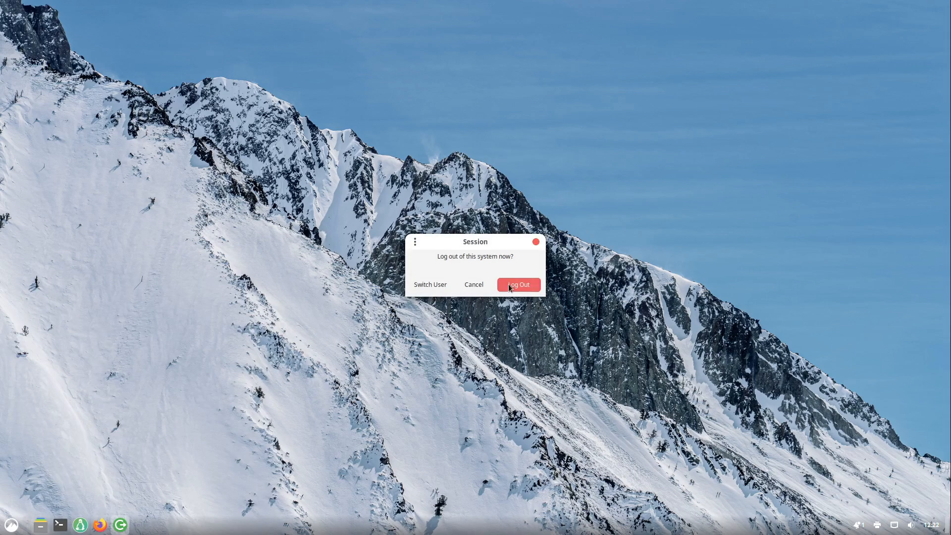
click(517, 284)
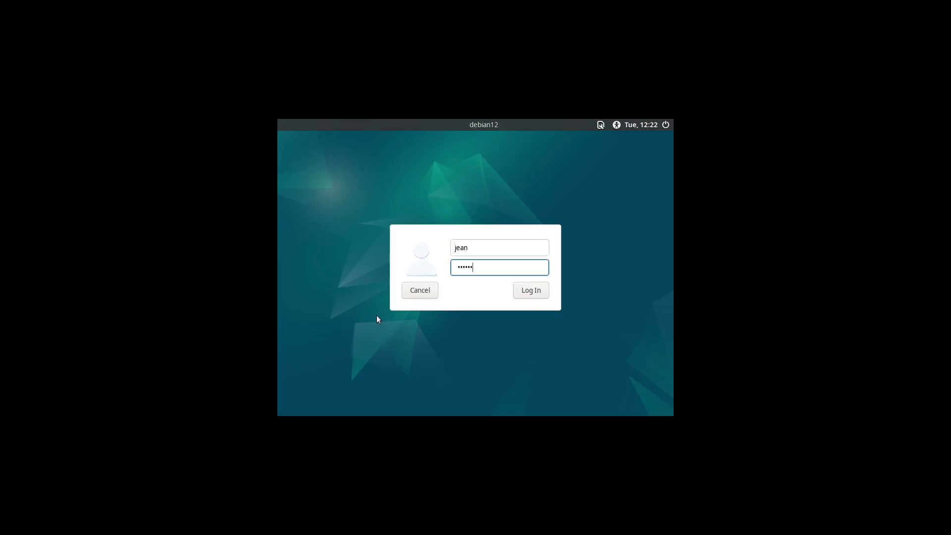
Step: Search Linux Assistant for 'lightdm-settings'
click(529, 290)
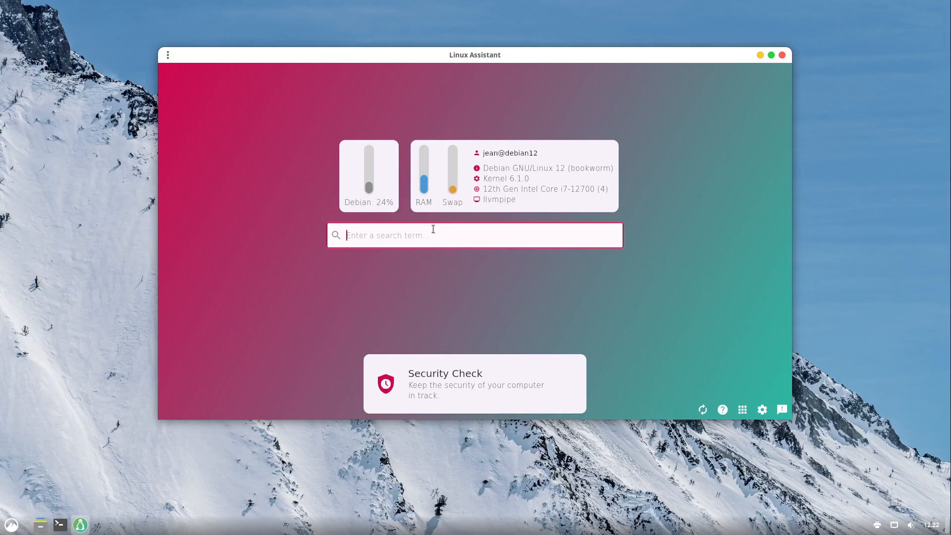
text(lightdm-)
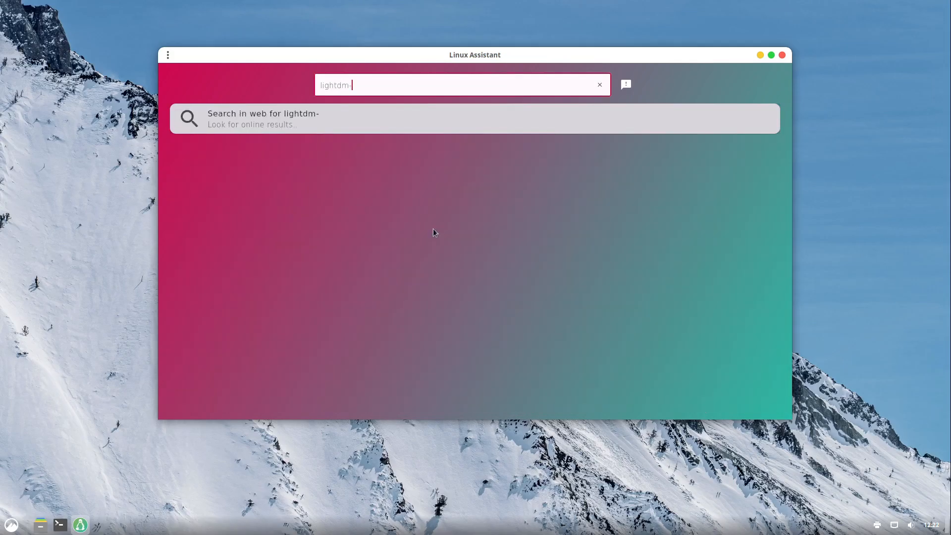
text(settin)
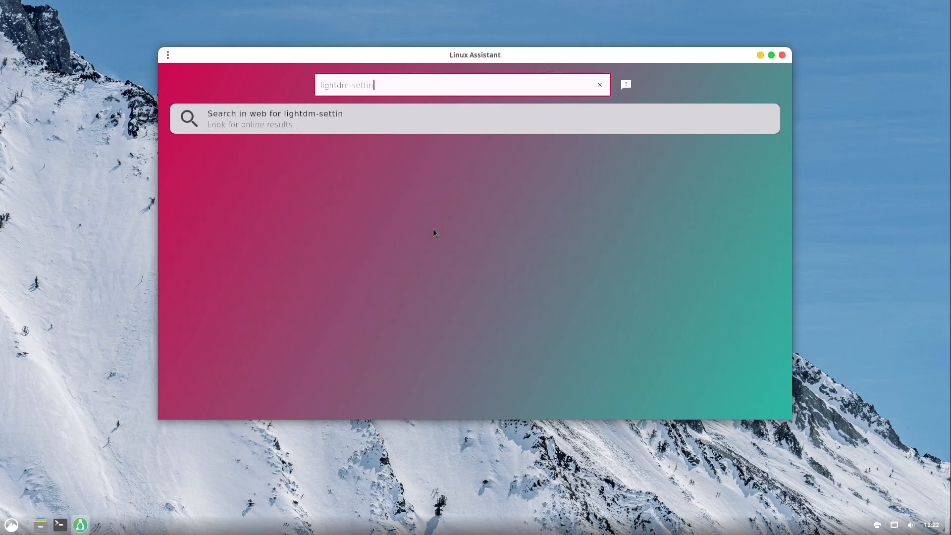
text(gs)
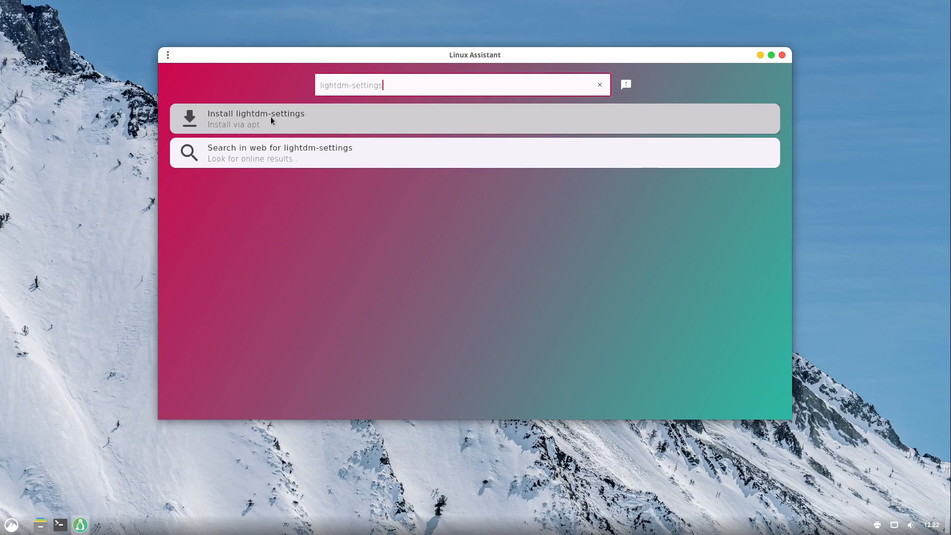
Step: Install lightdm-settings using the password, then review and close the installation log
click(256, 118)
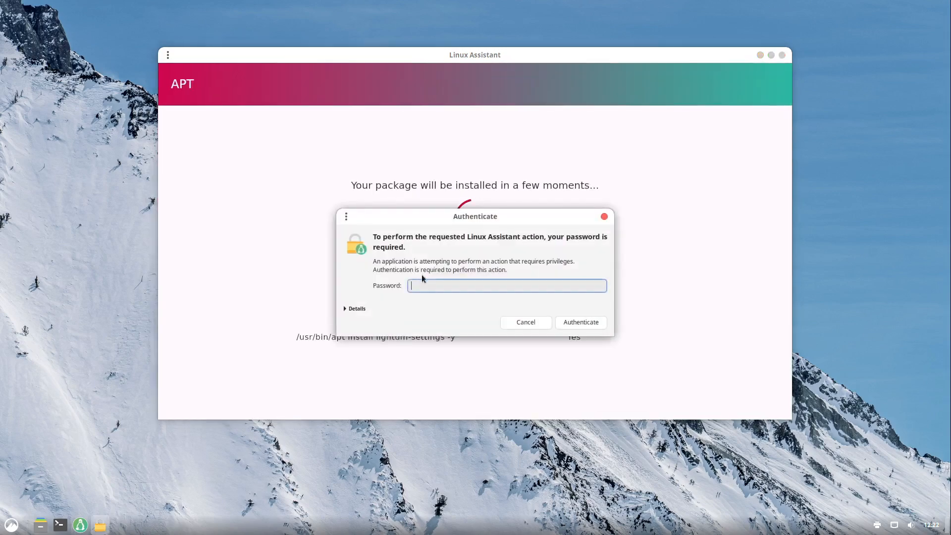
text(password)
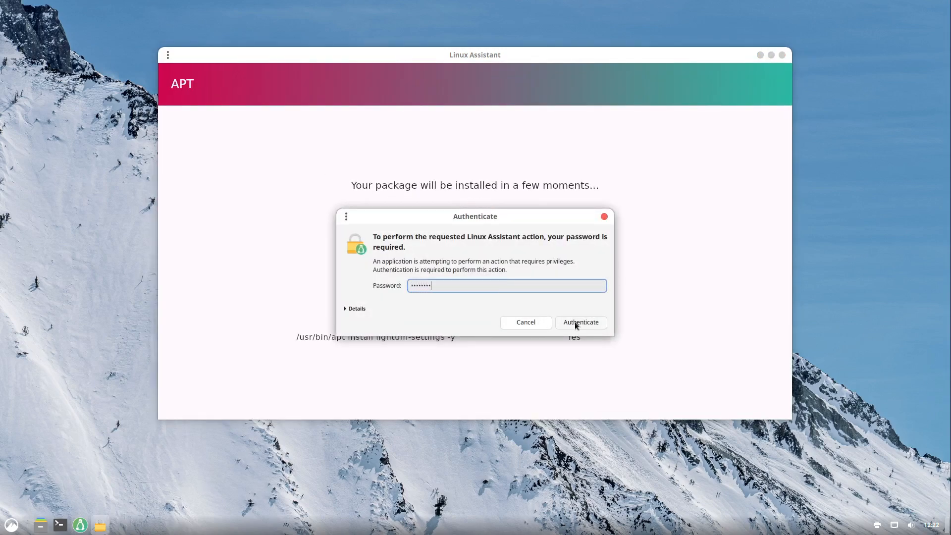
click(579, 322)
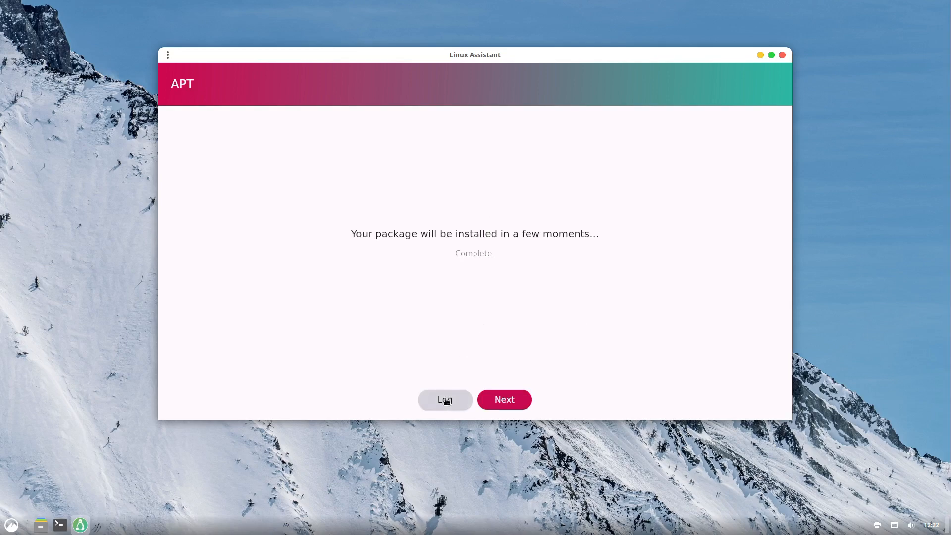
click(445, 400)
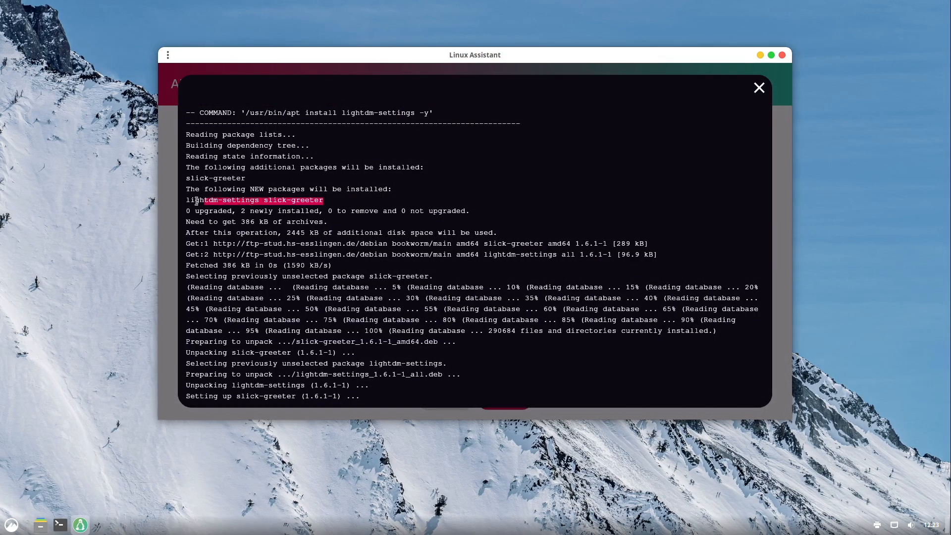
click(758, 87)
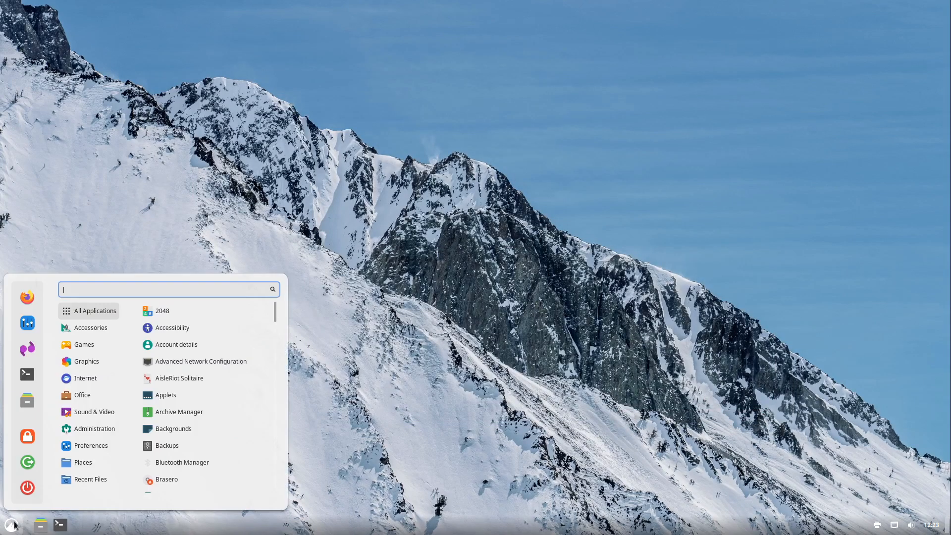
Step: Open Login Window from a 'logi' menu search, authenticate, and enable hiding the user list
text(logi)
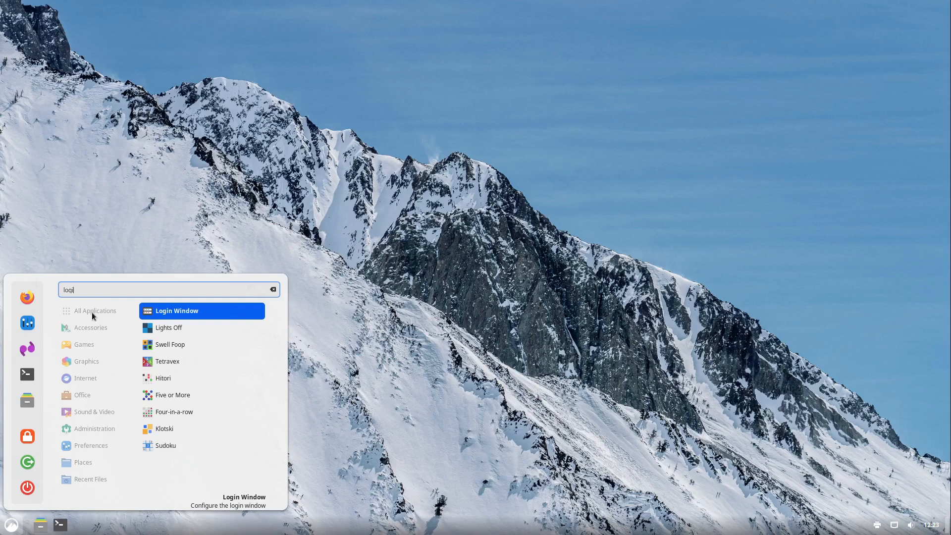
click(176, 310)
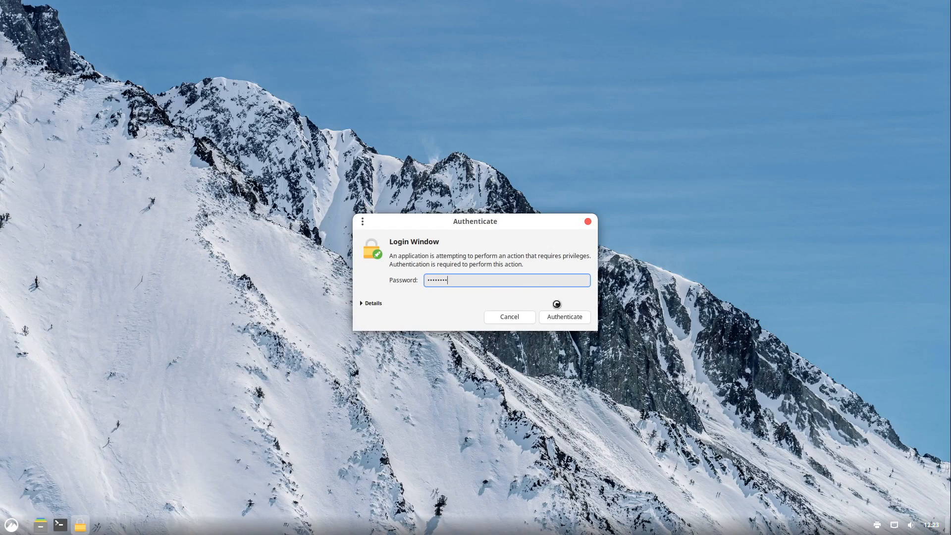
click(563, 316)
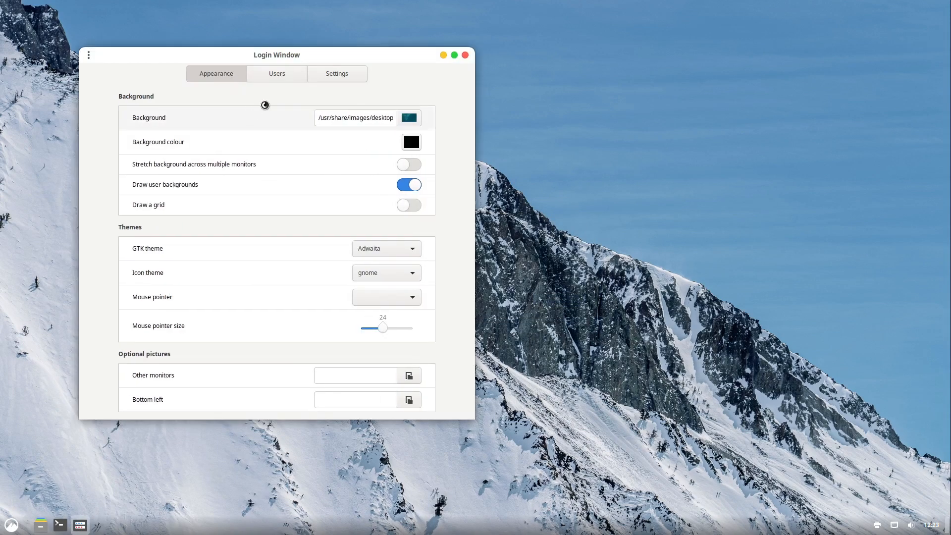
click(276, 73)
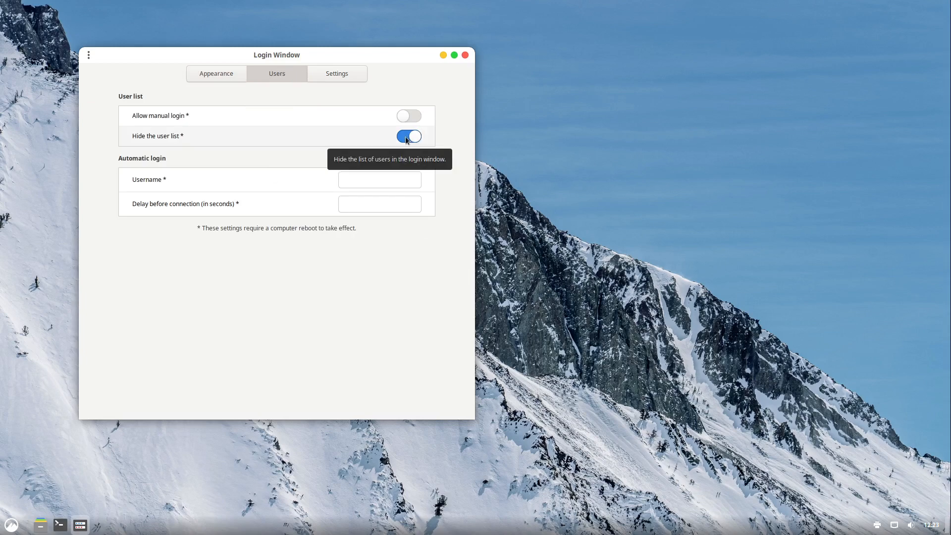
click(408, 136)
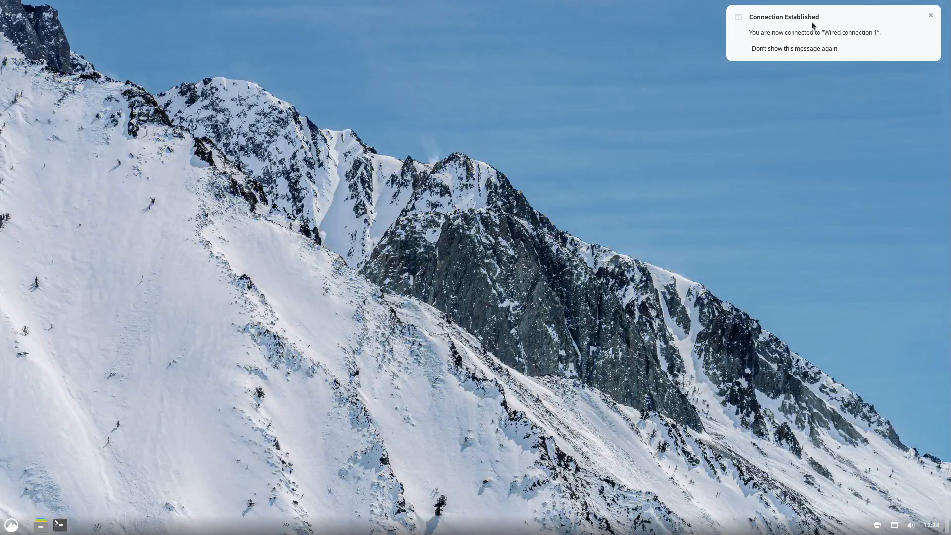
Step: Pin Firefox ESR and LibreOffice Start Center to the panel, then open Thunderbird's launcher options
click(11, 524)
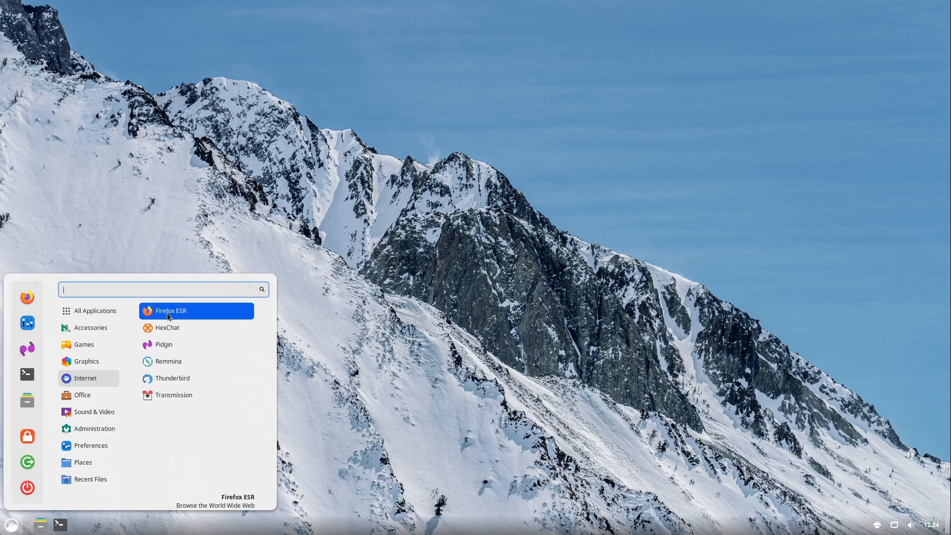
right_click(170, 310)
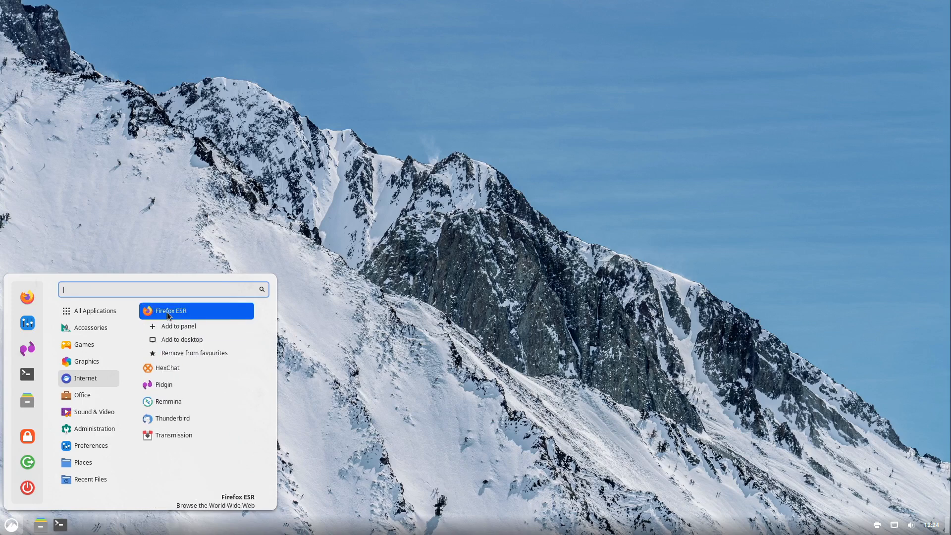
click(82, 394)
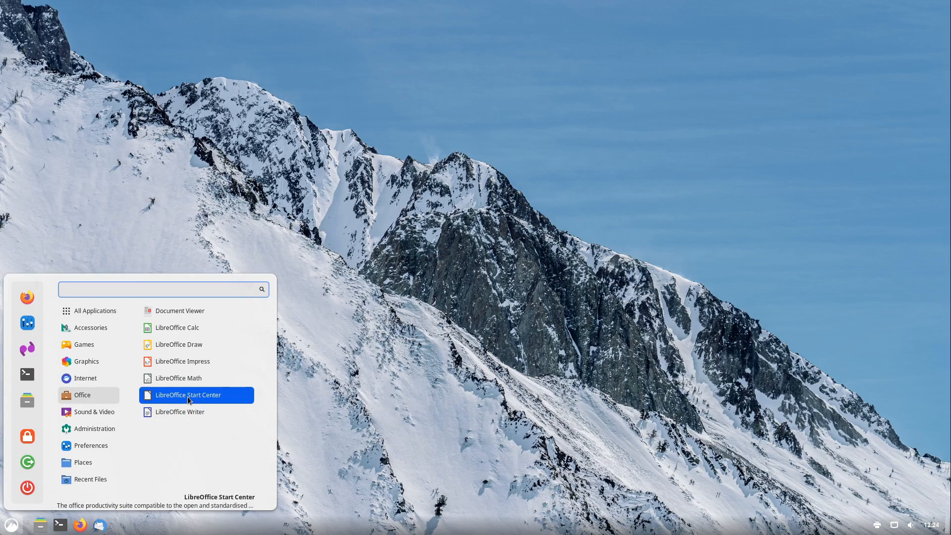
right_click(188, 394)
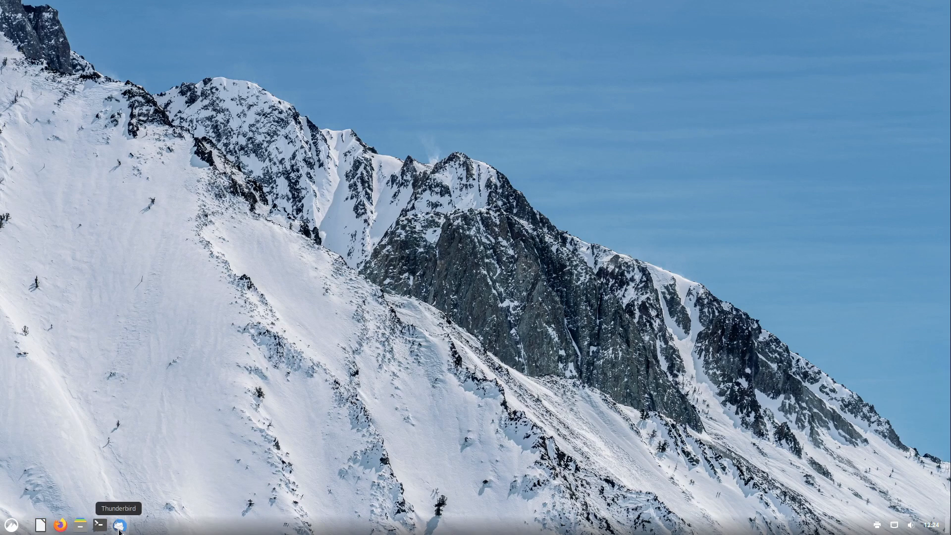
right_click(118, 525)
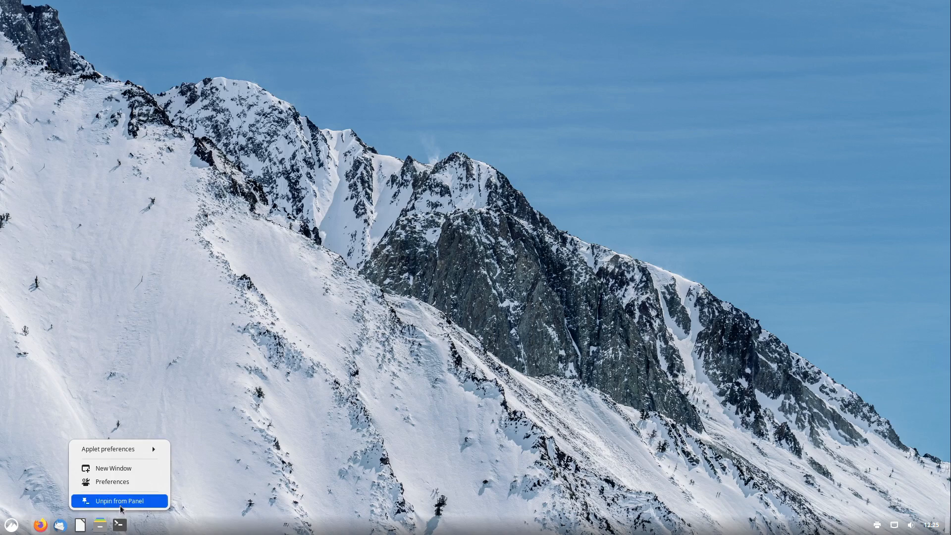